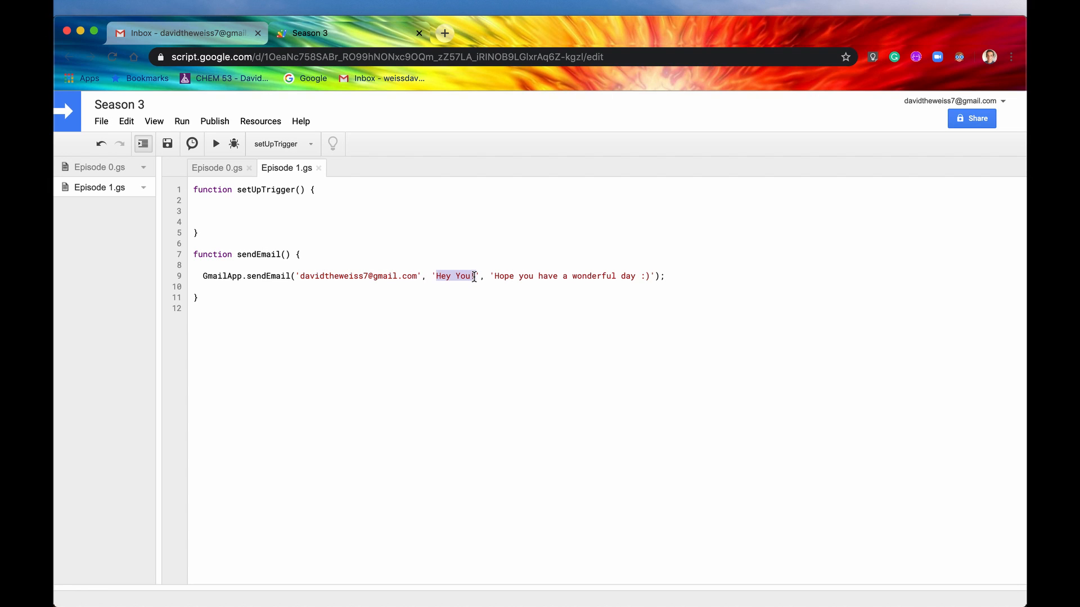
Add '!' to the 'Hey You' subject and complete the ':)' smiley in the message.
text(!)
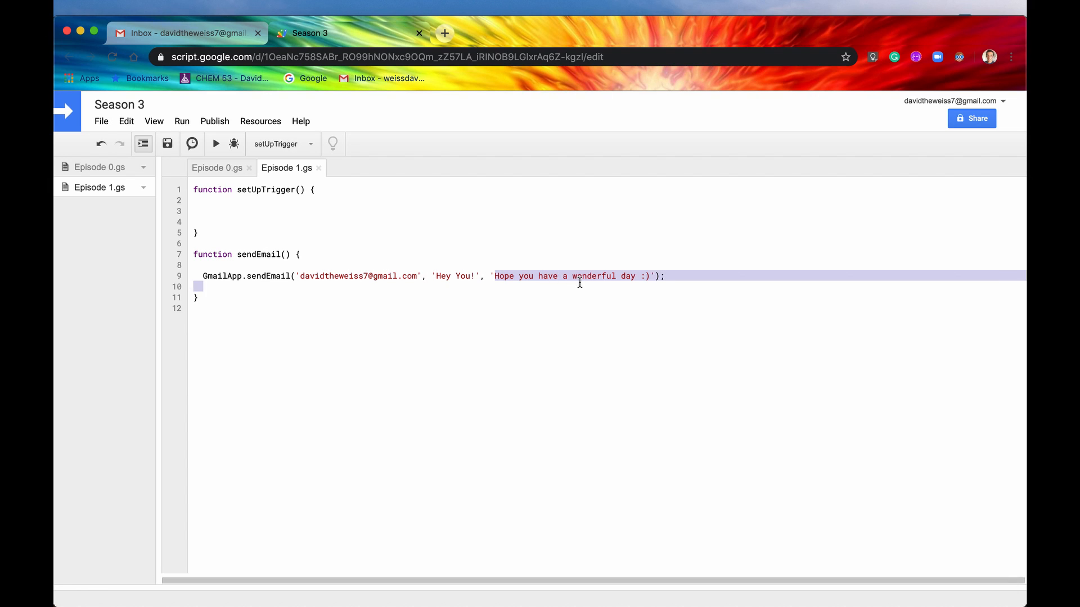
click(647, 276)
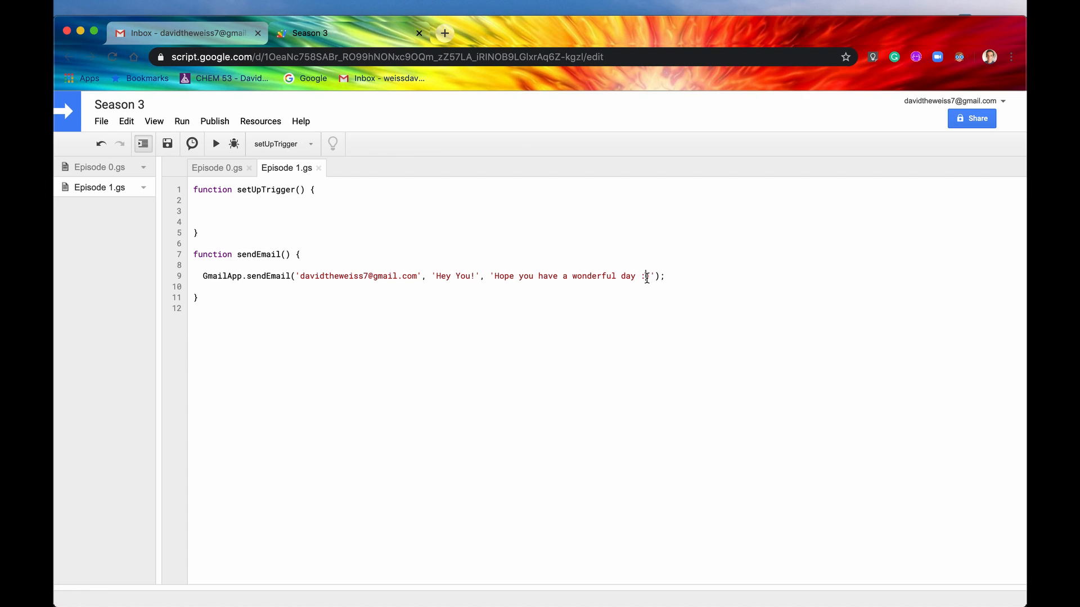
text())
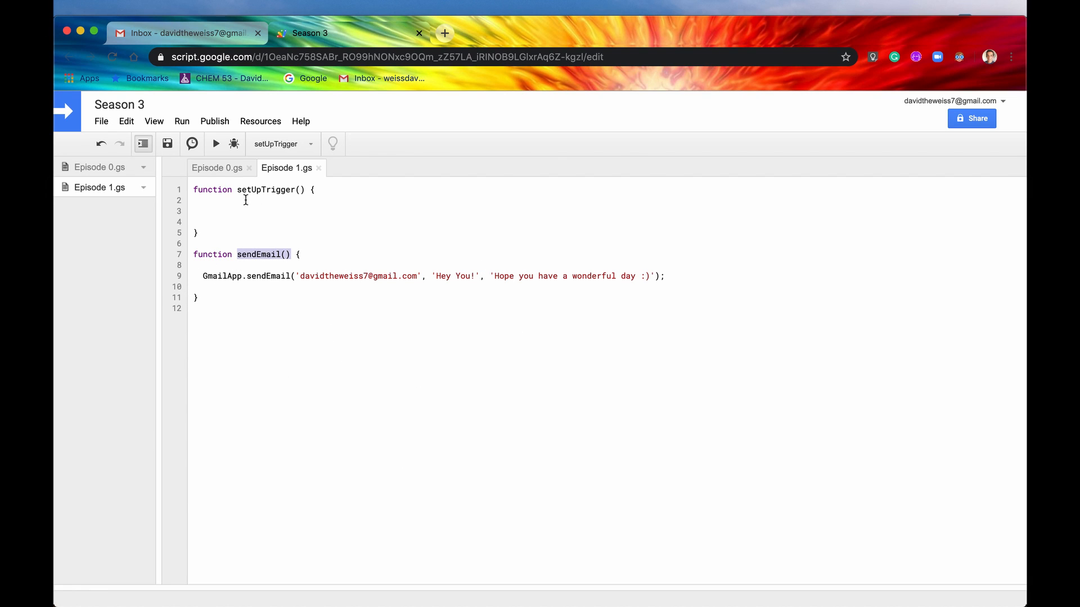
click(204, 210)
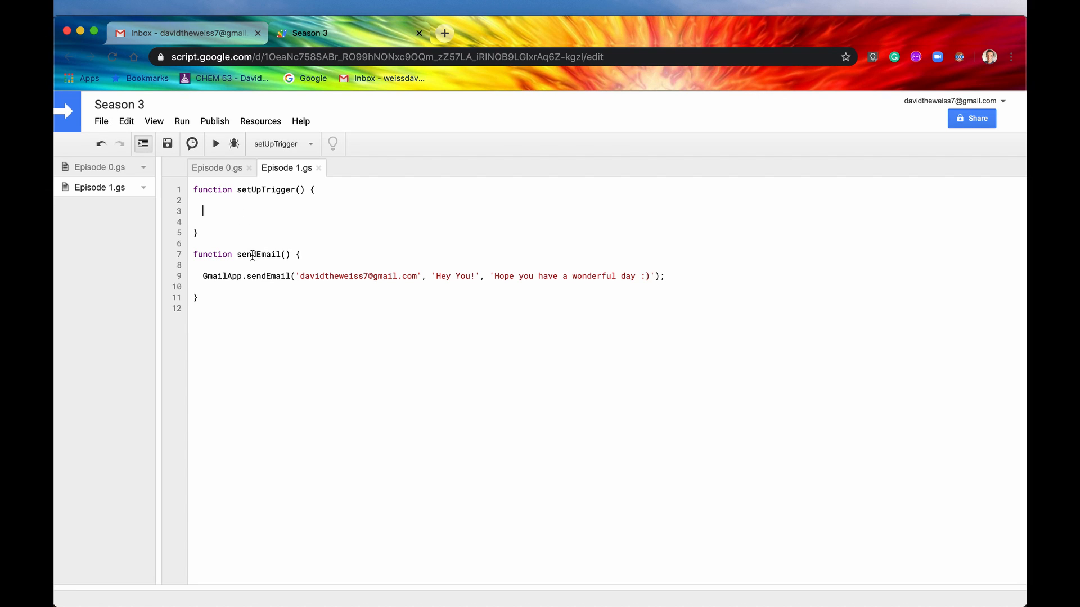
Inside setUpTrigger, write ScriptApp.newTrigger('sendEmail') and chain .timeBased() on it.
text(Sc)
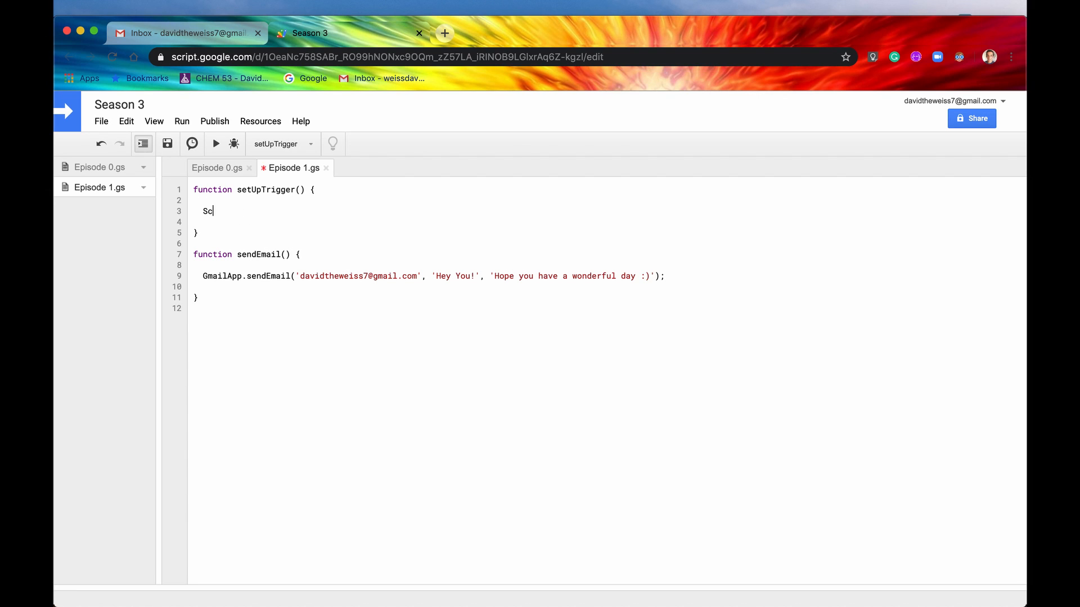
text(riptApp)
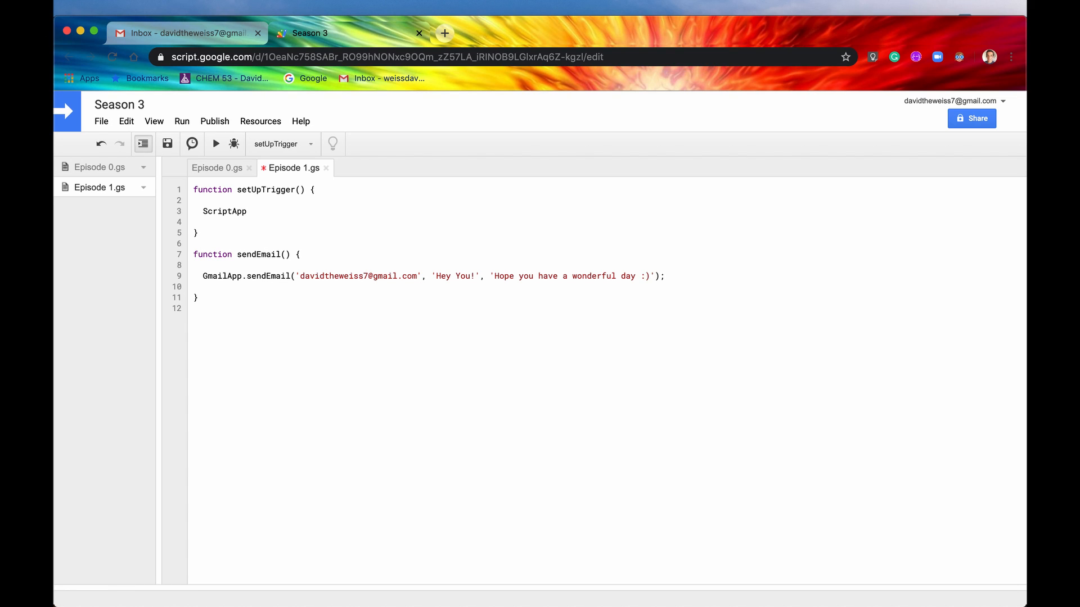
text(.newTrigger(functionName)
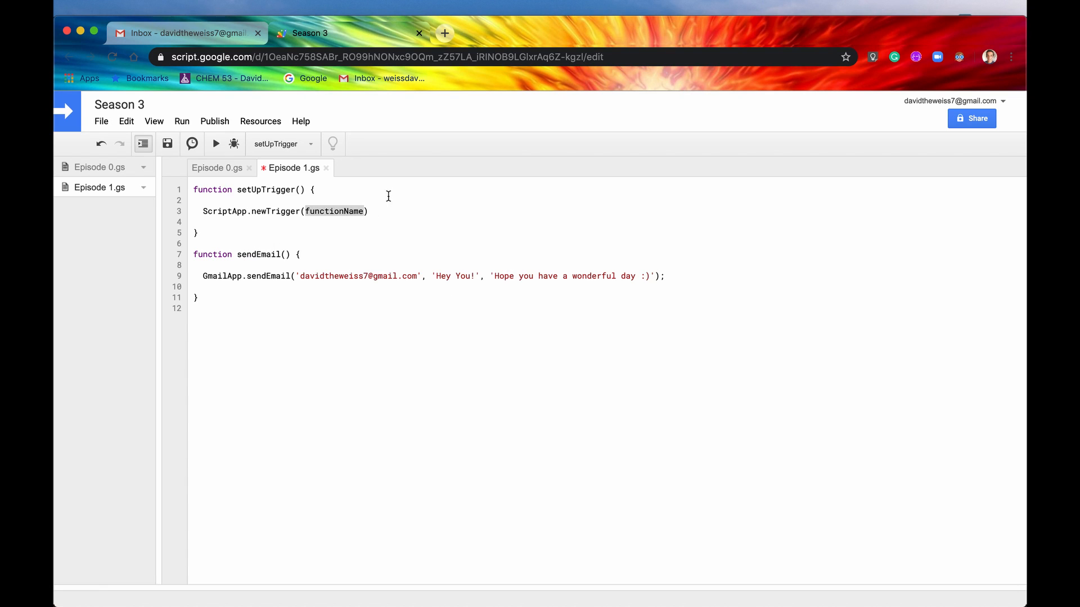
mouse_move(328, 226)
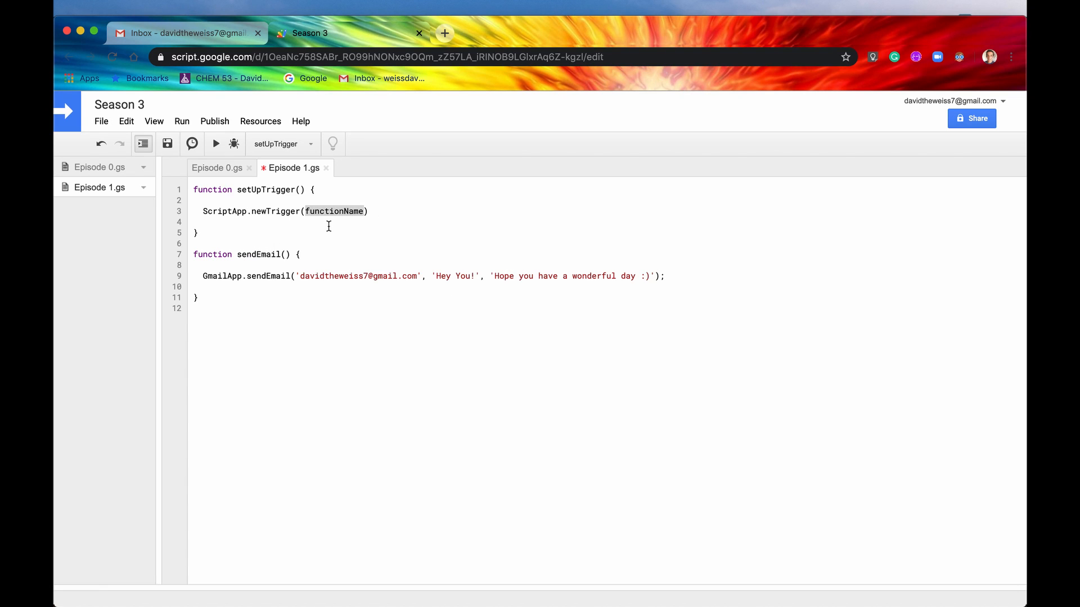
text(')
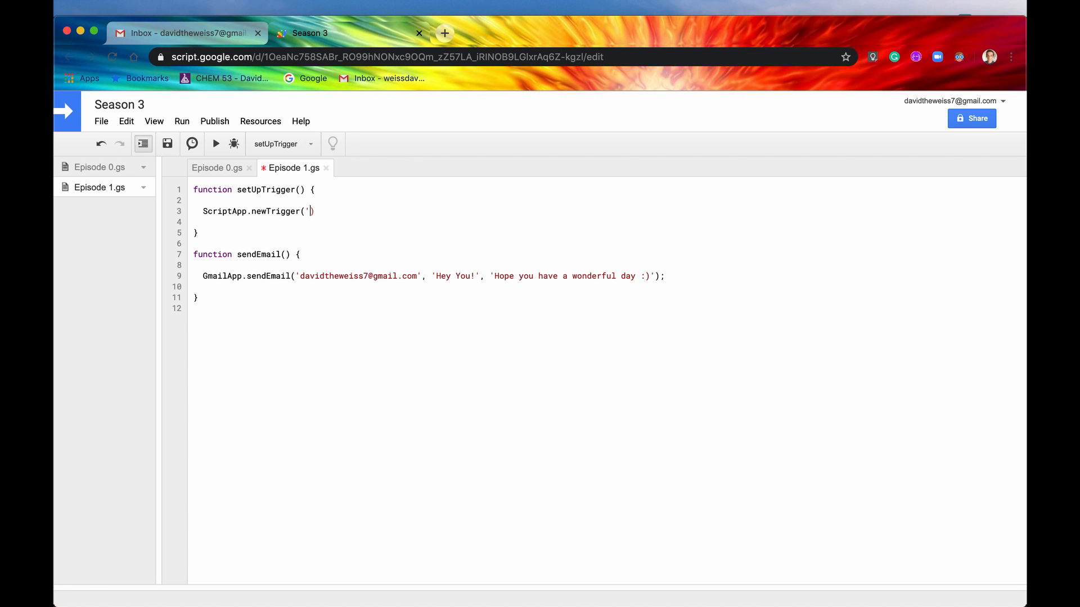
text(sendEmail)
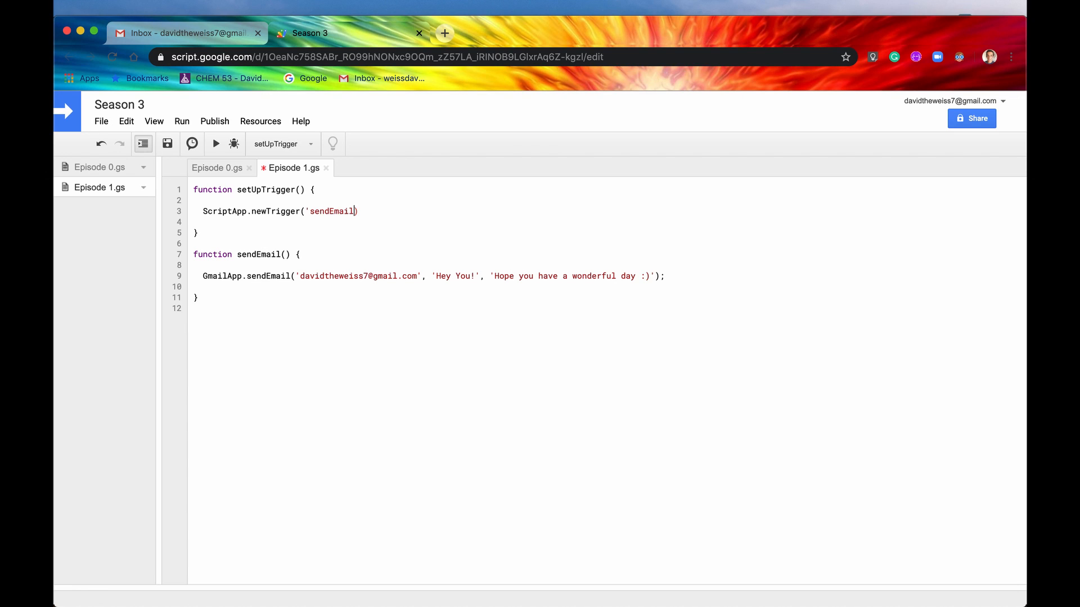
text(')
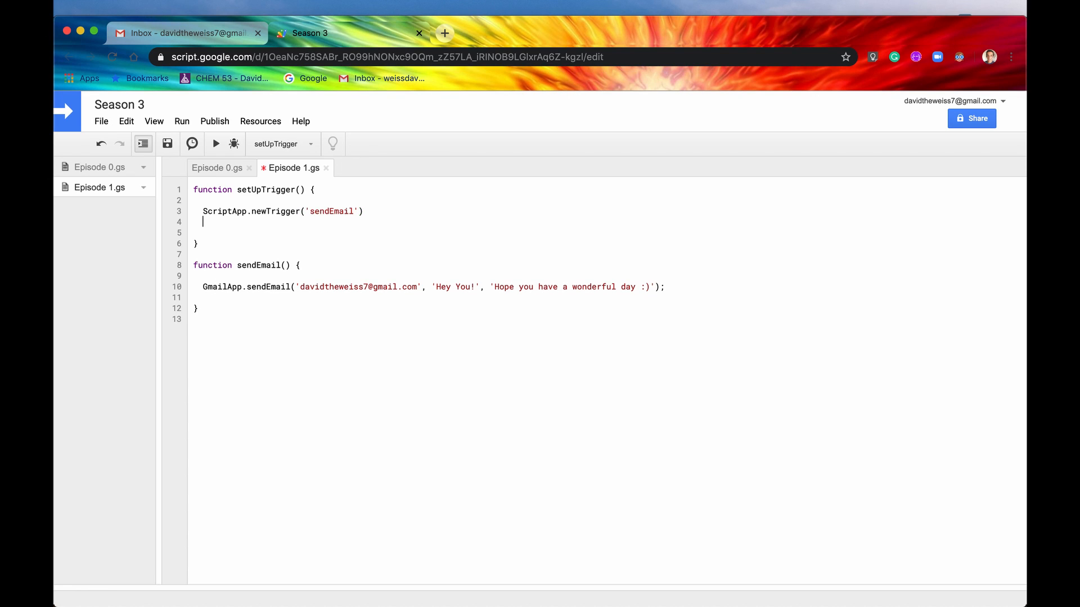
text(.)
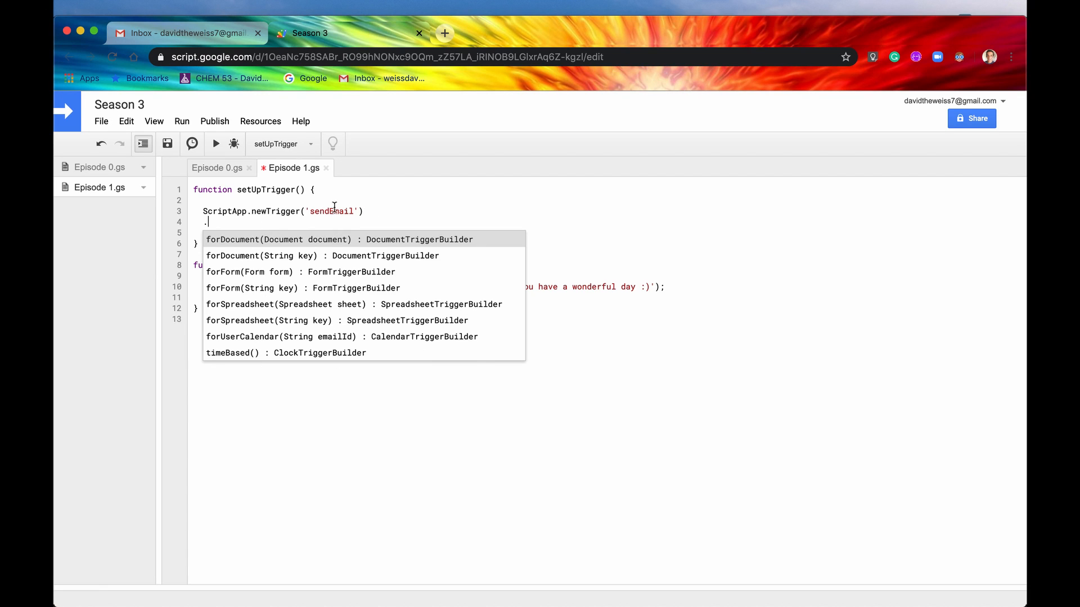
mouse_move(383, 239)
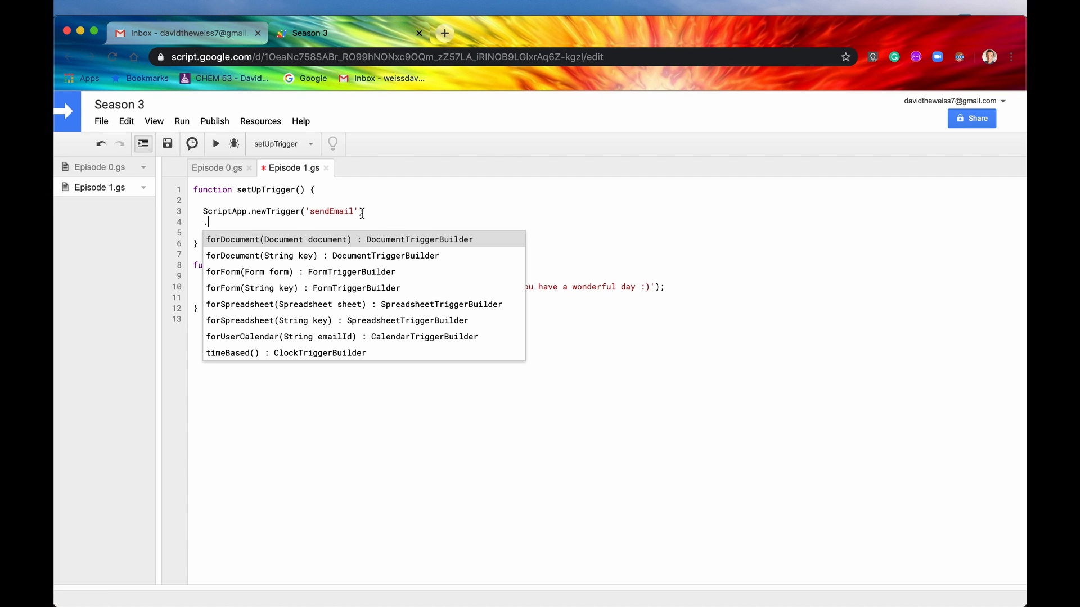
text())
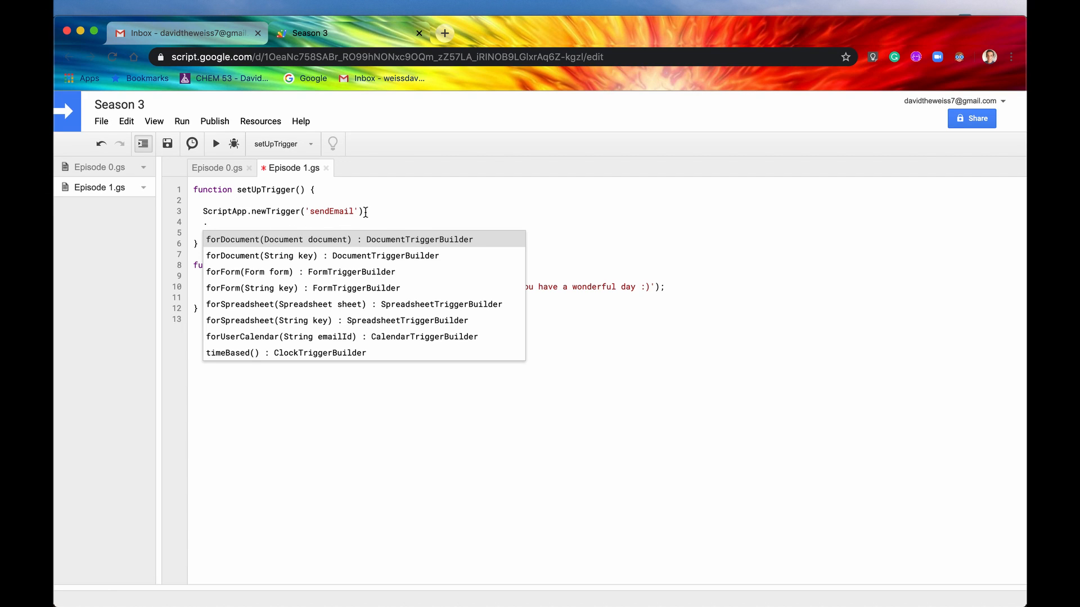
mouse_move(619, 218)
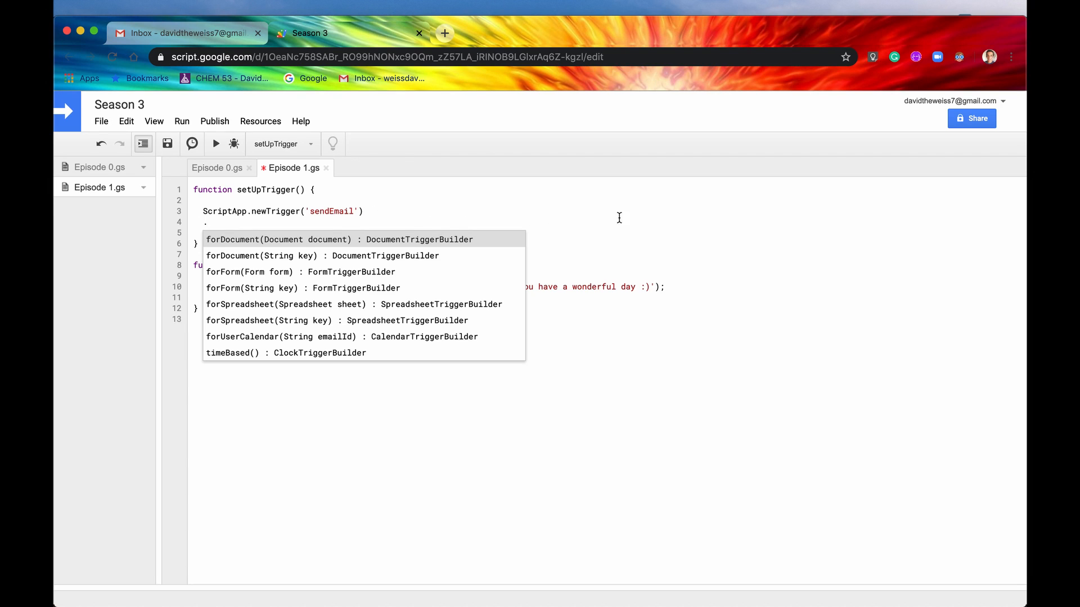
mouse_move(392, 241)
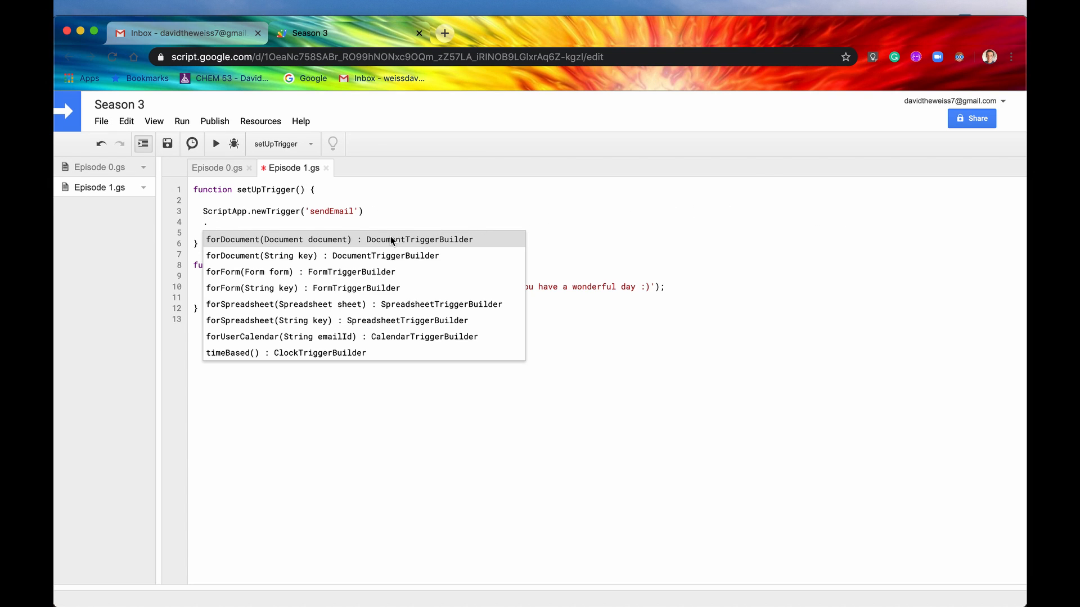
mouse_move(226, 254)
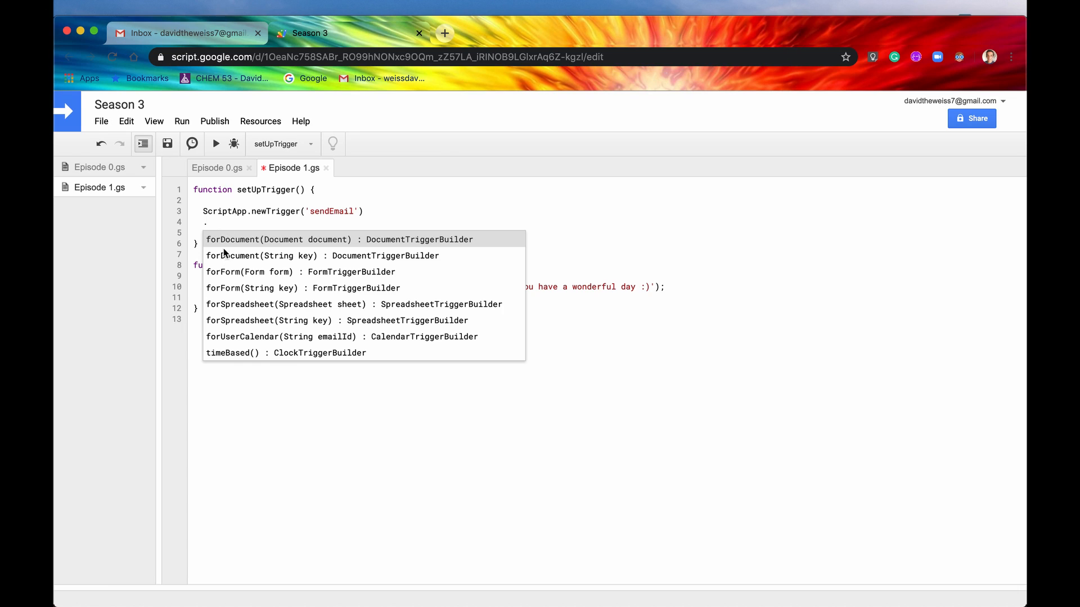
mouse_move(267, 304)
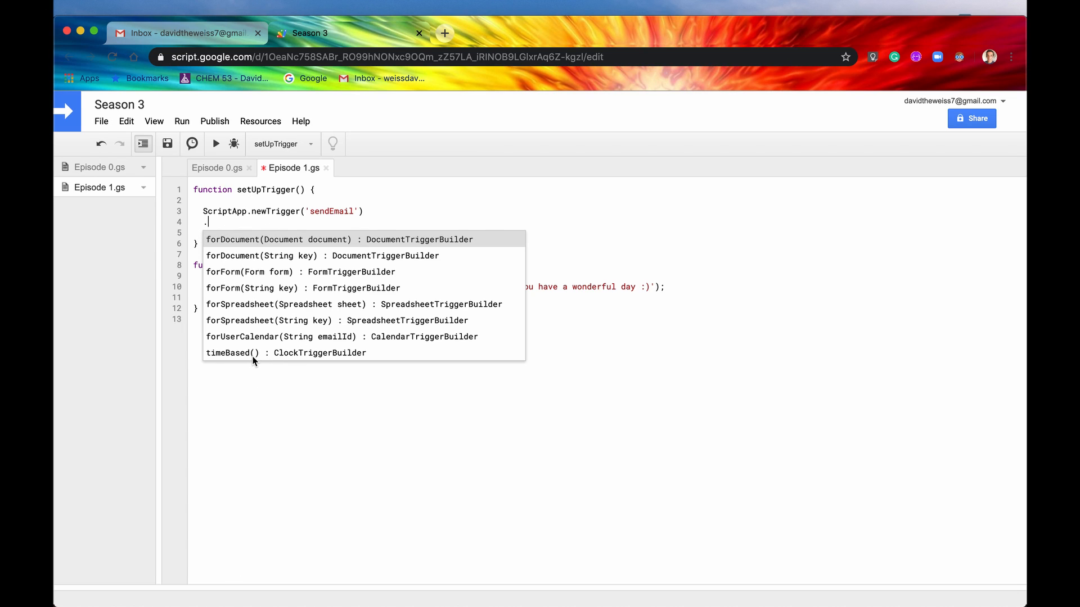
mouse_move(259, 362)
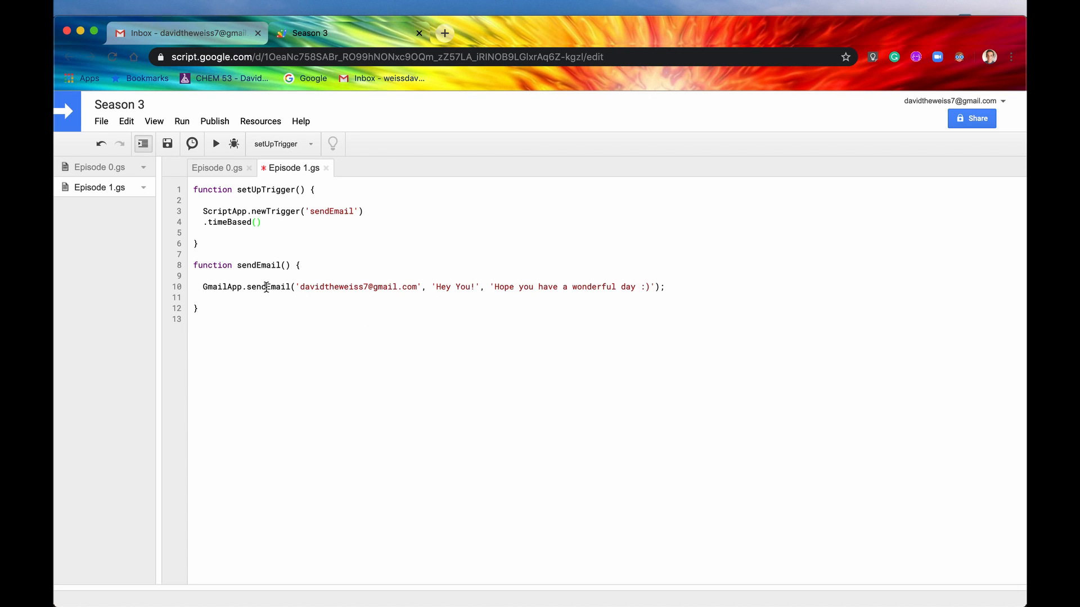
Chain .onMonthDay(1) on a new line after .timeBased().
key(enter)
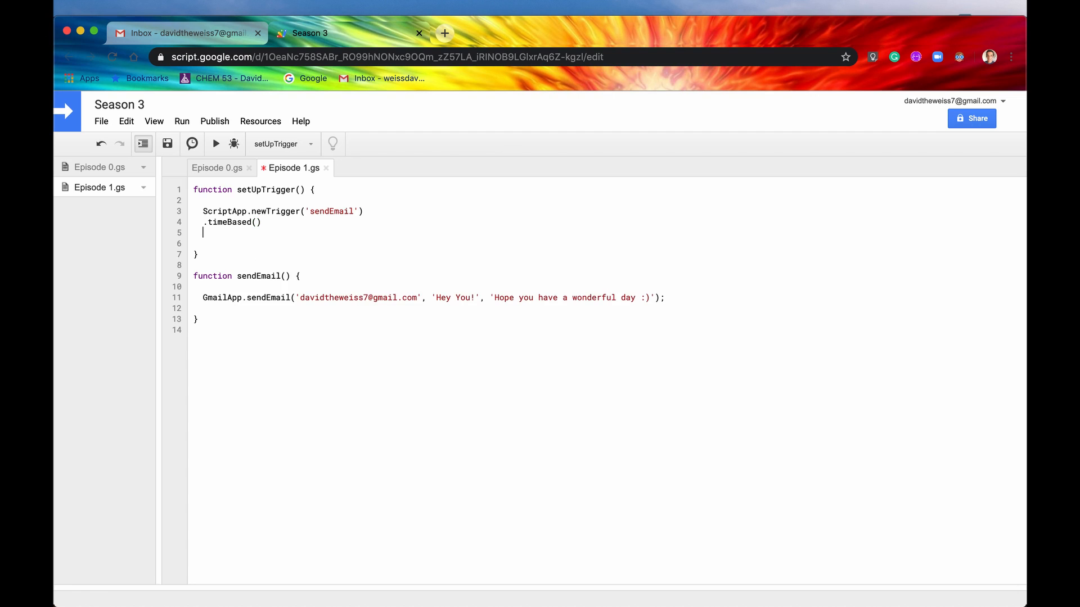
text(.)
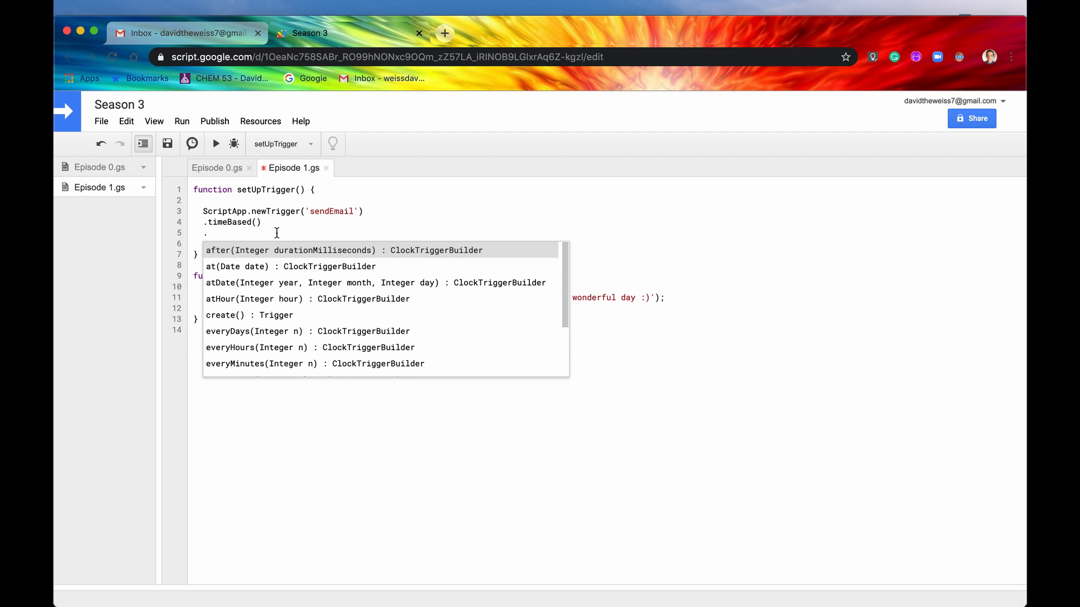
mouse_move(261, 322)
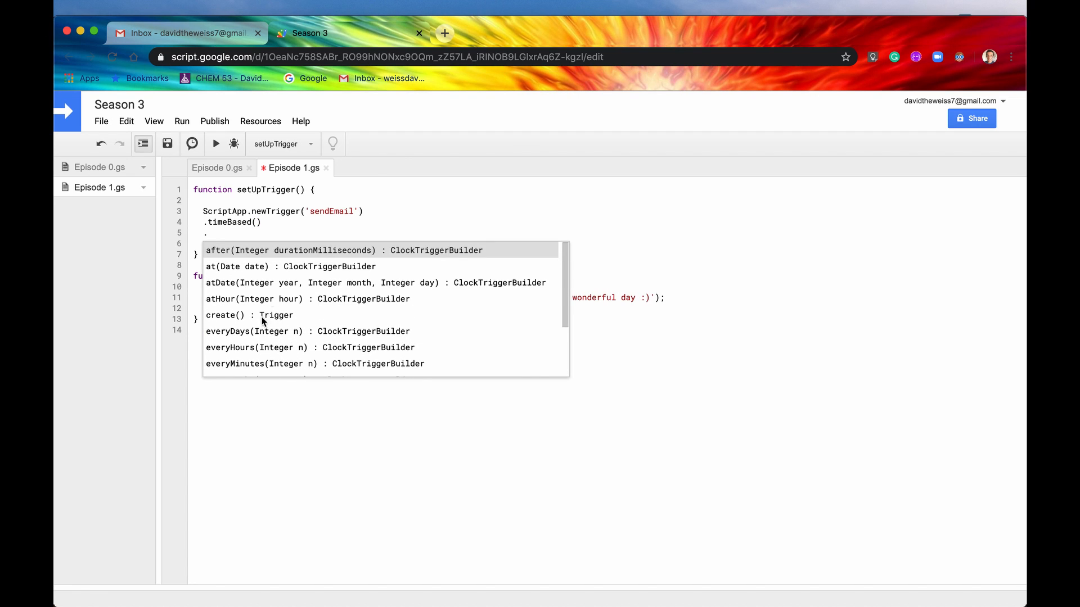
mouse_move(298, 358)
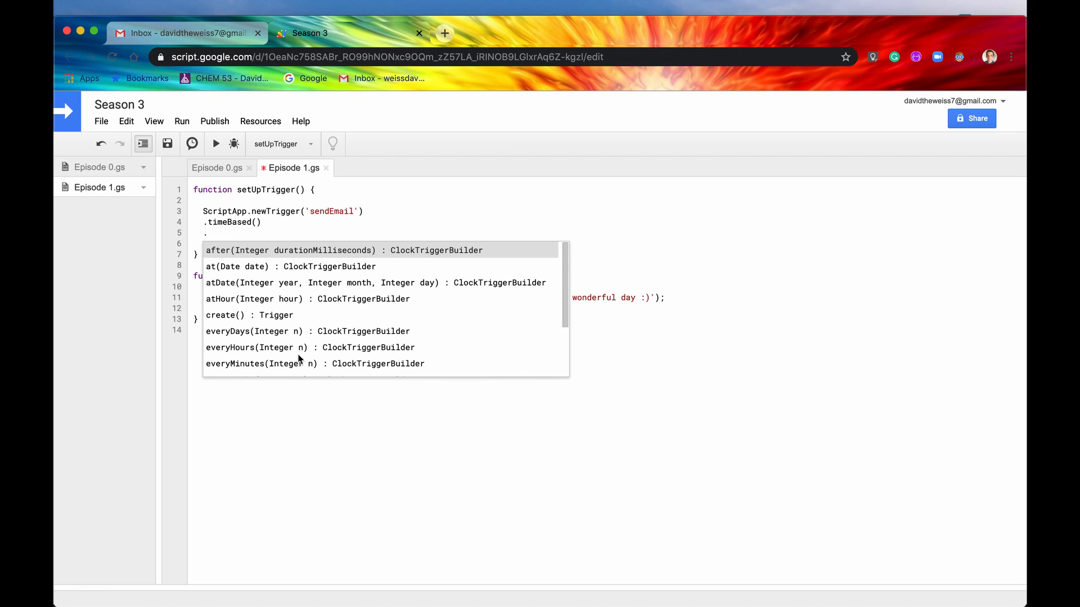
scroll(down, 3)
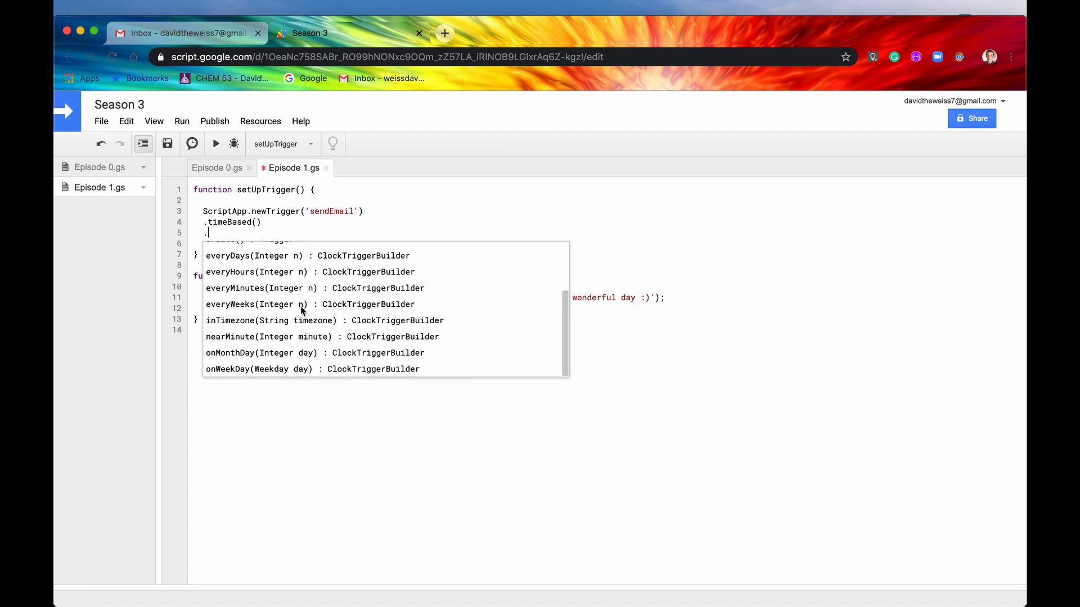
mouse_move(250, 355)
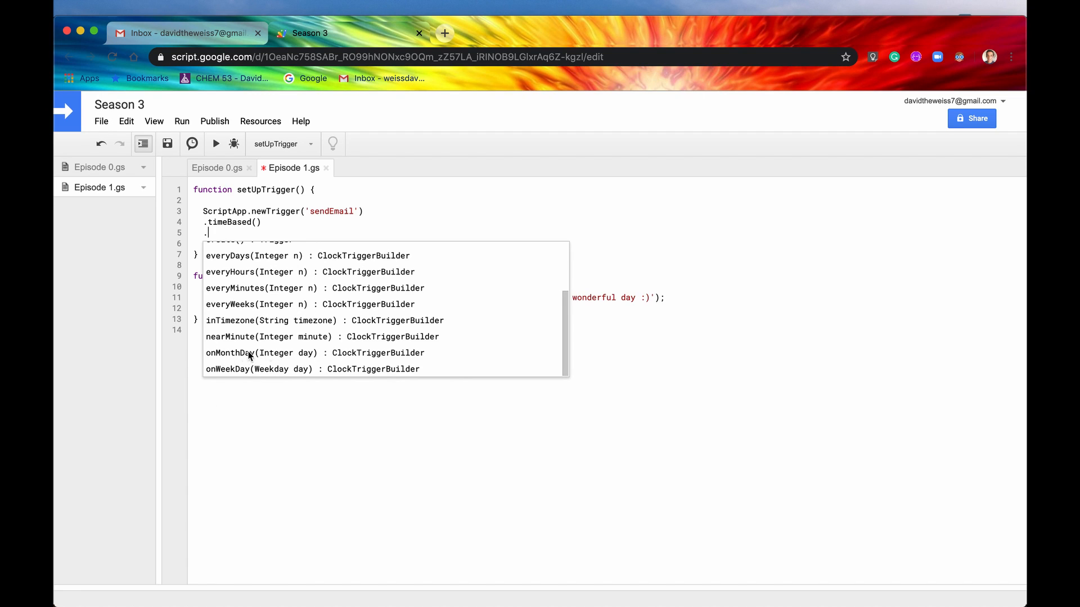
mouse_move(252, 356)
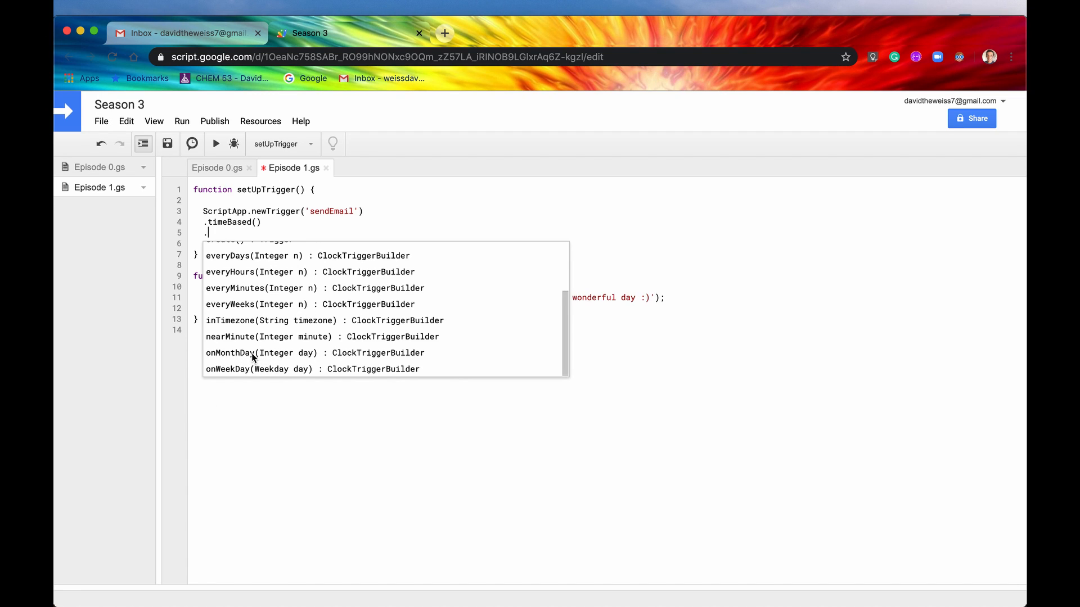
click(260, 352)
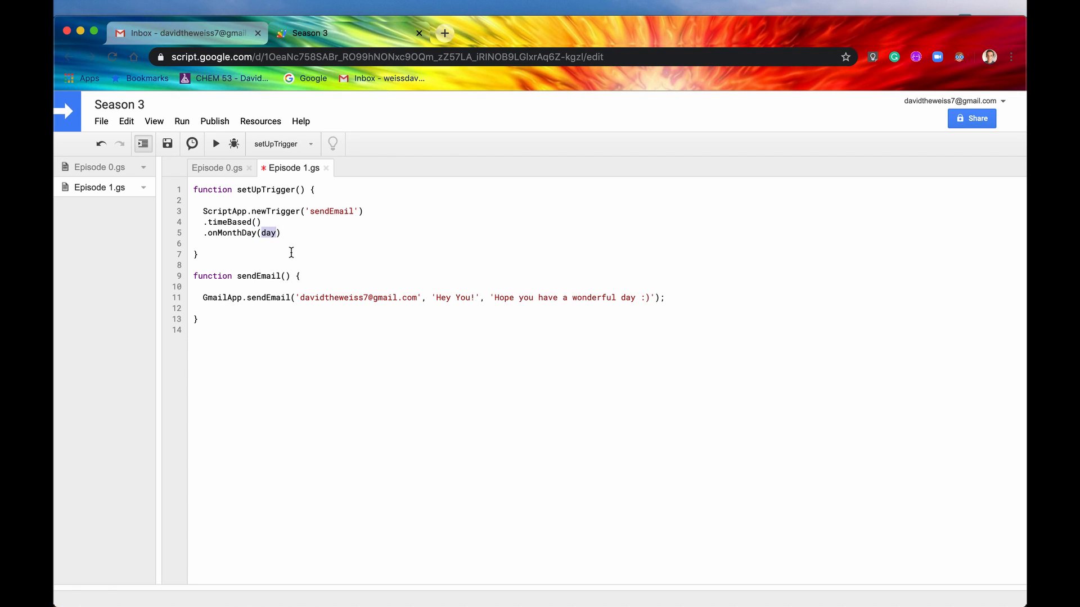
text(1)
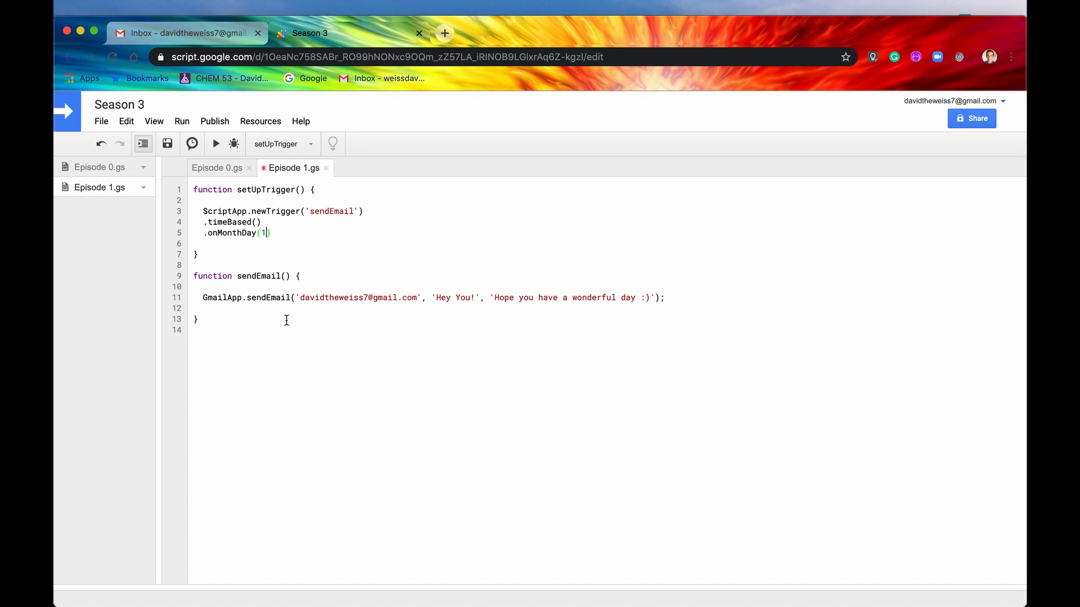
mouse_move(331, 319)
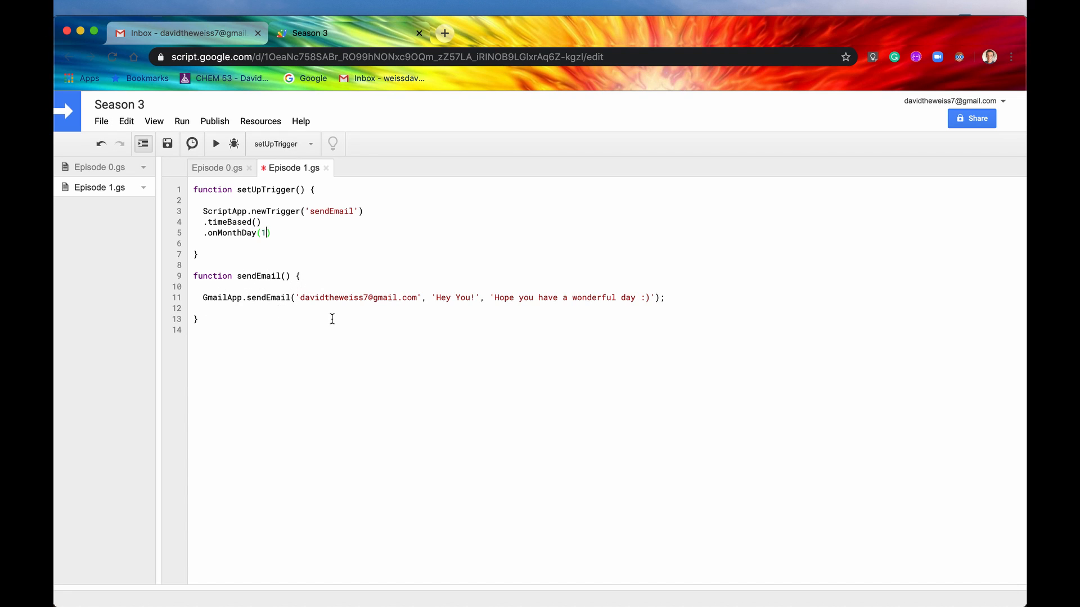
mouse_move(860, 5)
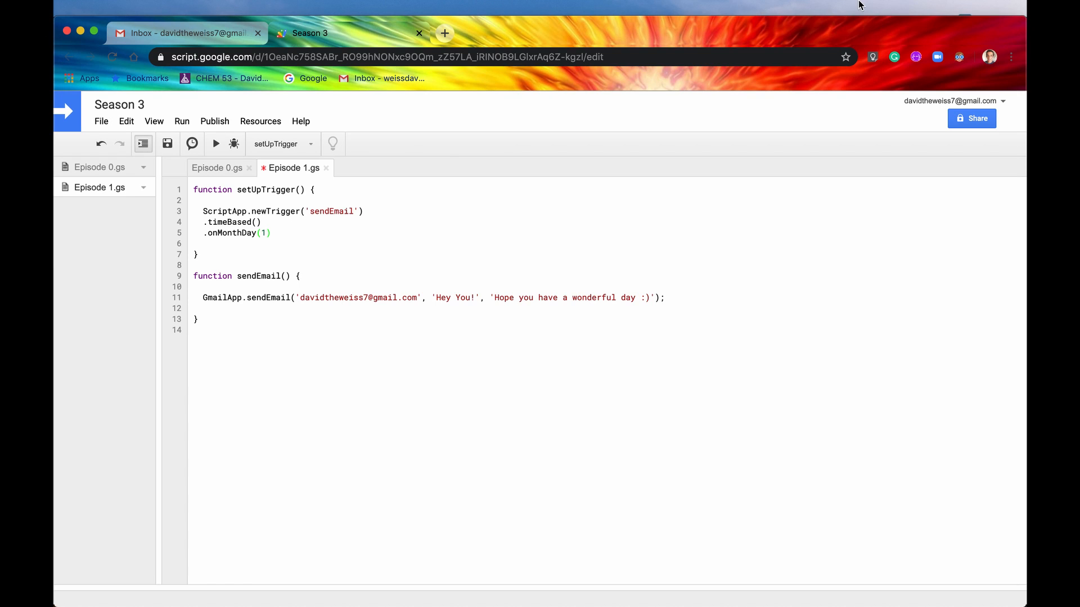
mouse_move(595, 276)
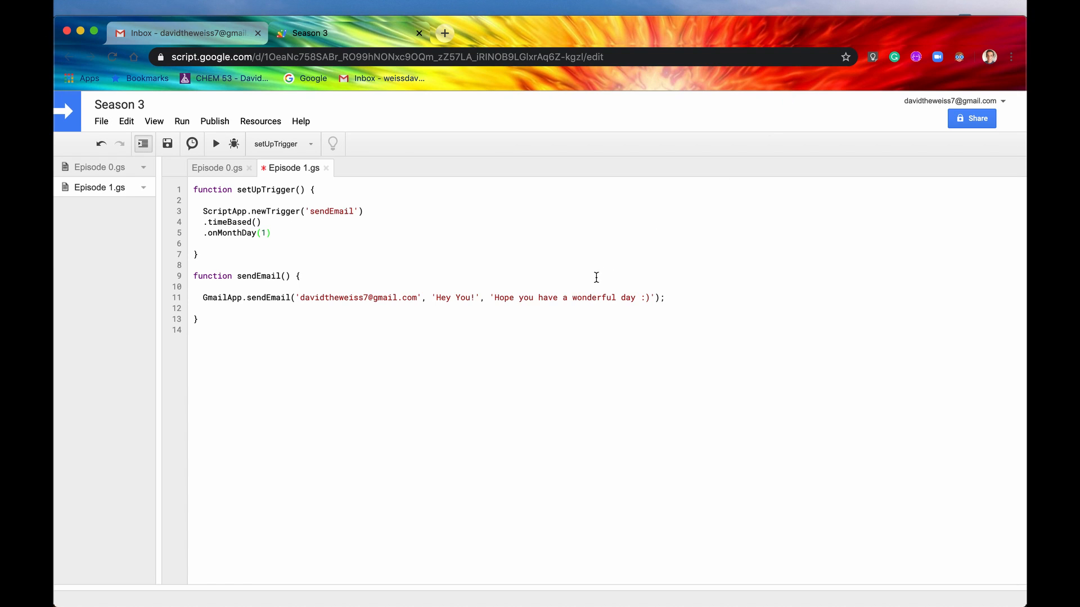
mouse_move(236, 301)
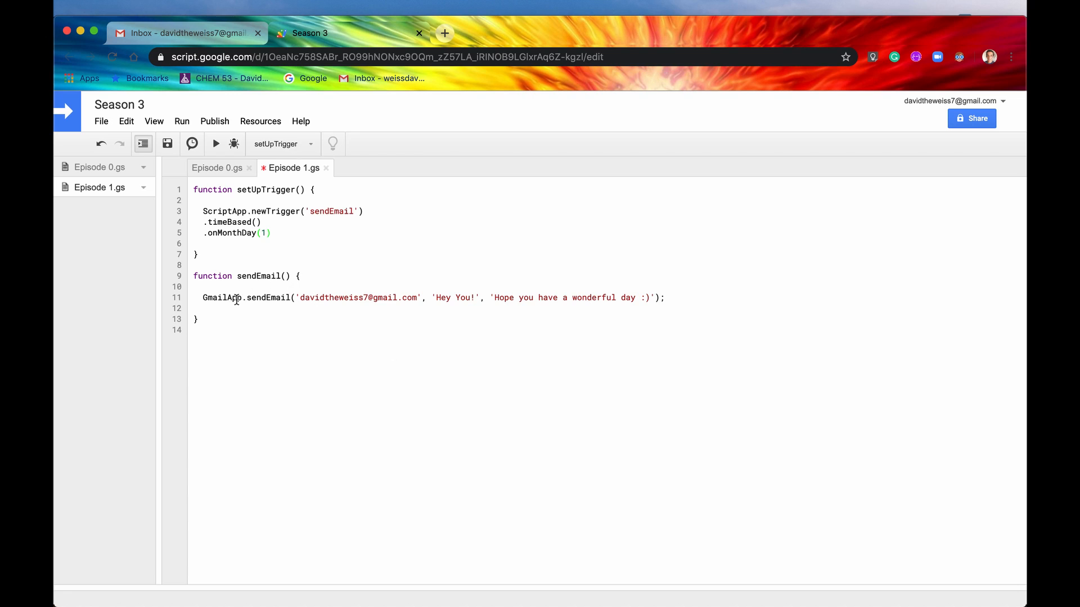
mouse_move(366, 309)
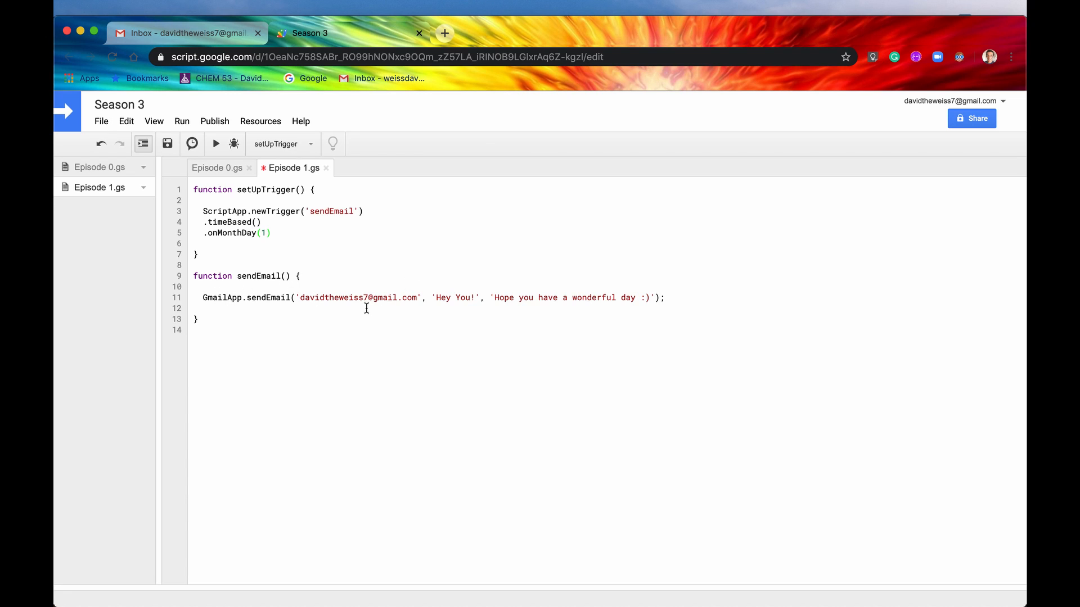
mouse_move(322, 453)
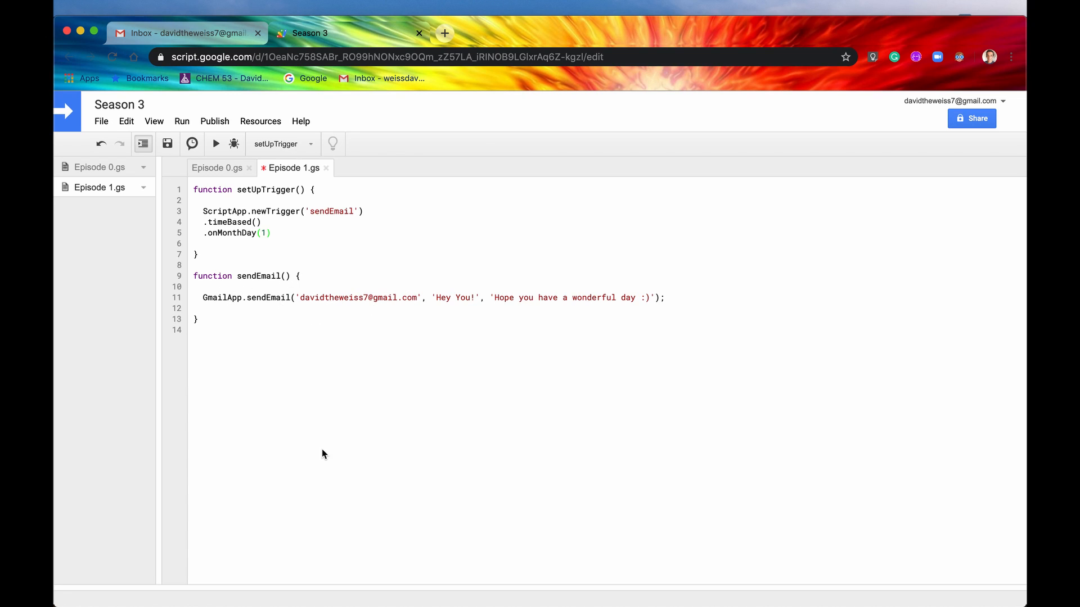
click(267, 233)
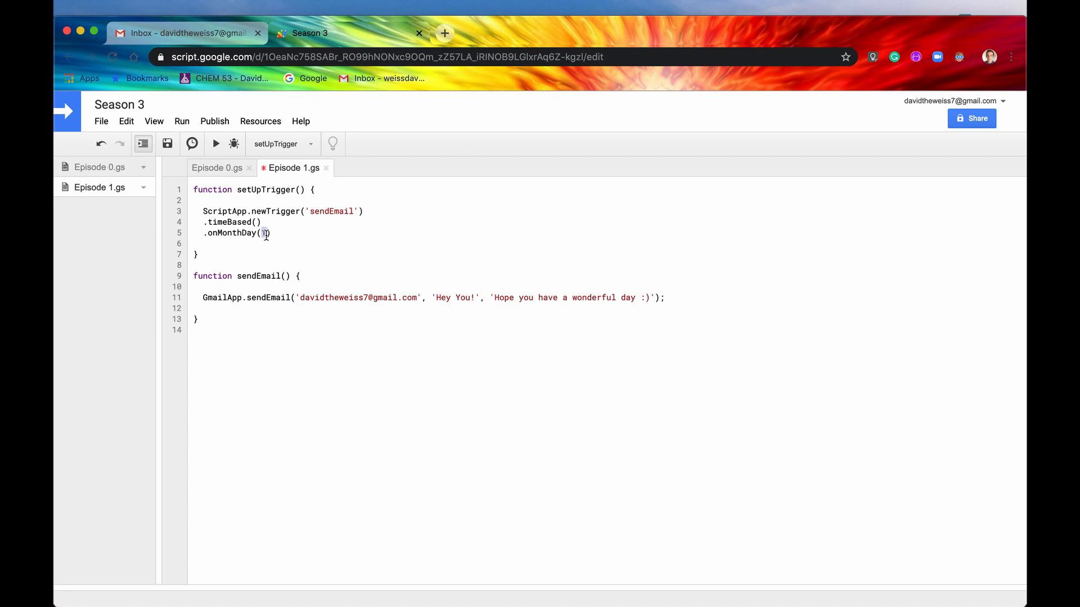
End the trigger chain with .create(); and save the script.
text(1)
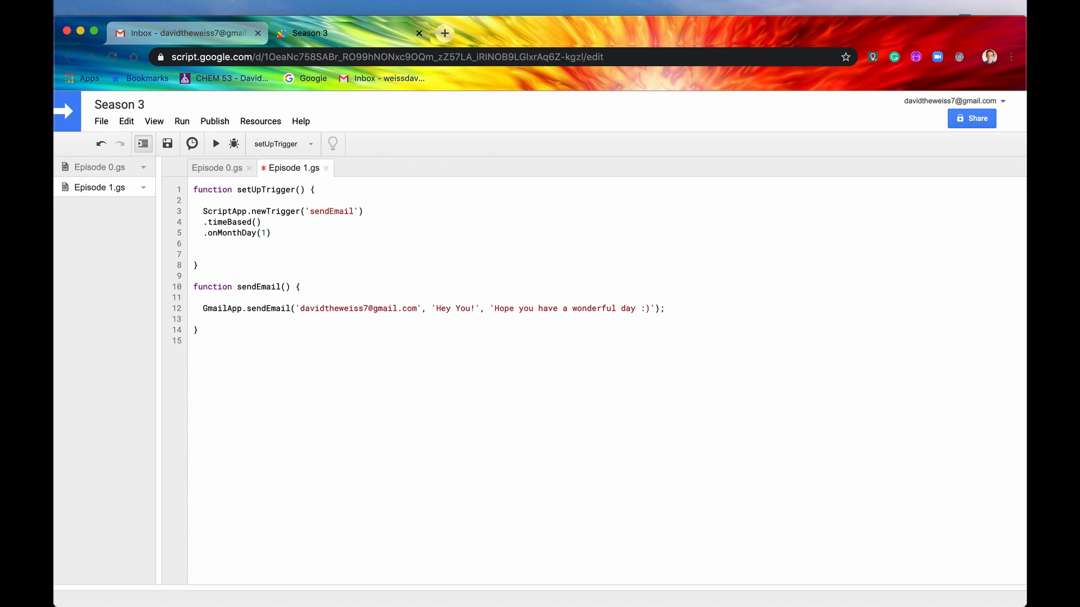
text(.create();)
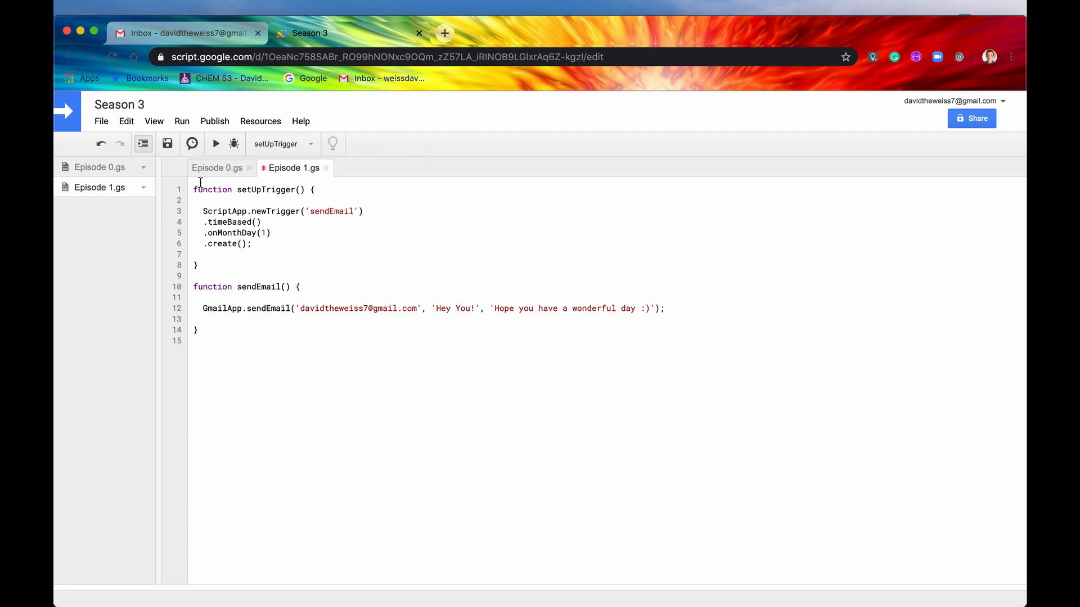
mouse_move(306, 229)
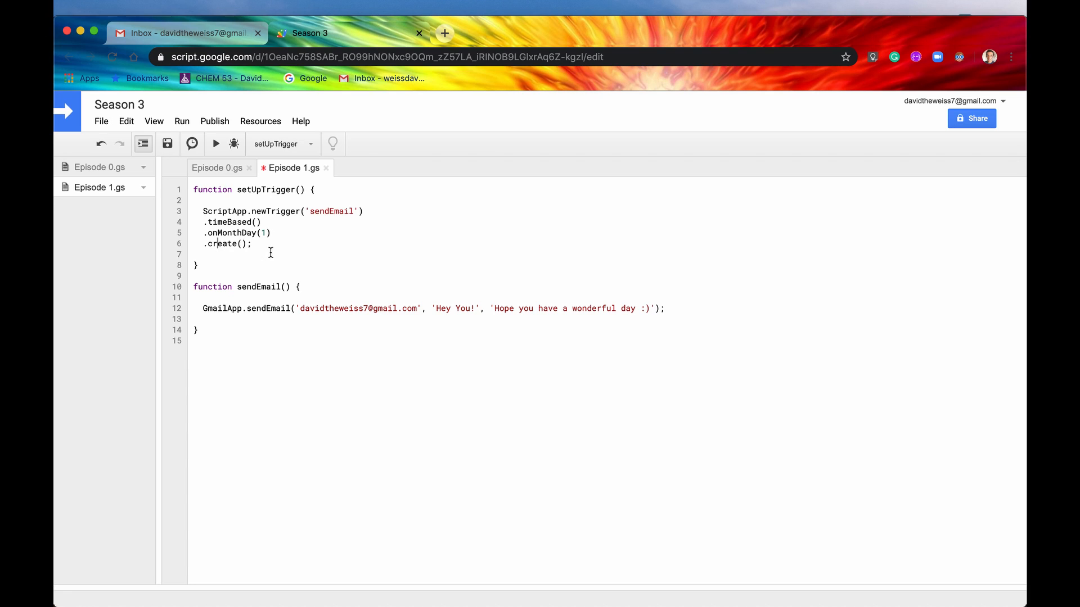
click(167, 143)
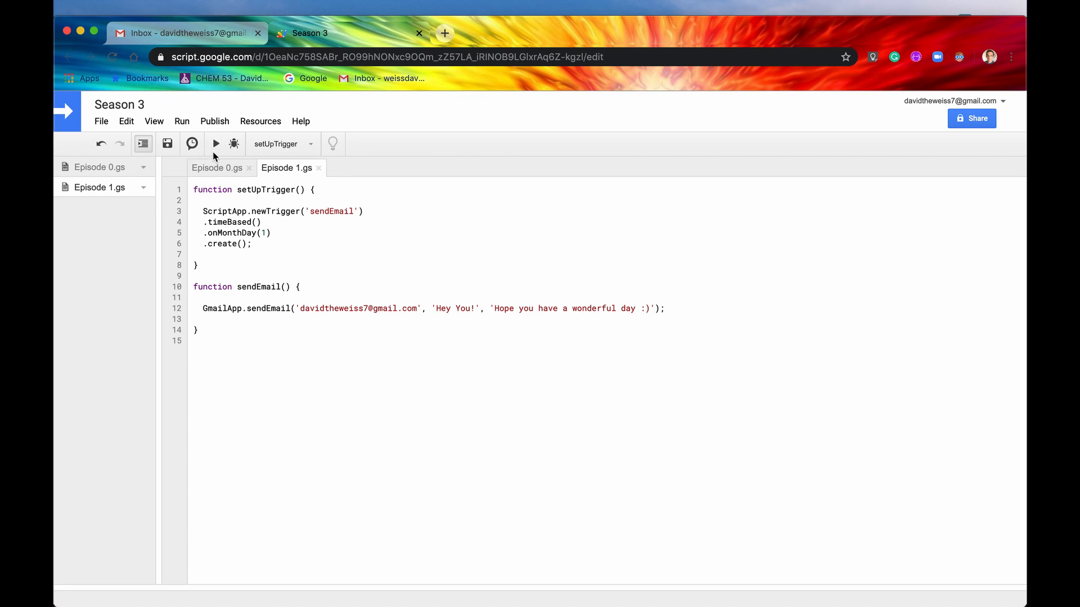
mouse_move(770, 5)
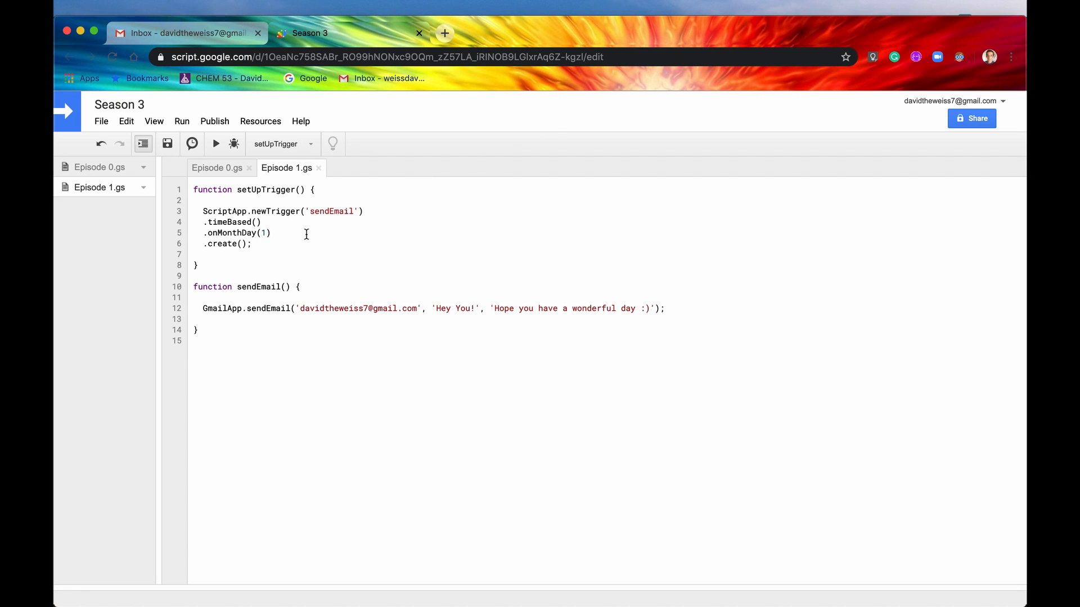
mouse_move(214, 233)
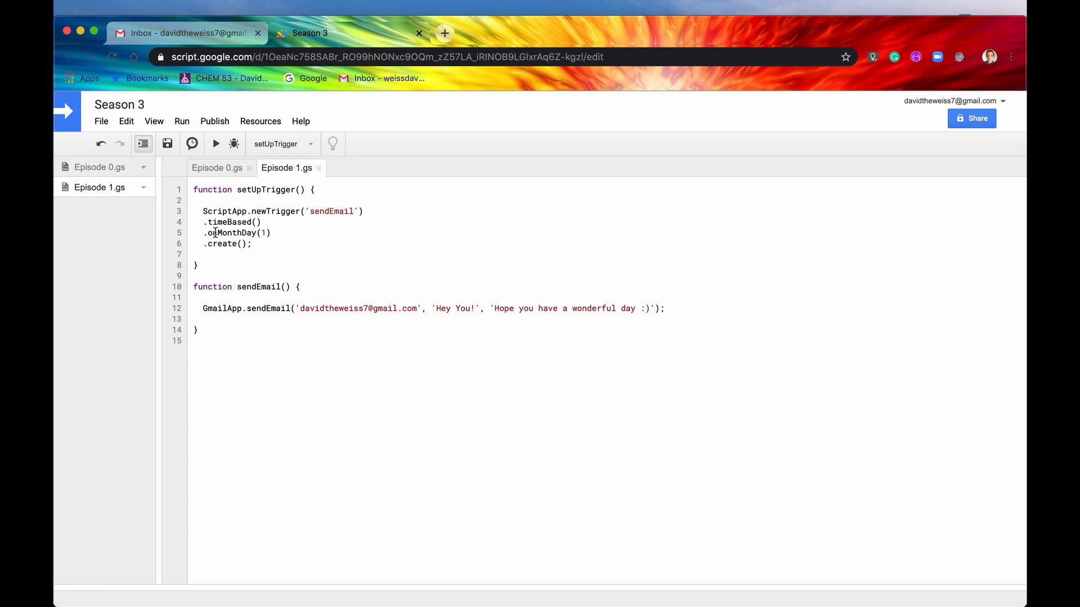
mouse_move(353, 298)
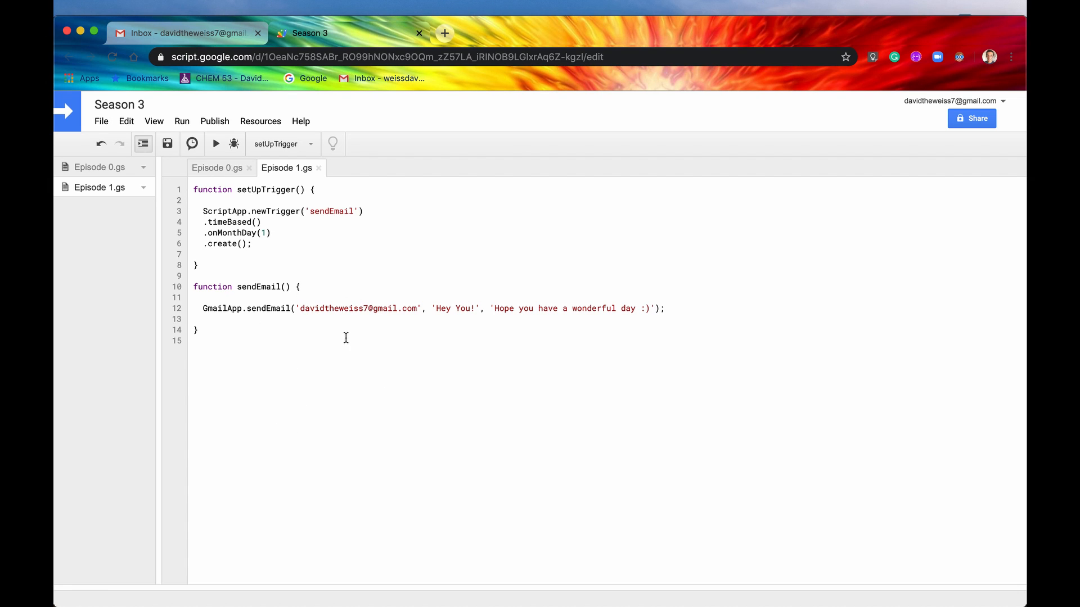
mouse_move(275, 328)
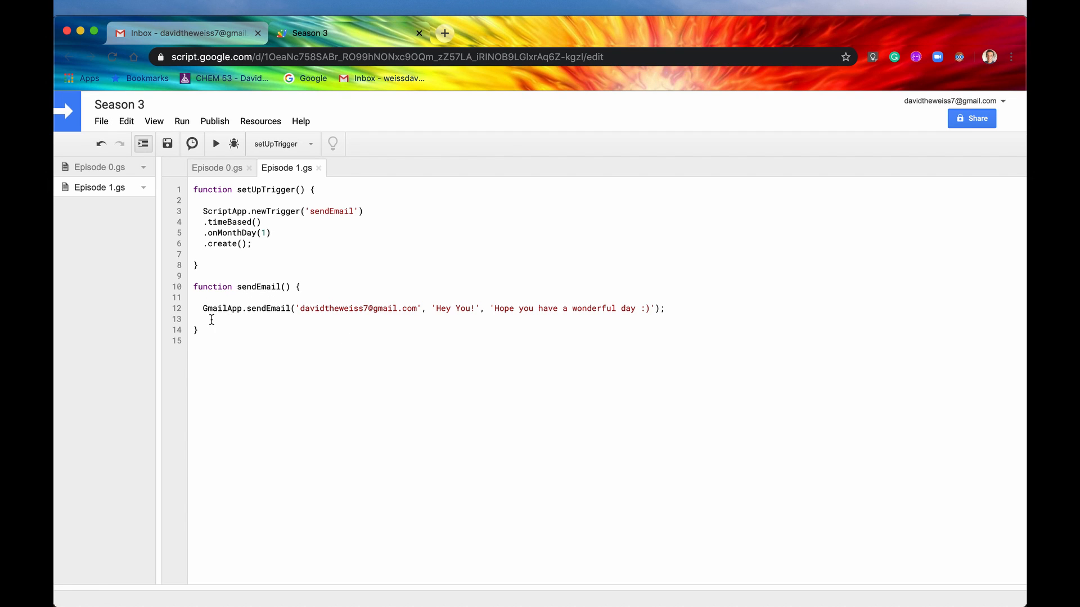
mouse_move(456, 308)
text(.)
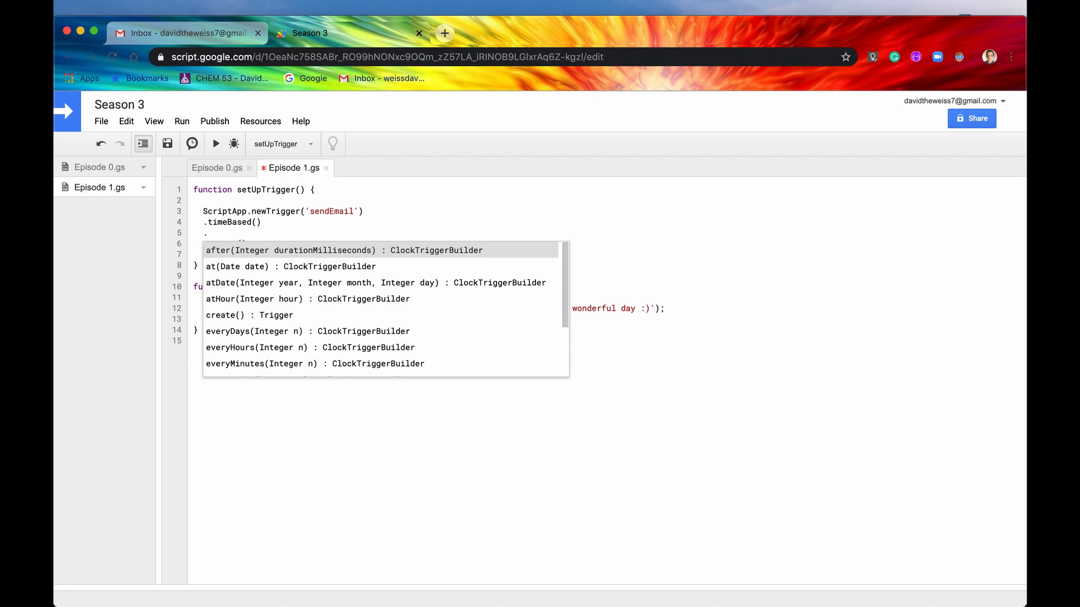
Replace .onMonthDay(1) by exploring onWeekDay and ScriptApp.WeekDay options, returning to a bare dot.
text(on)
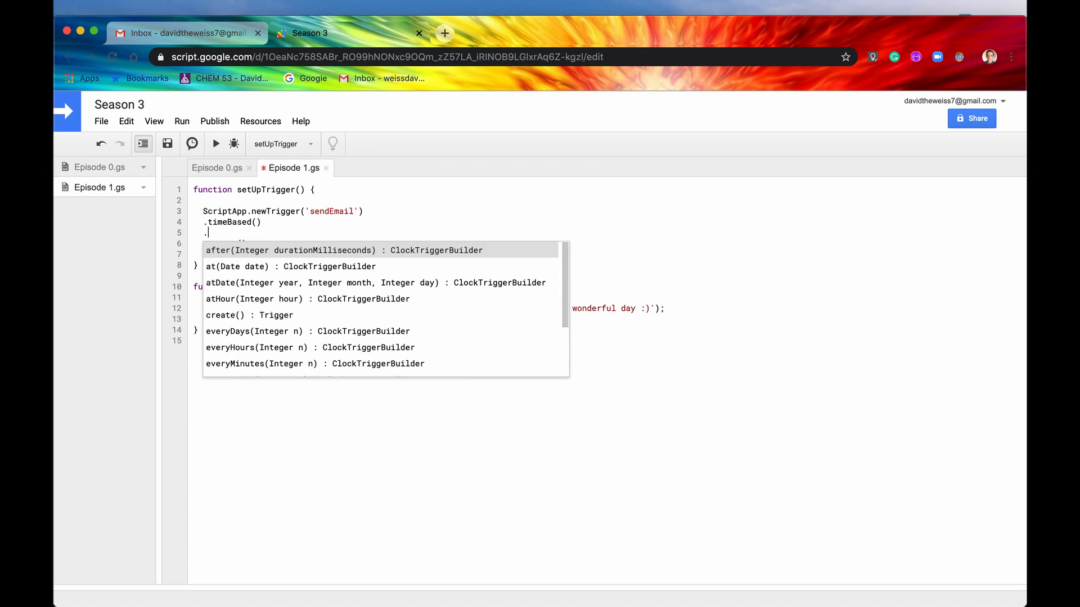
text(on)
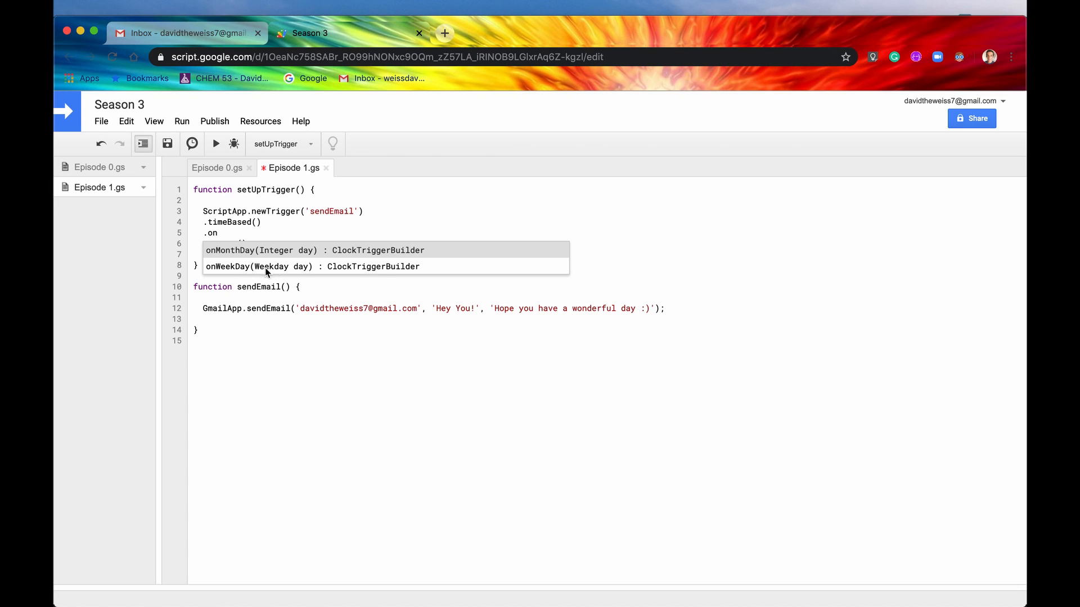
mouse_move(282, 271)
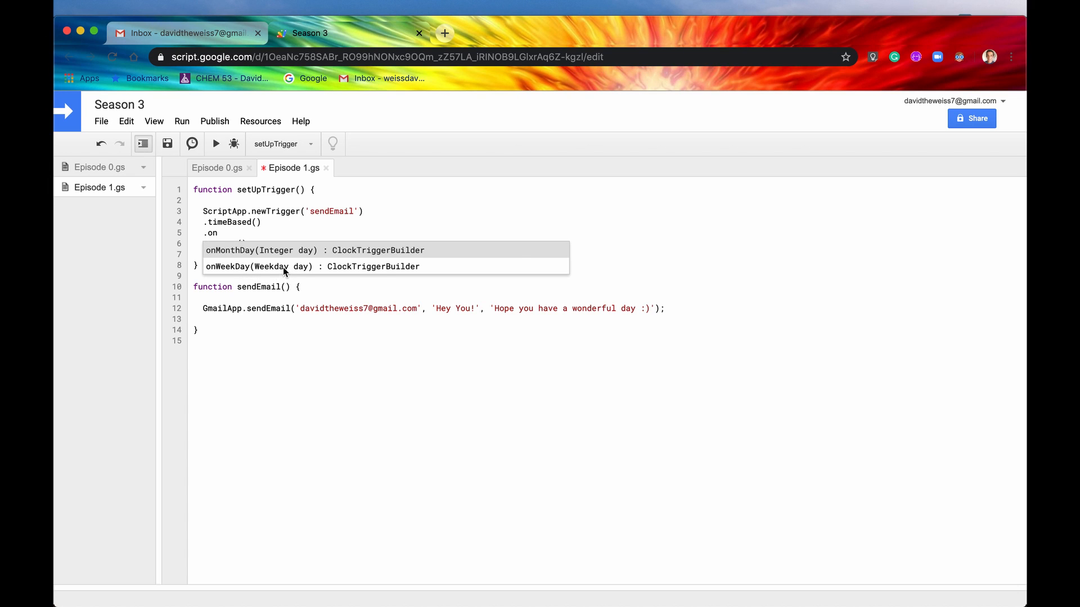
click(285, 266)
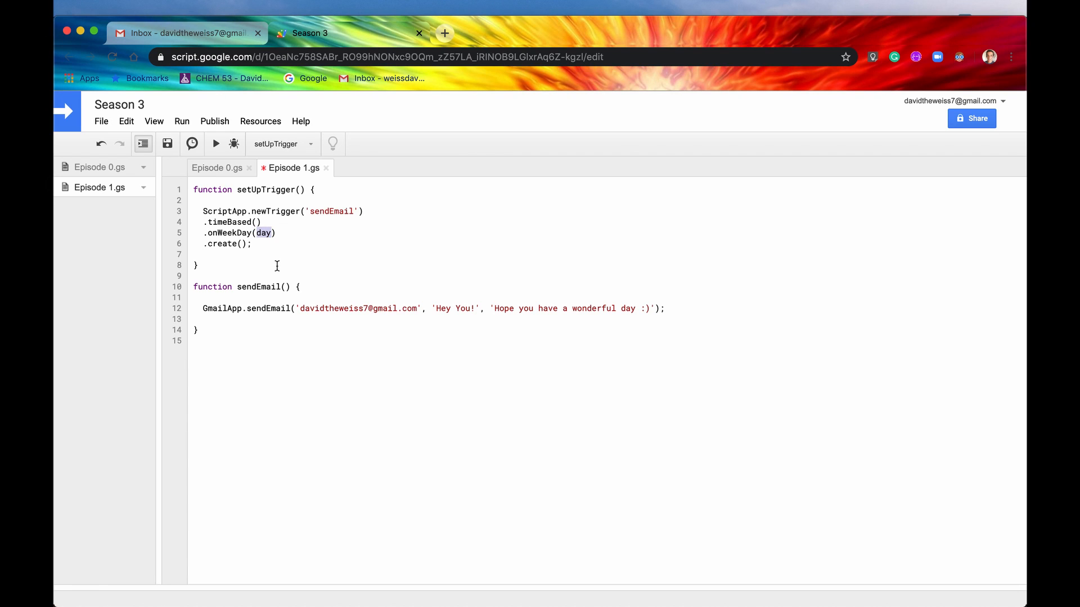
text(S)
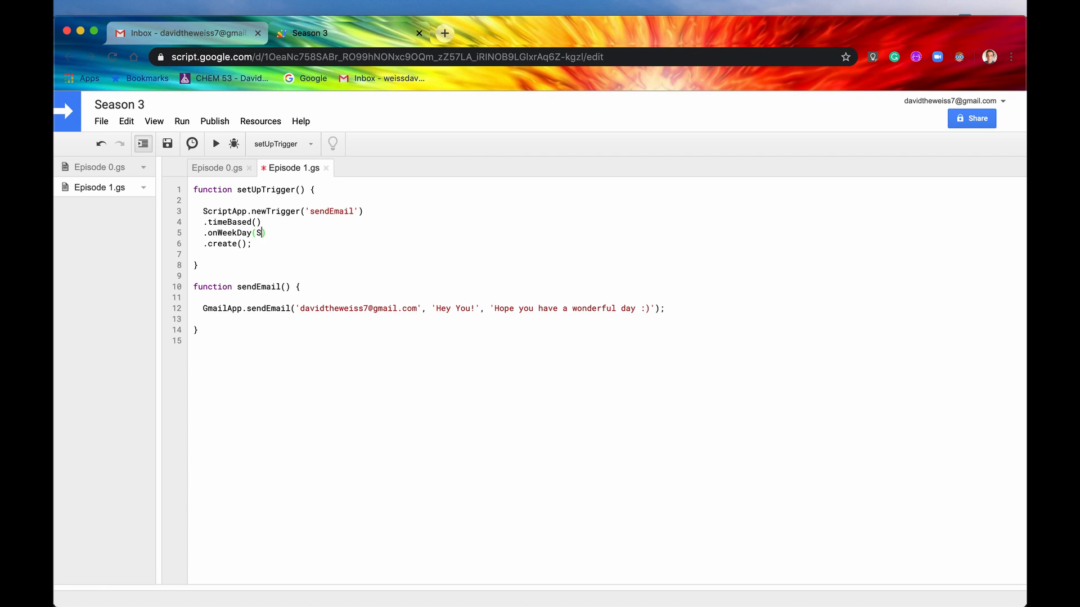
text(criptApp)
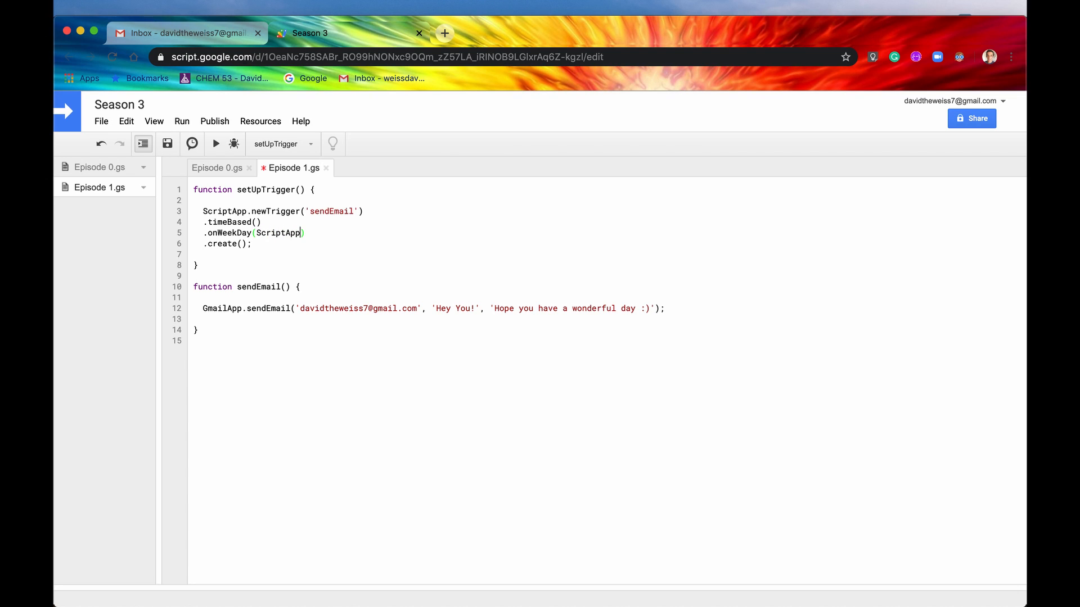
text(WeekDay)
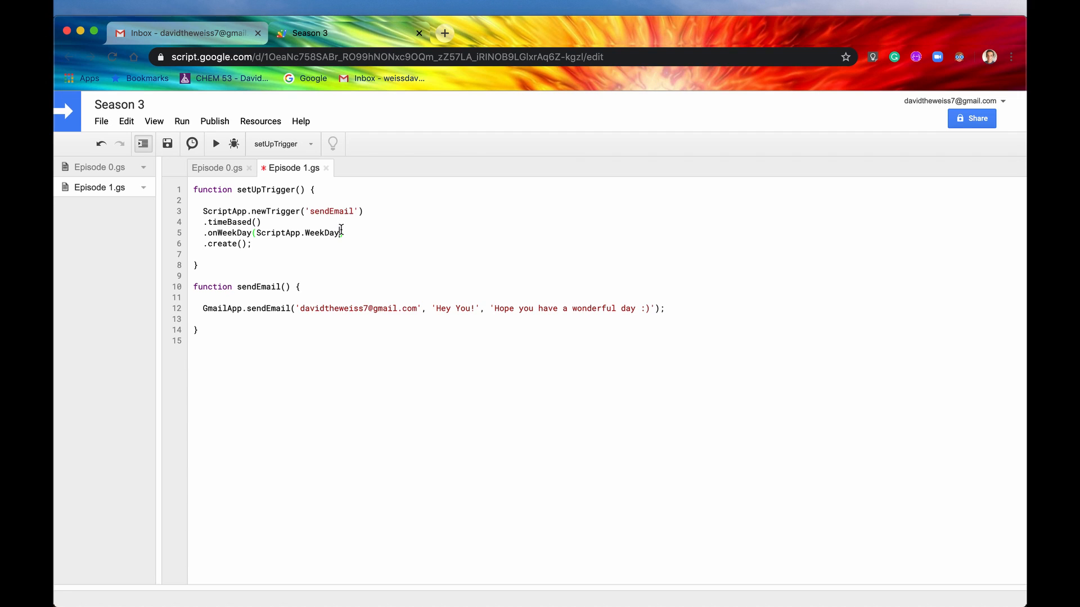
text(.)
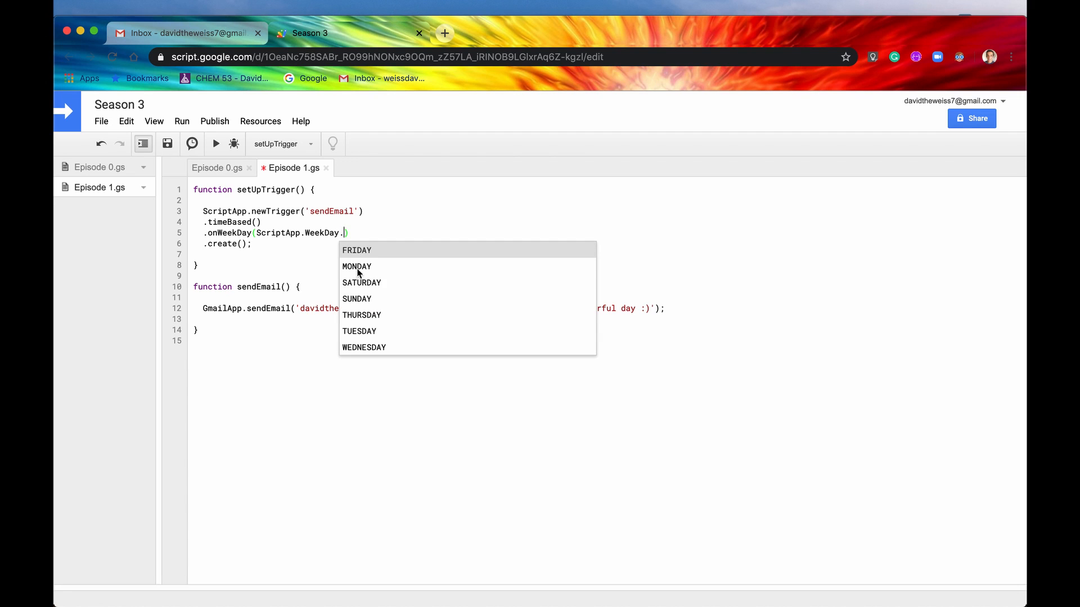
click(357, 267)
text(.)
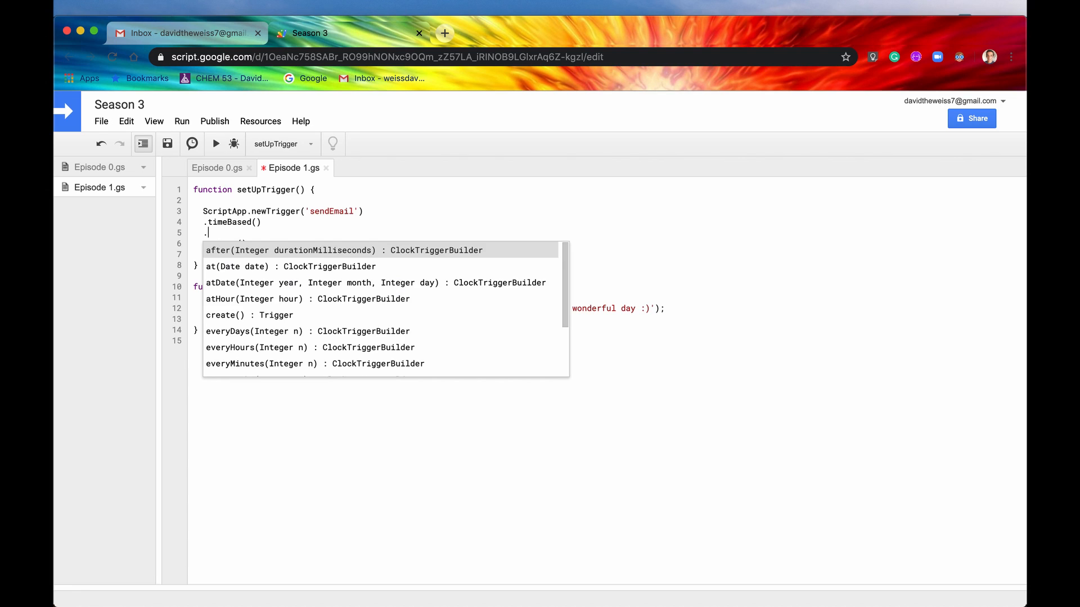
Try .everyDays with 1 then 2, then select the call to remove it.
text(e)
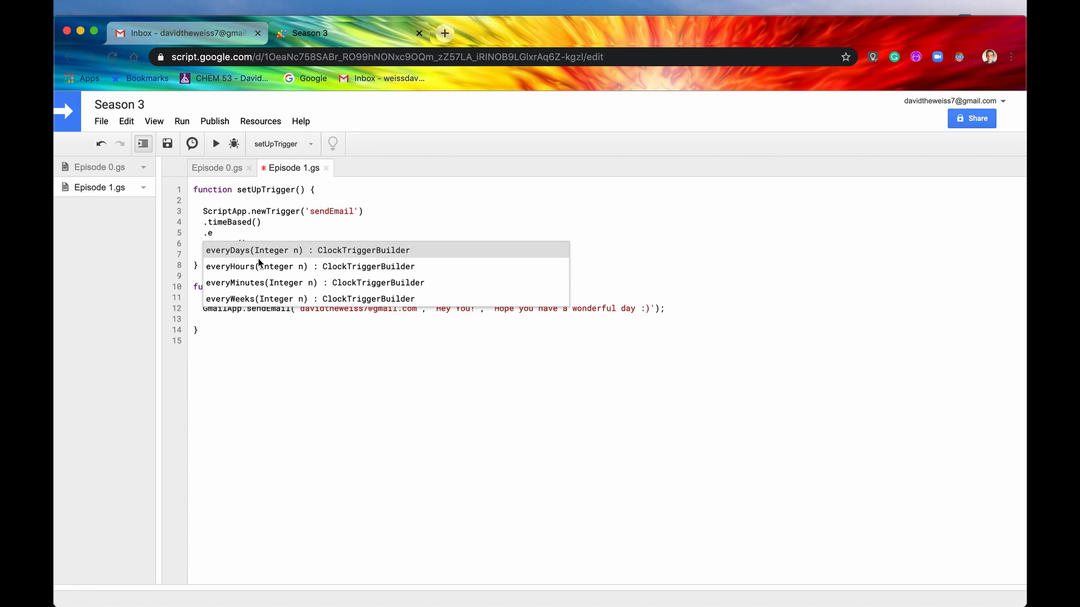
mouse_move(237, 253)
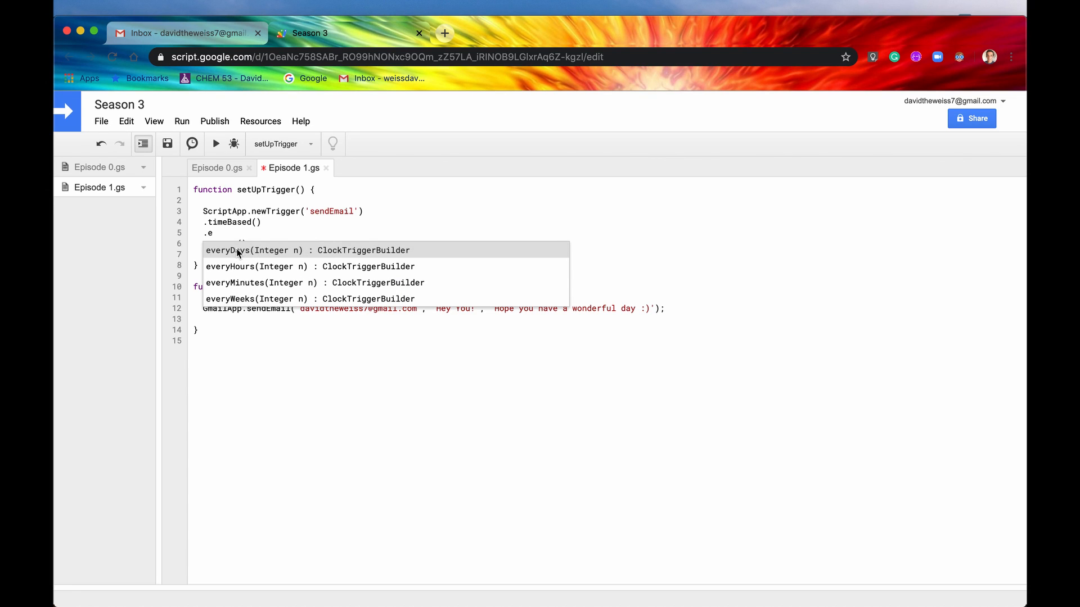
mouse_move(292, 259)
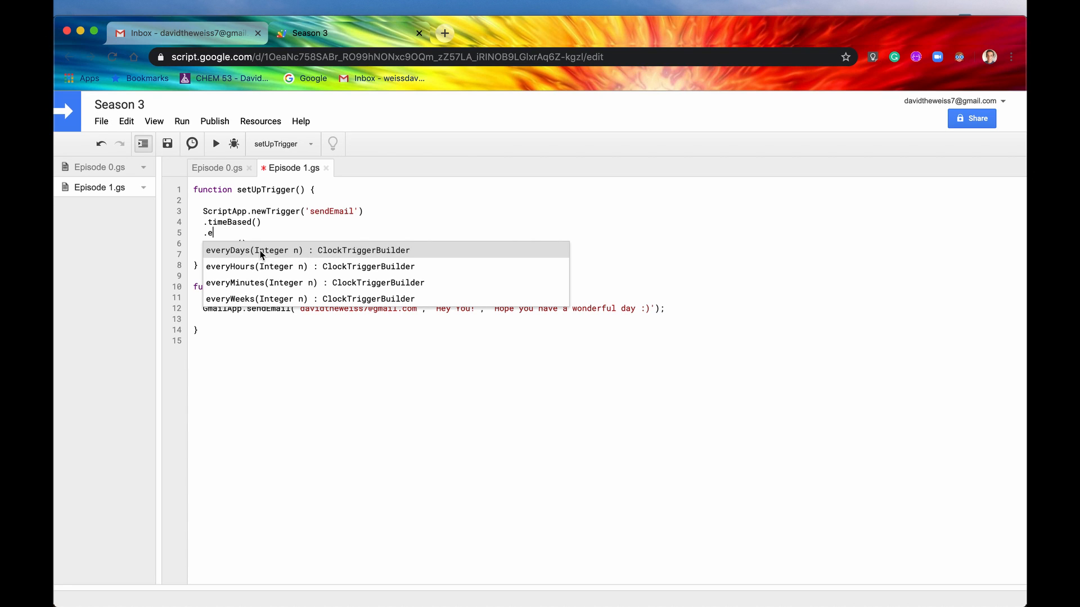
mouse_move(279, 242)
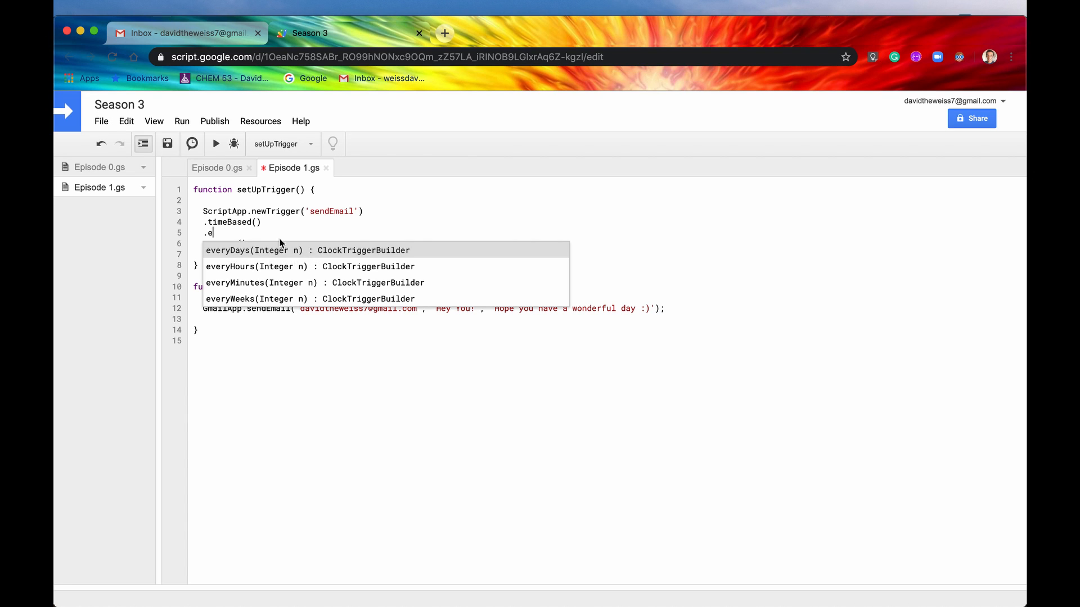
mouse_move(242, 263)
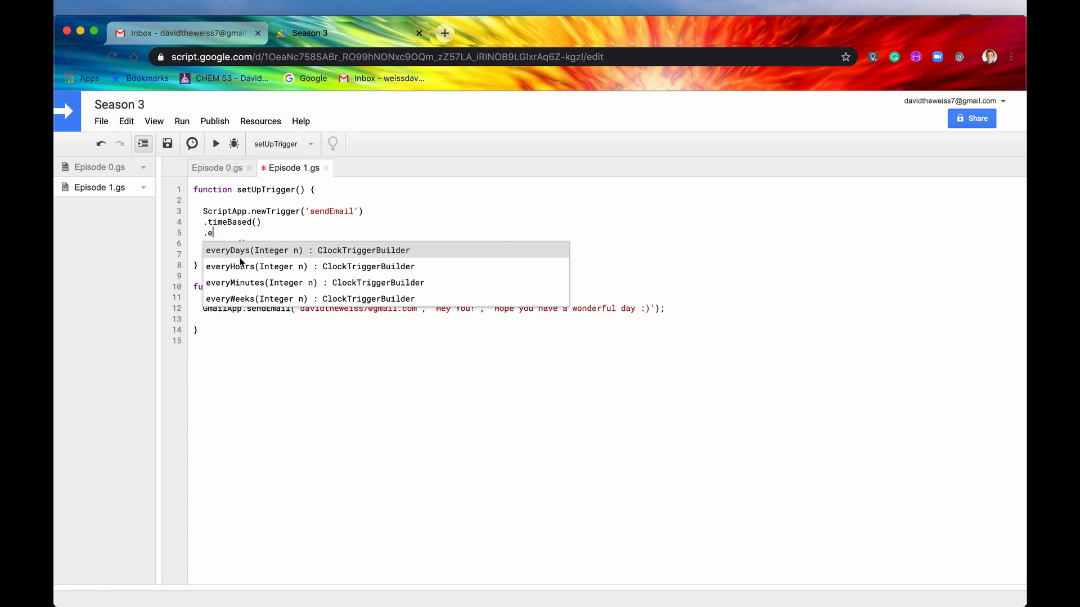
mouse_move(279, 249)
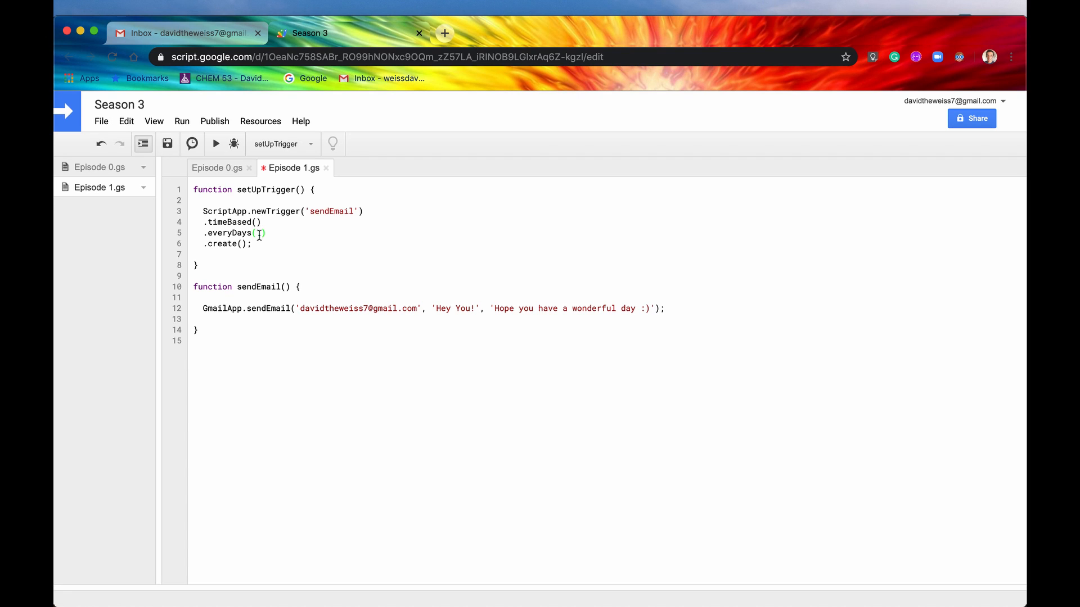
text(1)
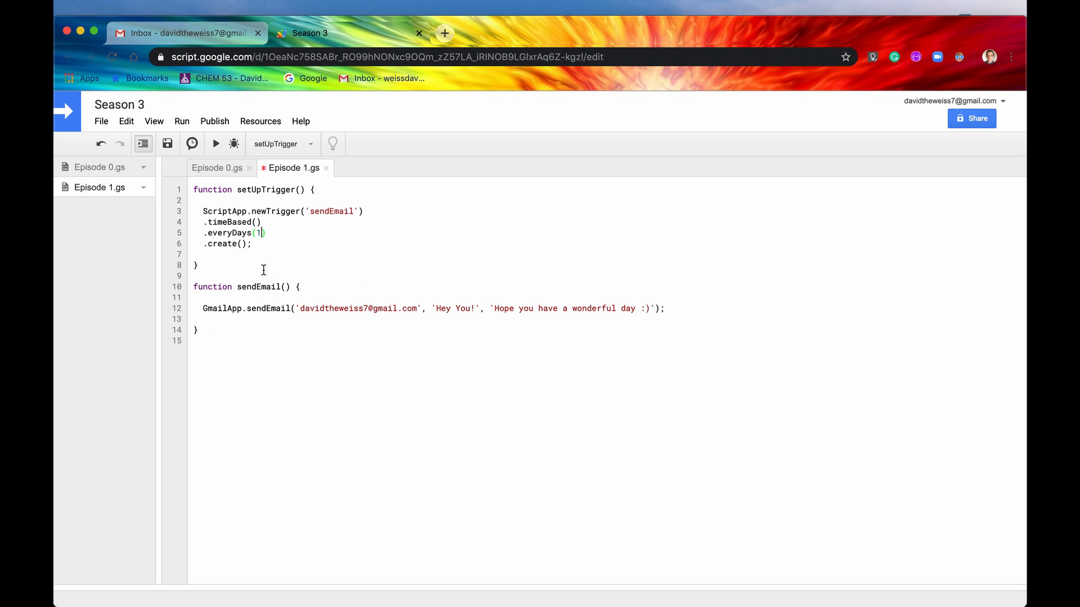
text(2)
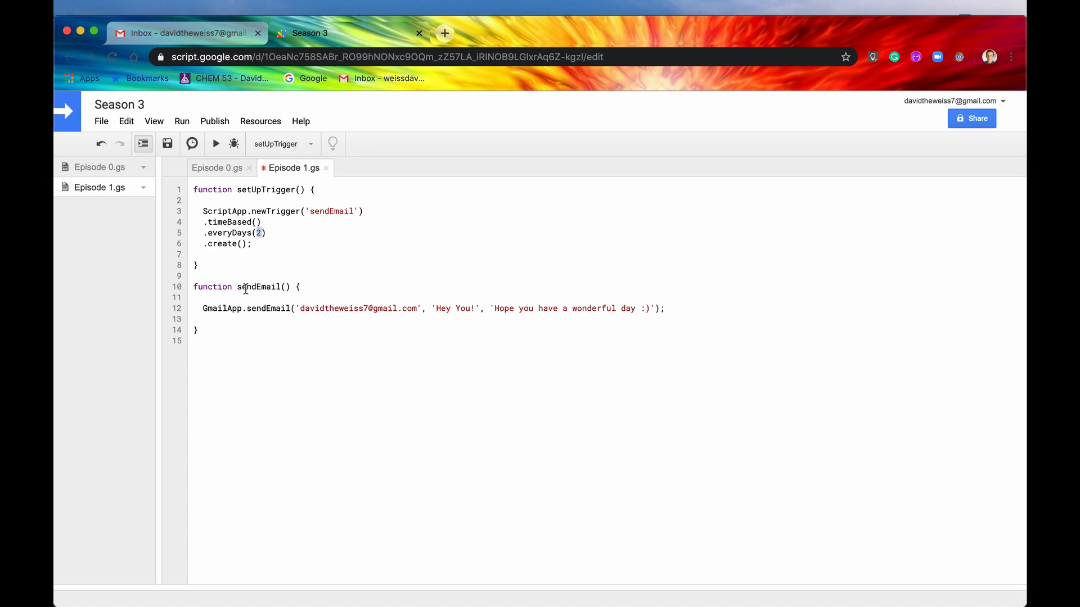
double_click(332, 212)
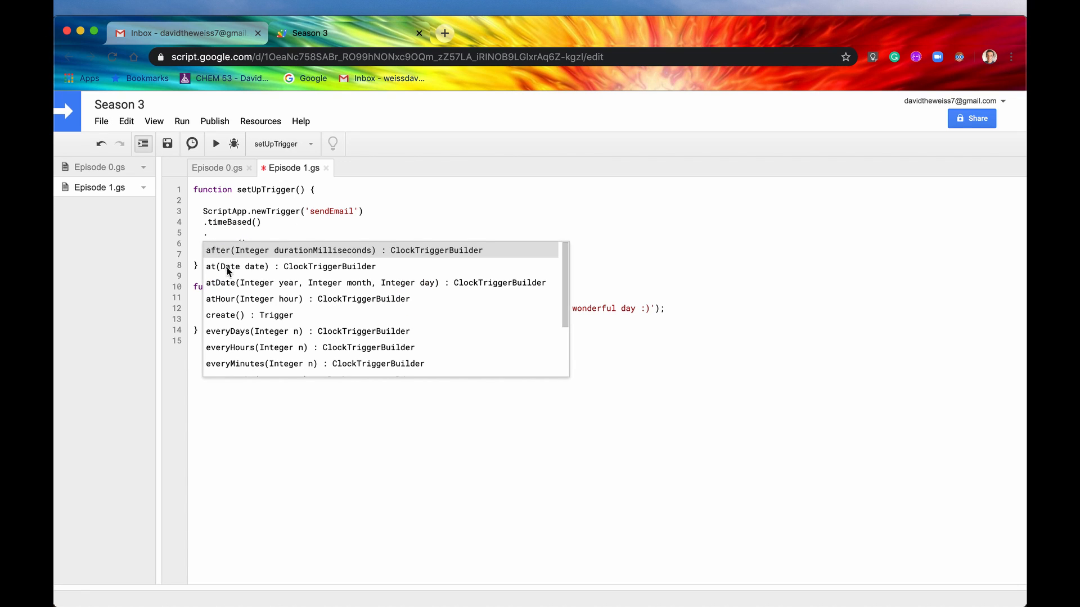
Insert .everyMinutes and list the allowed intervals 1, 5, 10, 15, 30.
text(ever)
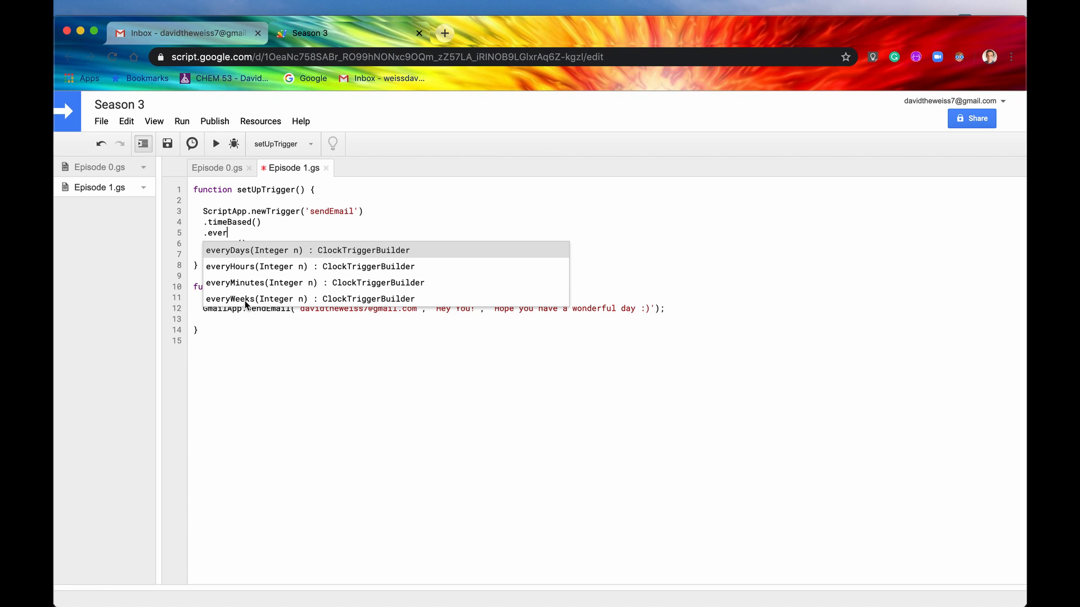
mouse_move(313, 277)
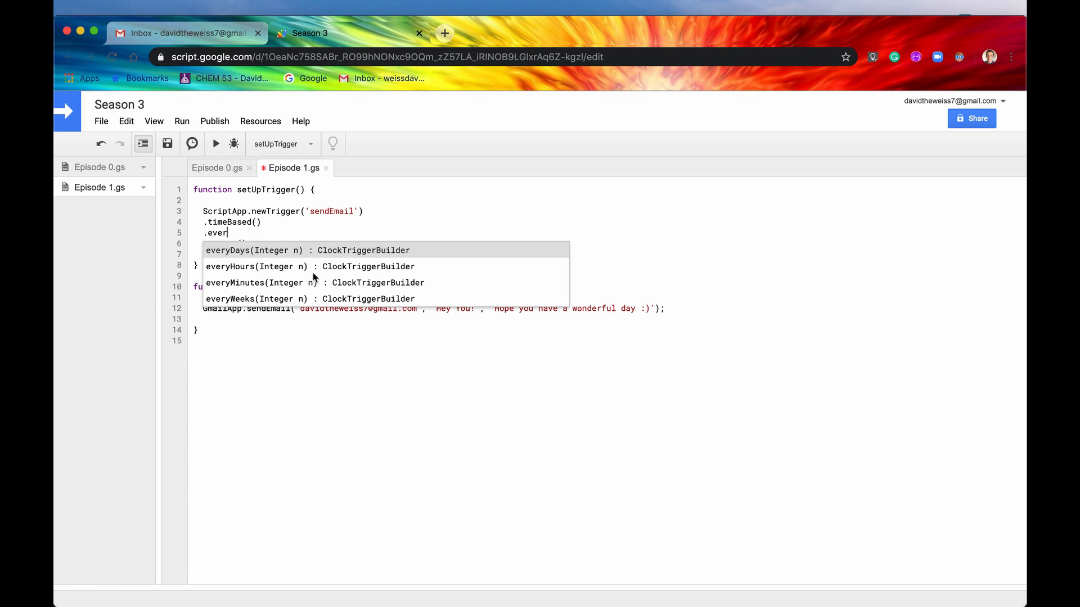
mouse_move(251, 288)
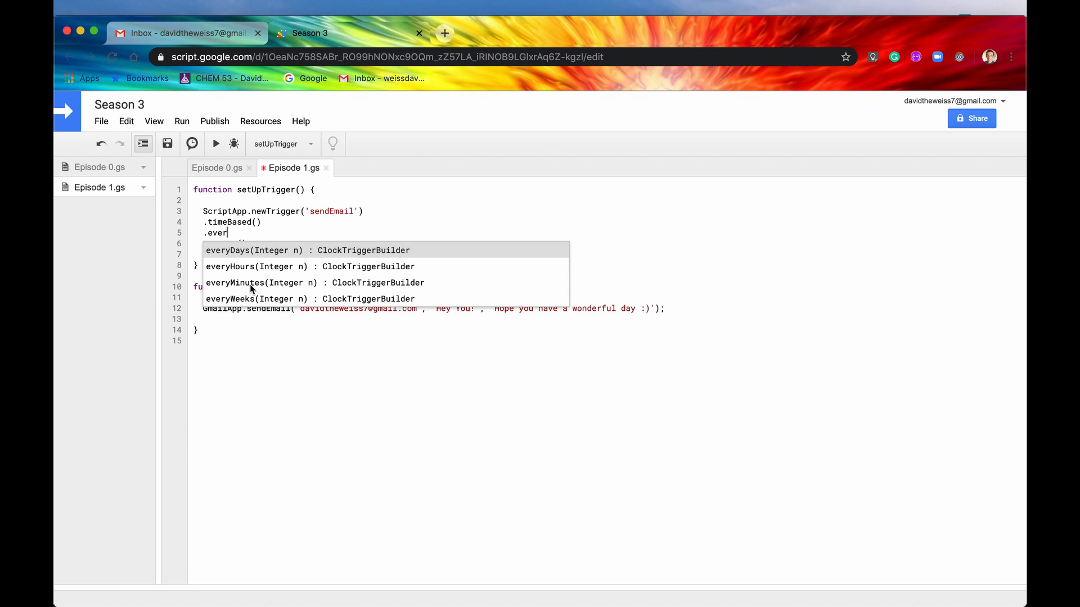
click(242, 283)
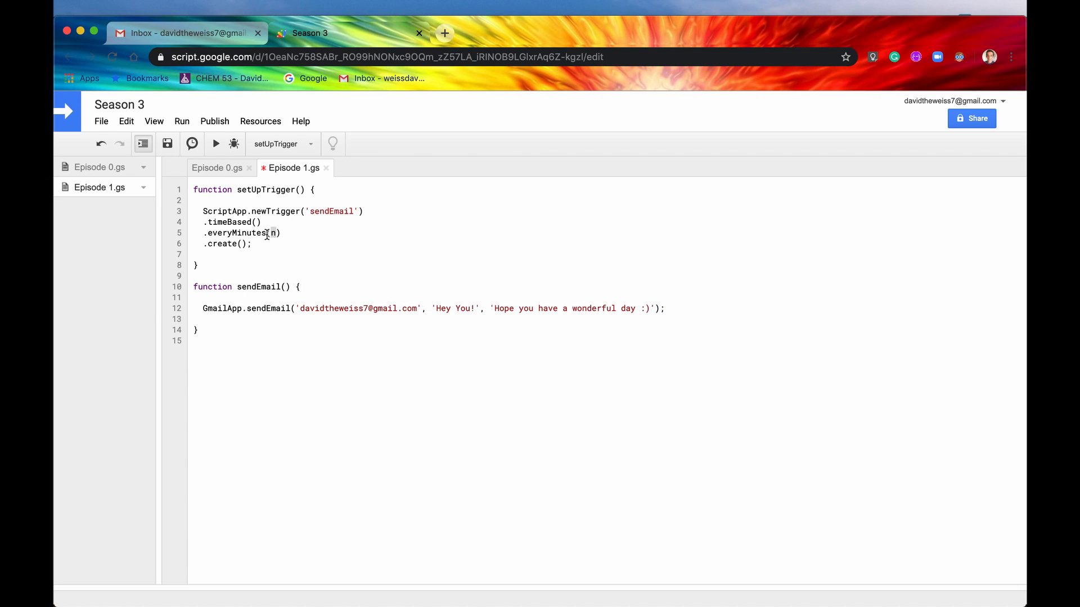
text(1)
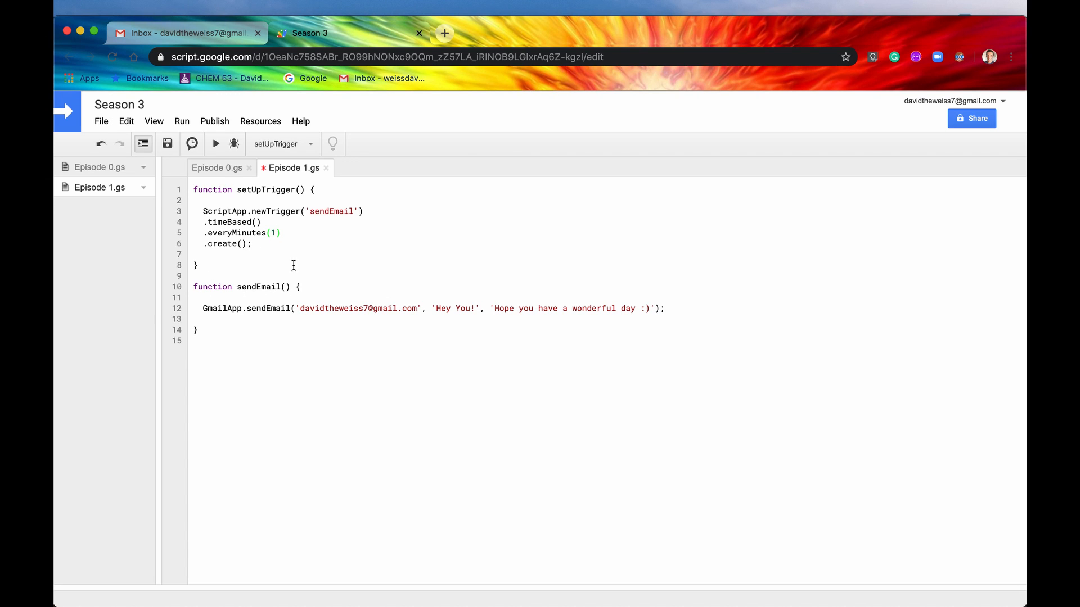
text(, 5,)
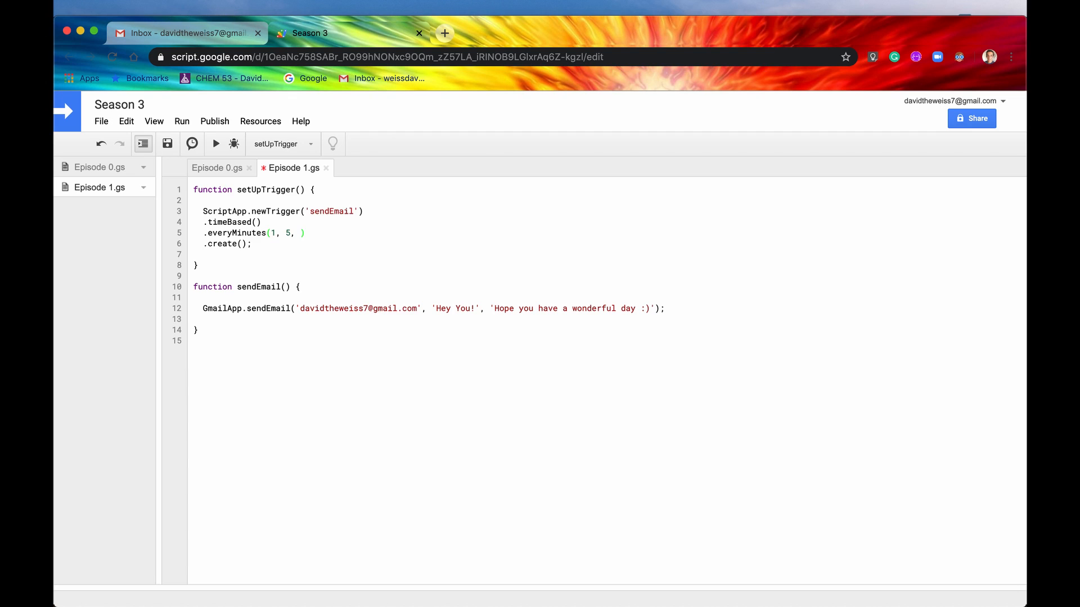
text(10, 15,)
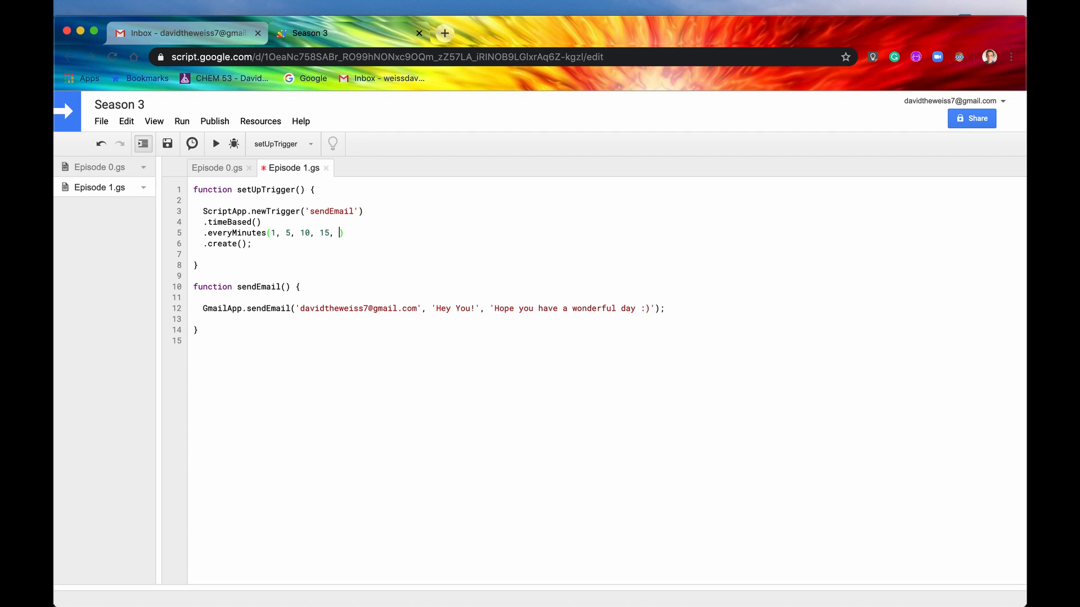
text(30)
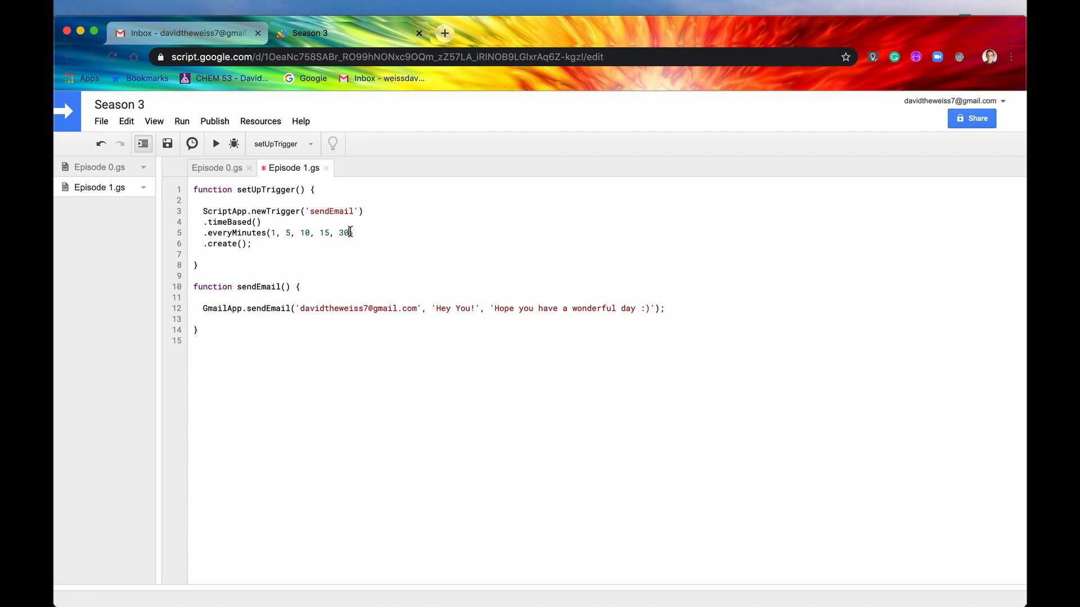
text(5)
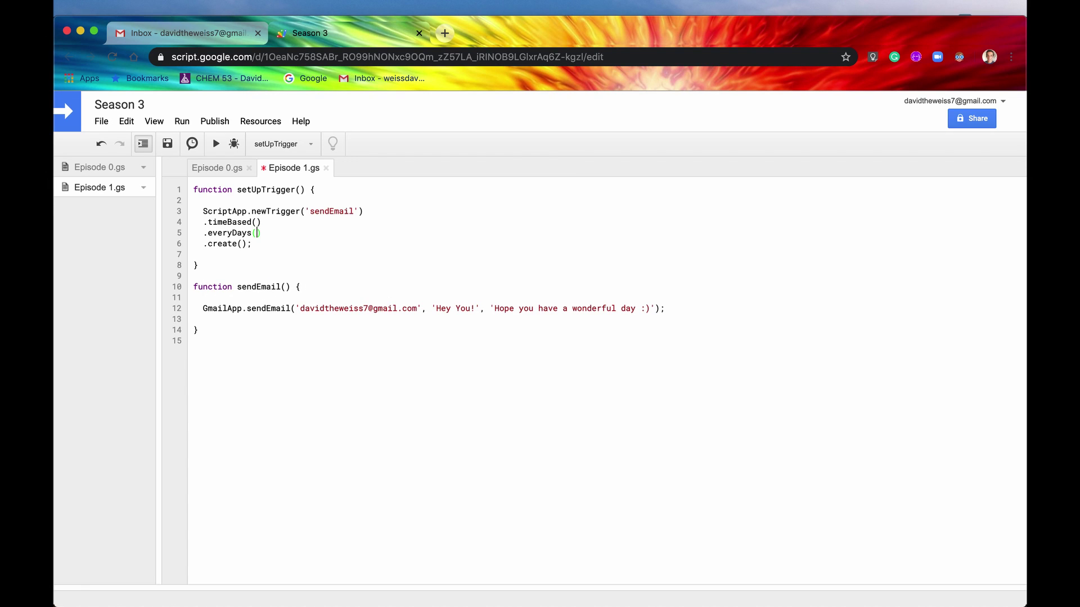
Enter 1 in everyDays( so the trigger reads .everyDays(1).
text(1)
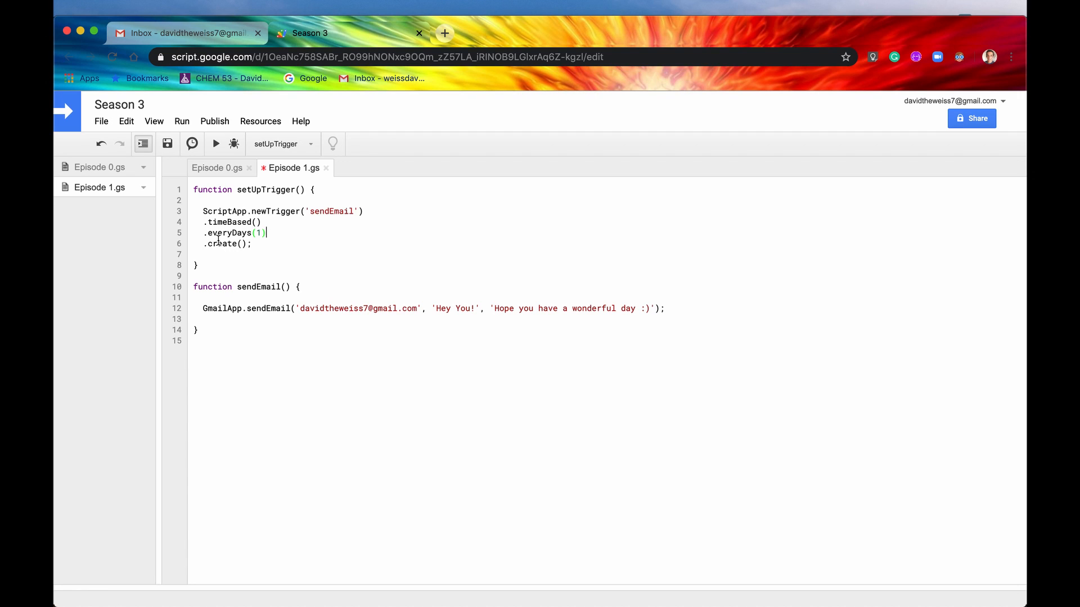
mouse_move(320, 267)
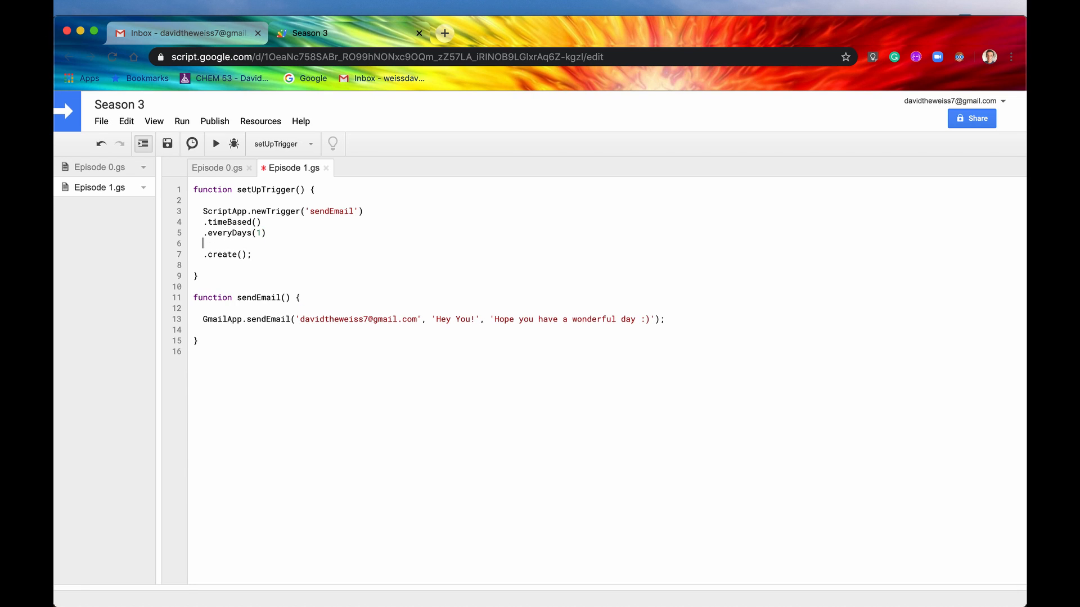
Add .atHour() after .everyDays(1), trying 13 before settling on 12.
text(.)
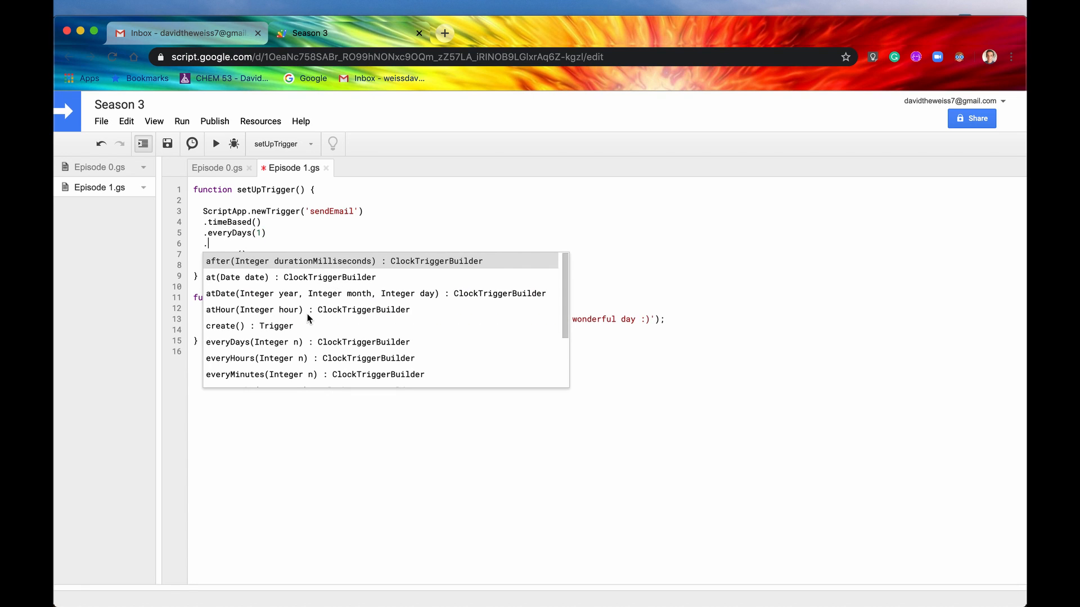
scroll(down, 3)
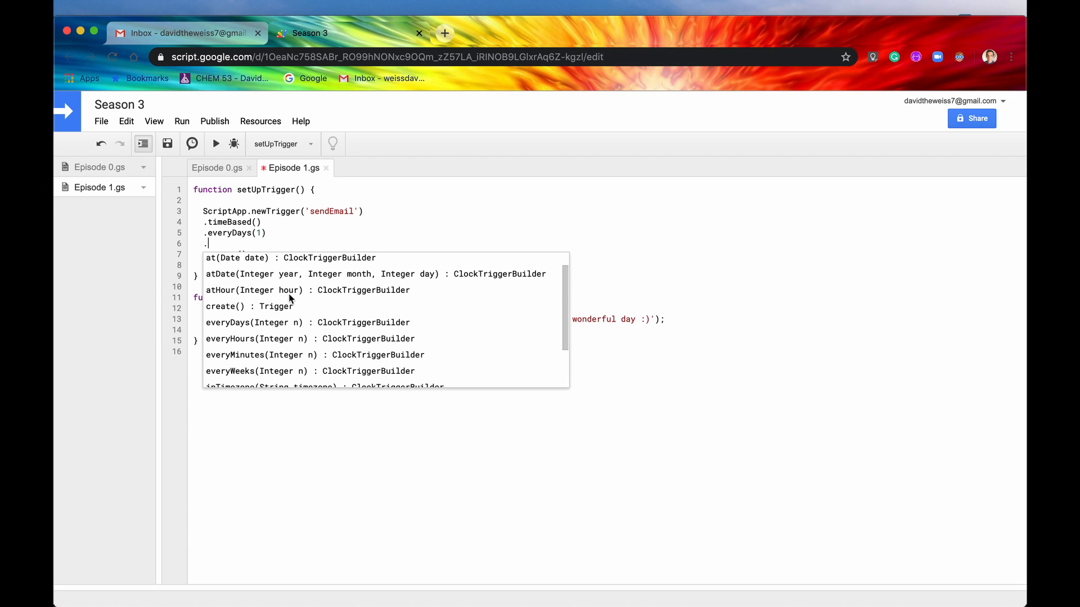
click(307, 290)
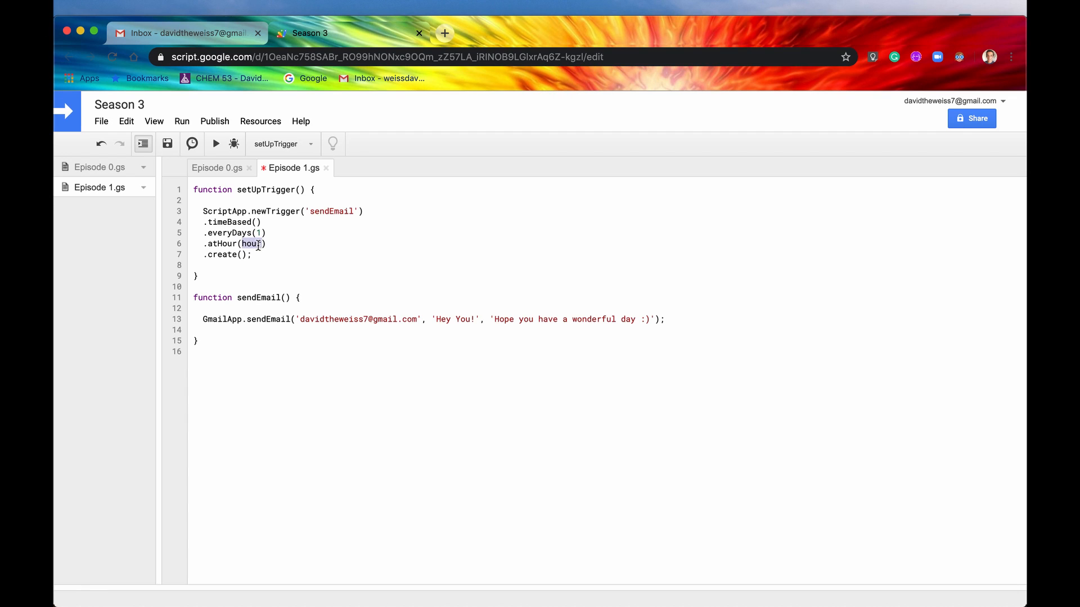
mouse_move(265, 272)
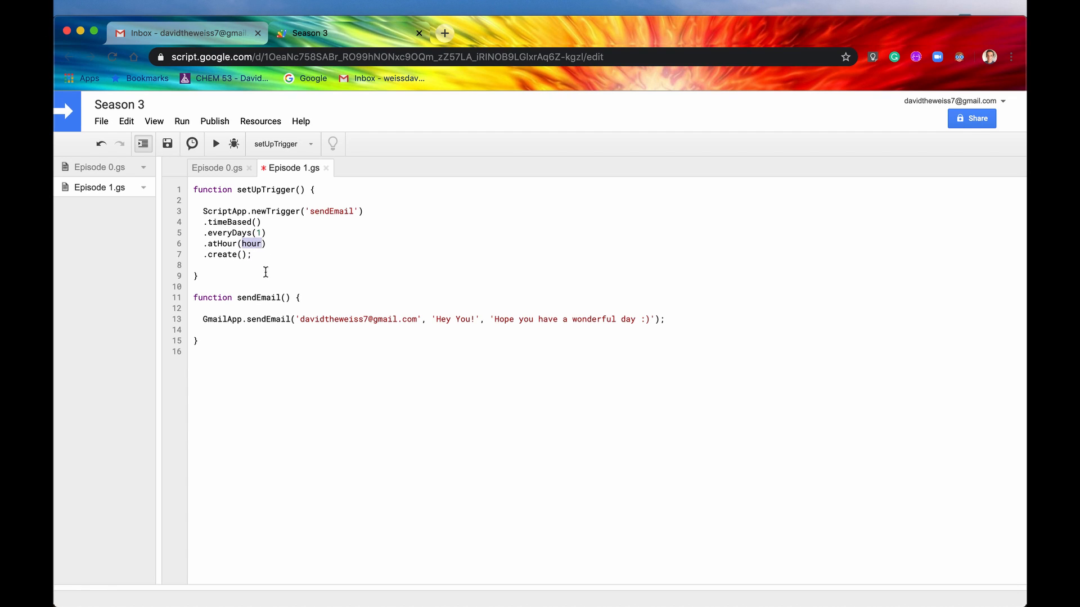
mouse_move(221, 245)
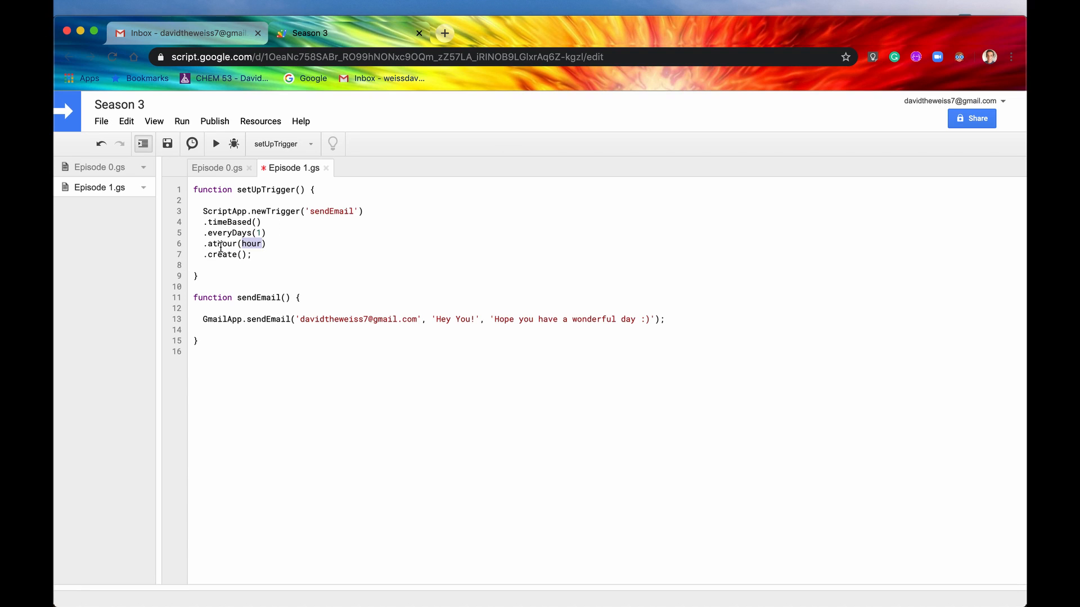
mouse_move(285, 251)
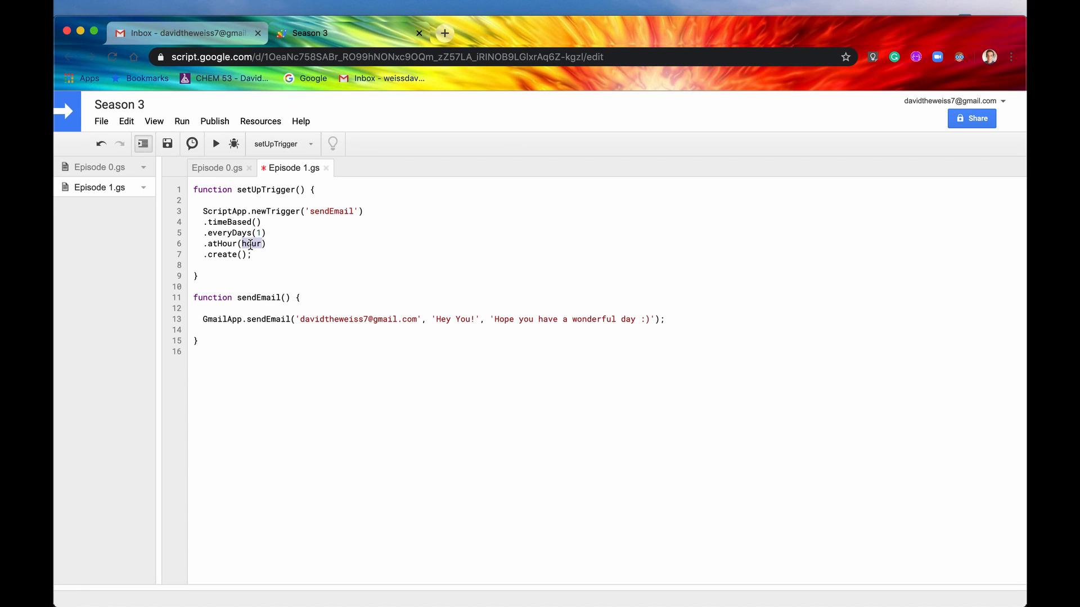
text(1)
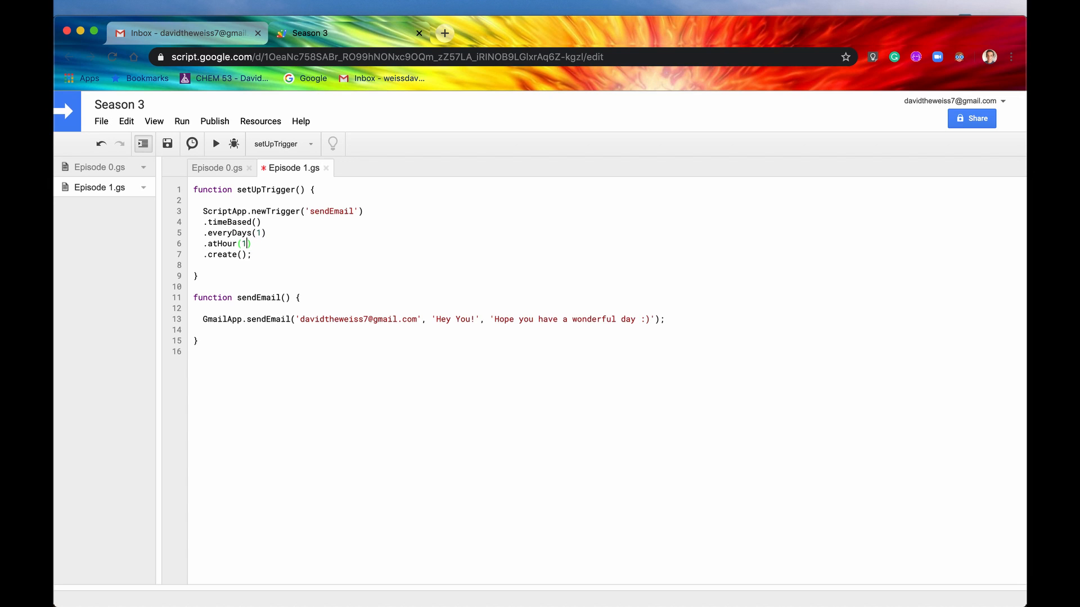
text(2)
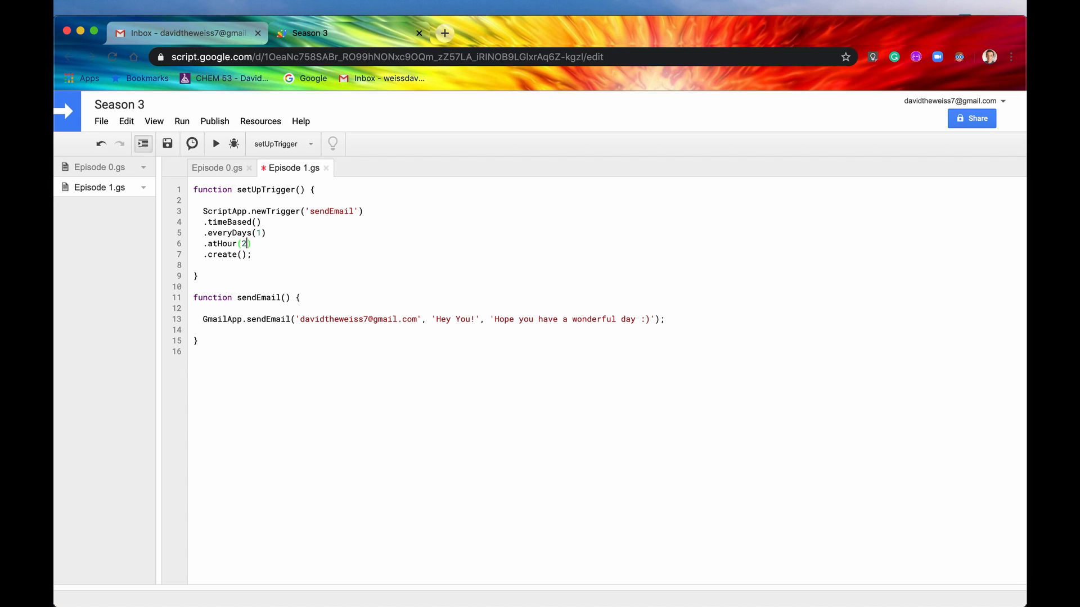
key(Backspace)
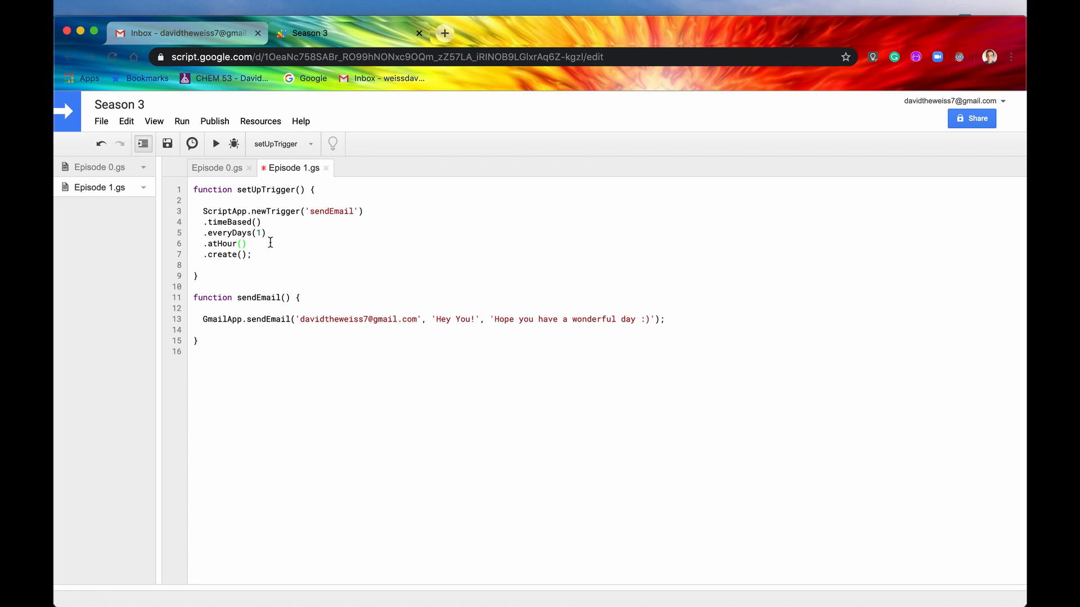
text(13)
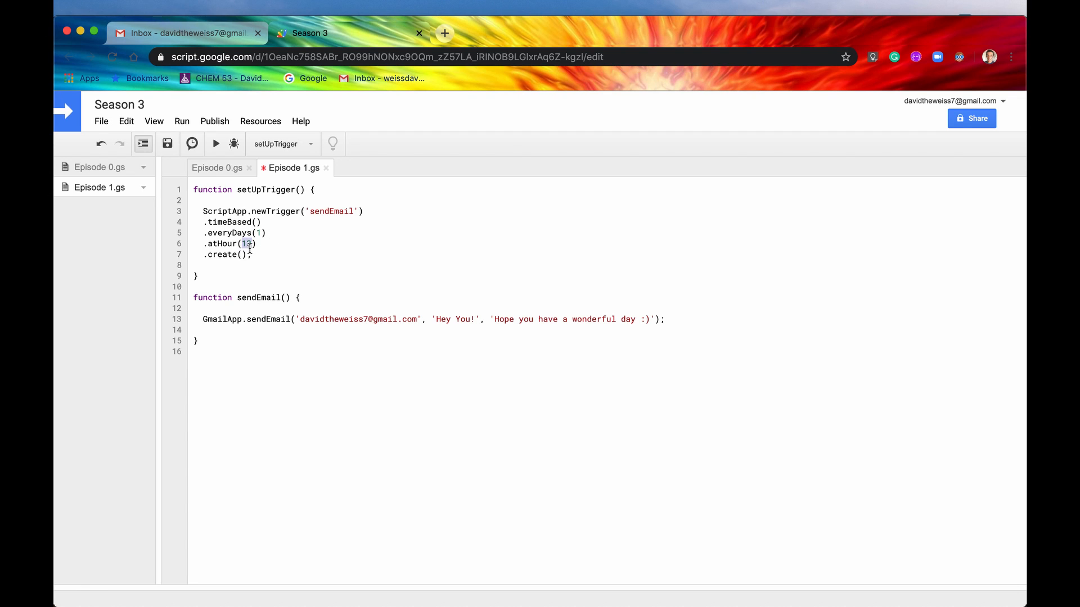
key(Backspace)
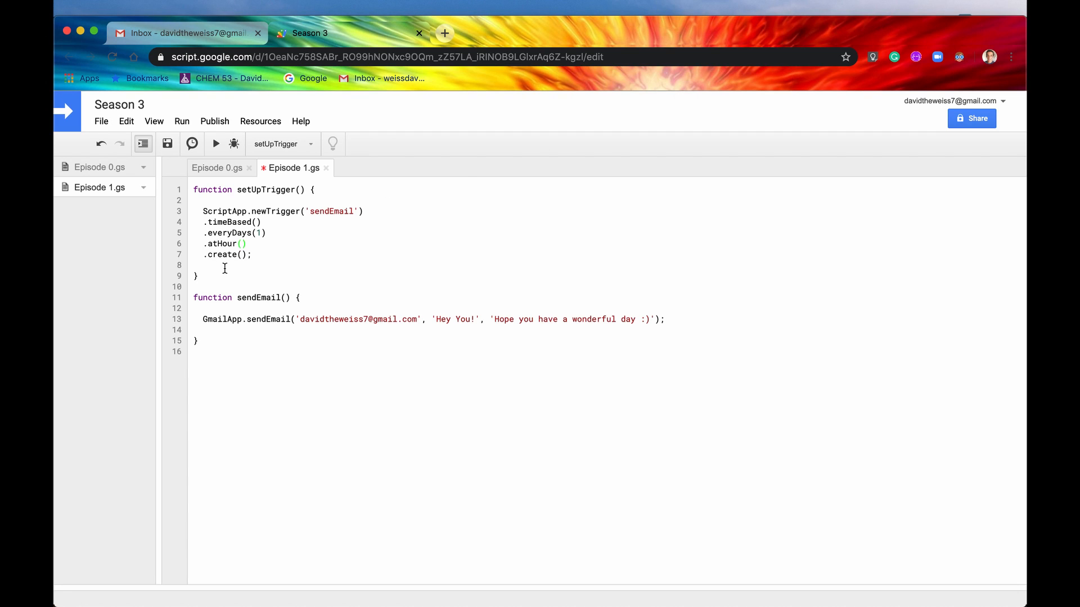
text(12)
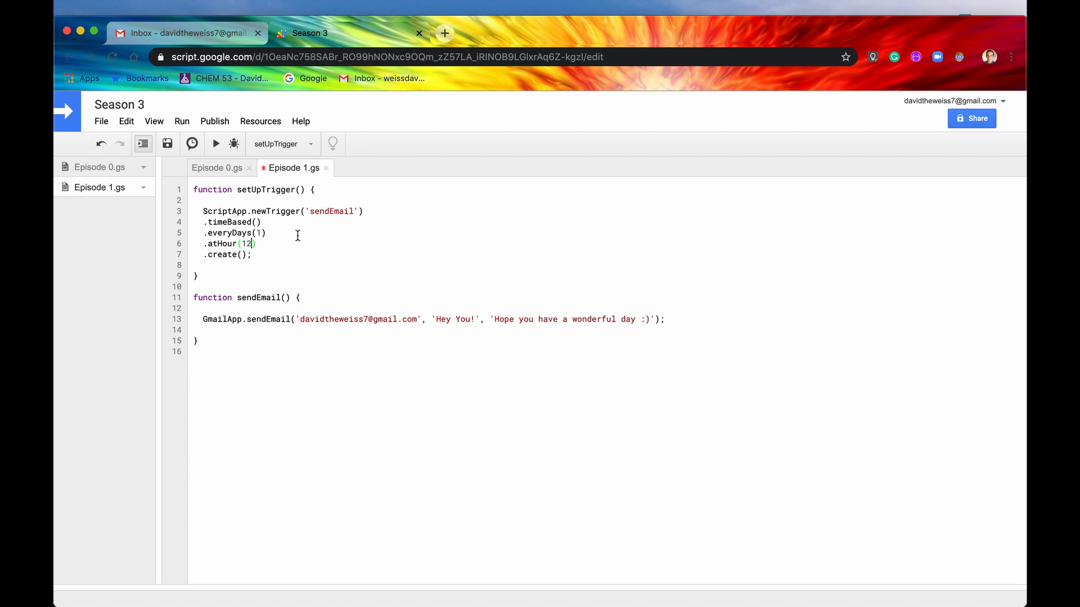
mouse_move(202, 247)
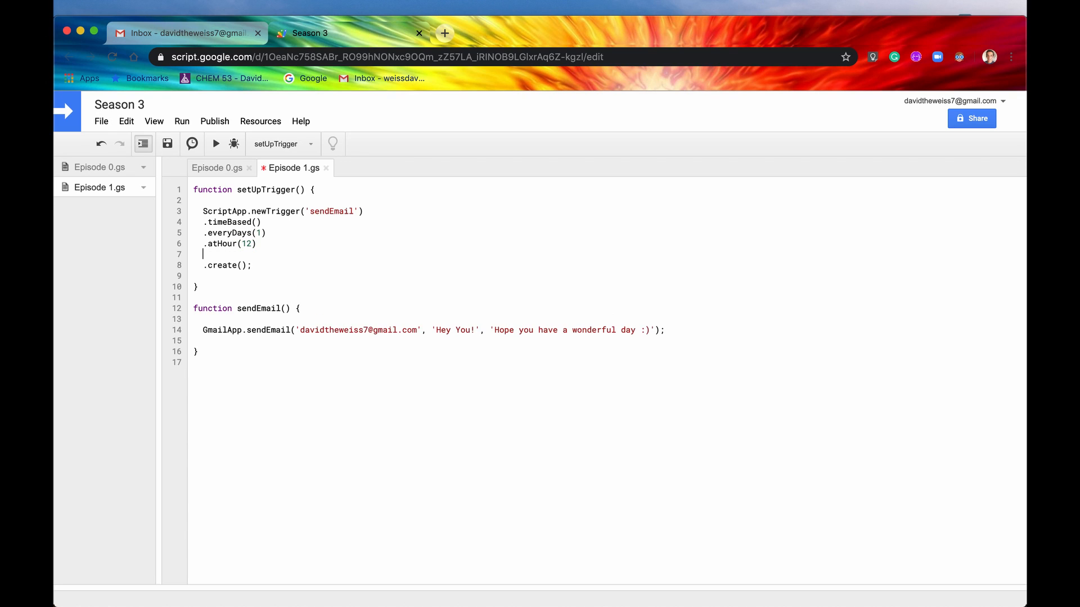
Chain .nearMinute(0) after .atHour(12), then highlight the atHour and nearMinute lines.
text(.)
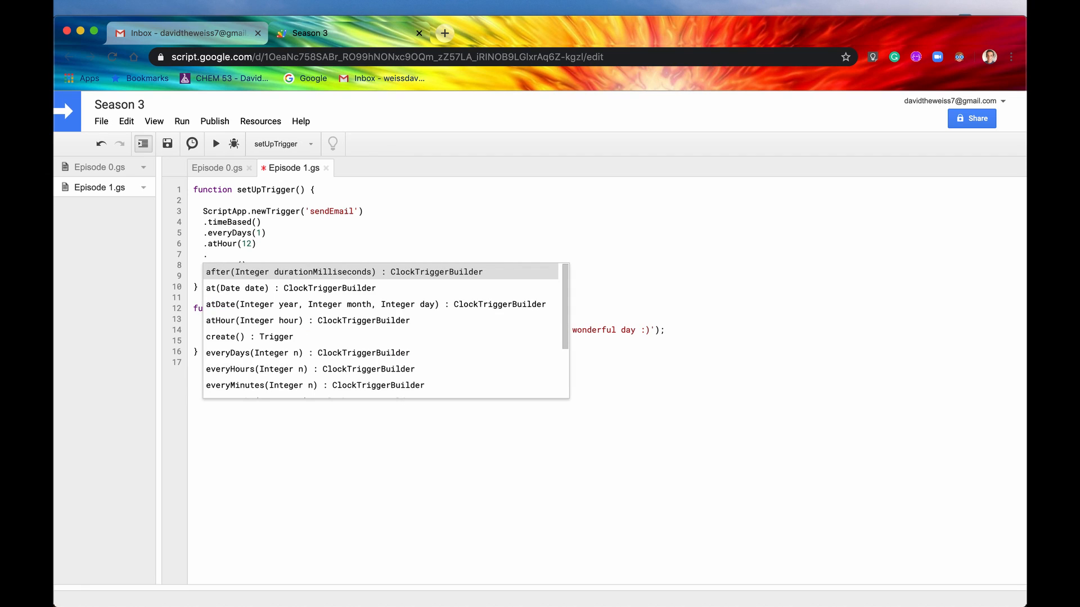
text(nearMinute(minute)
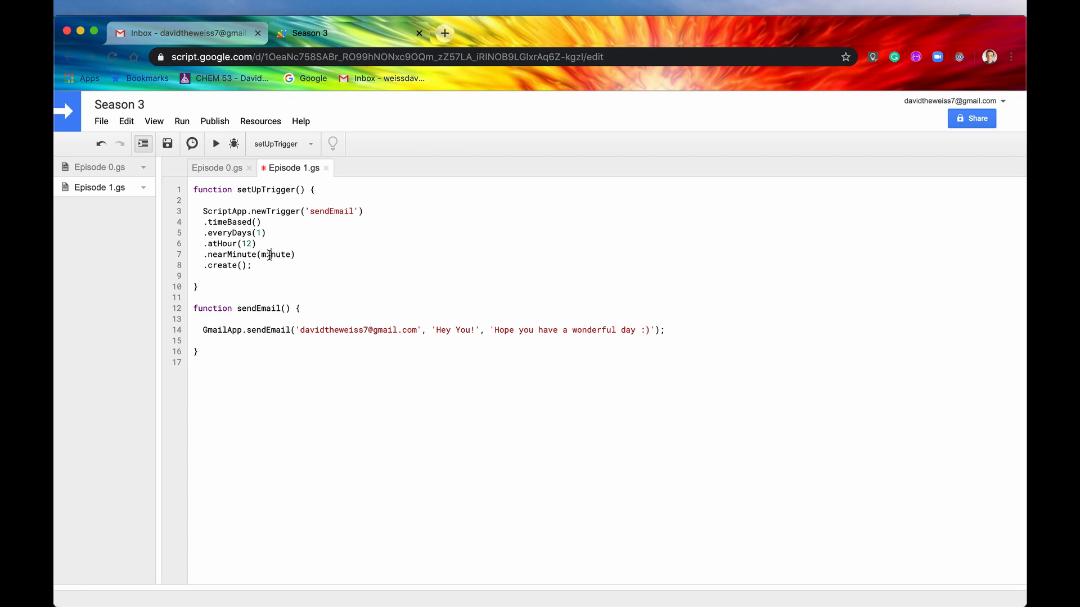
text(00)
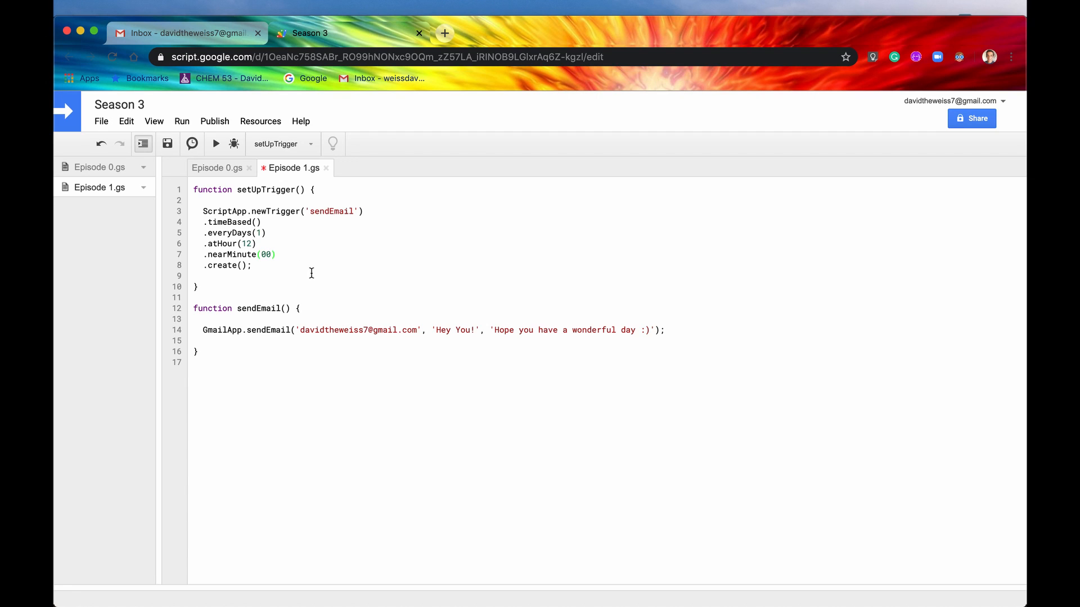
click(264, 255)
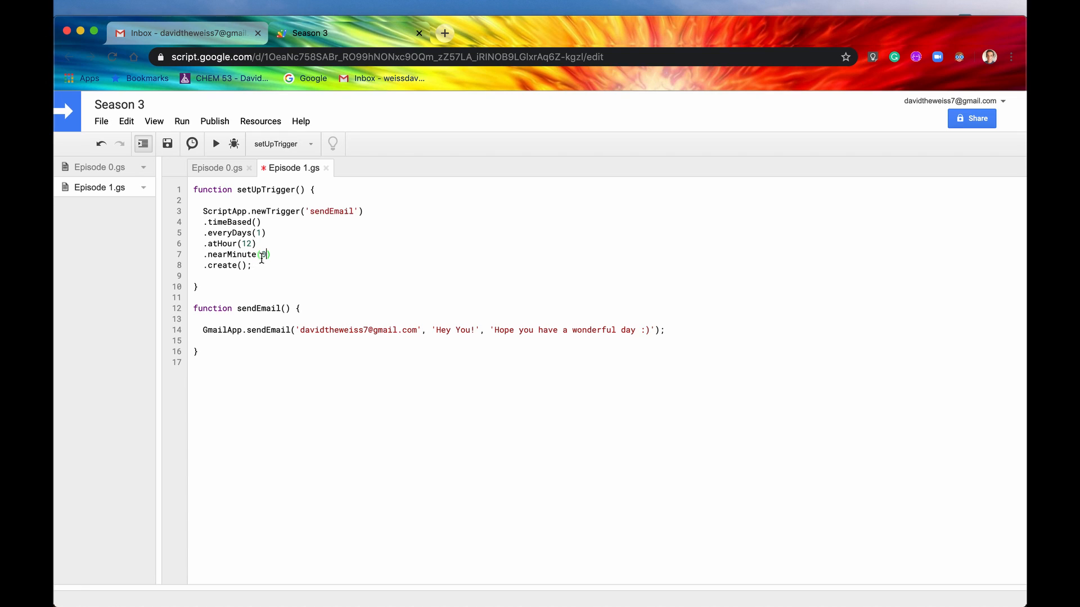
text(0)
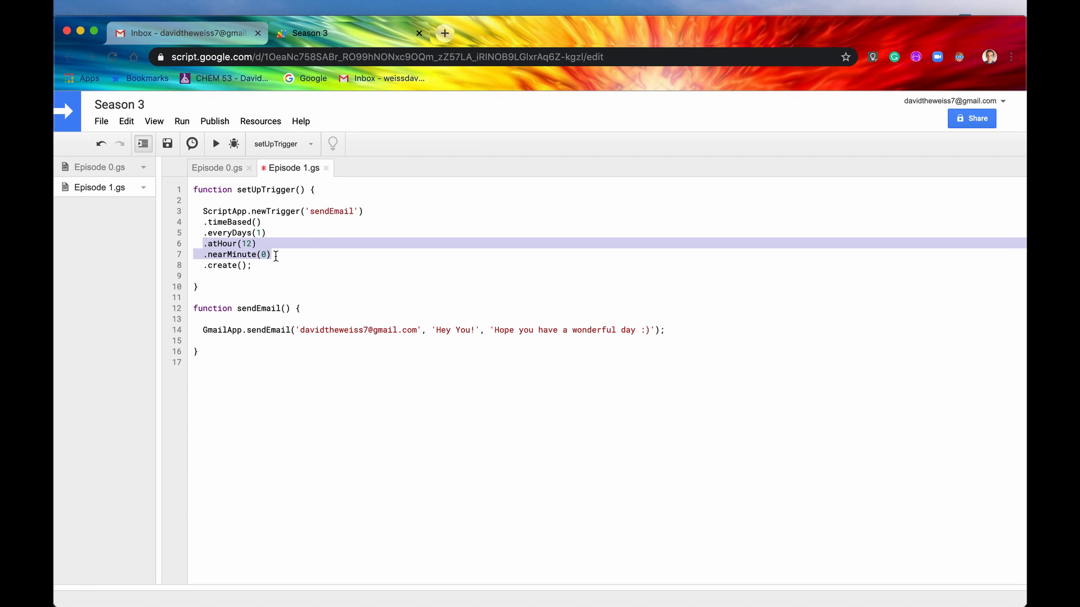
click(271, 255)
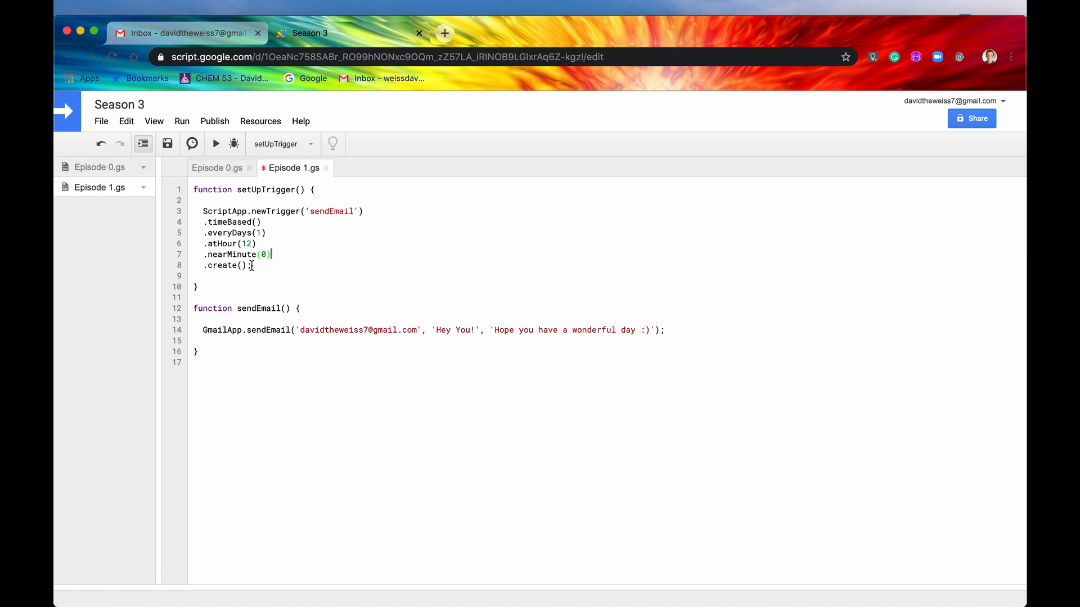
mouse_move(271, 254)
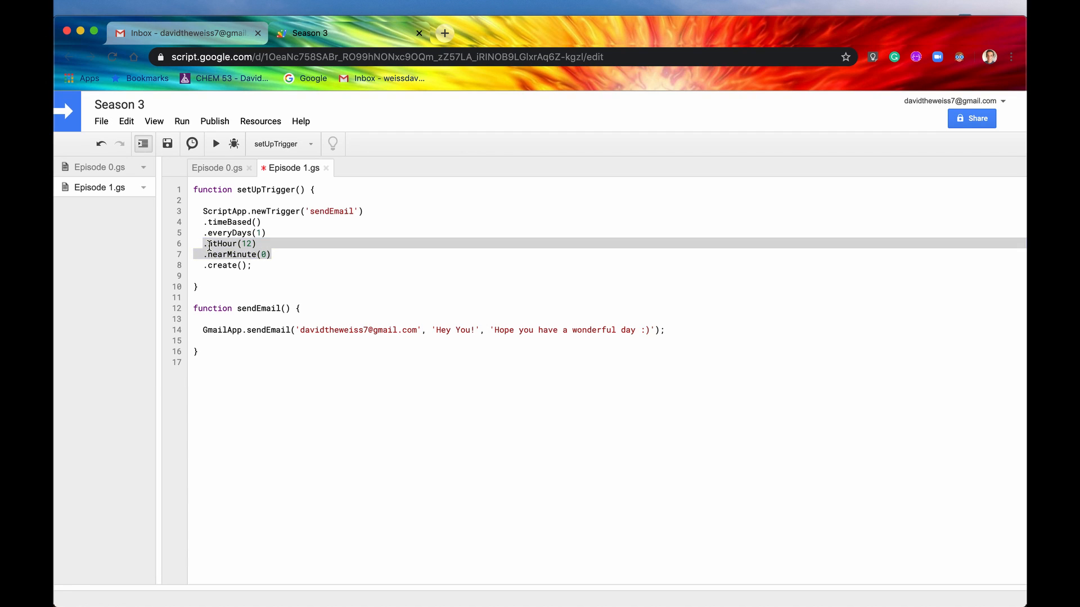
click(273, 255)
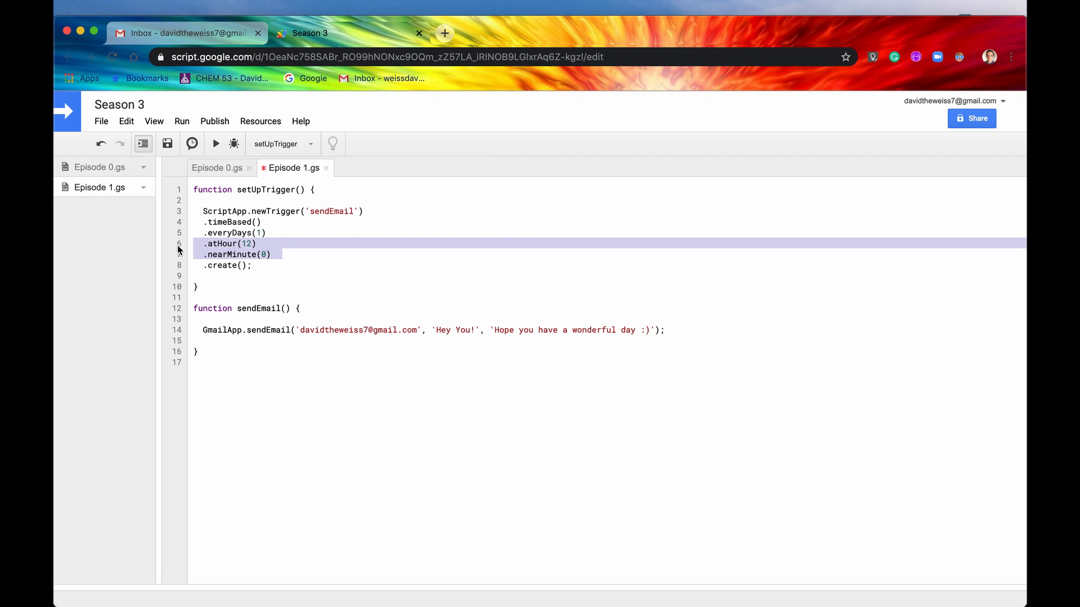
mouse_move(296, 426)
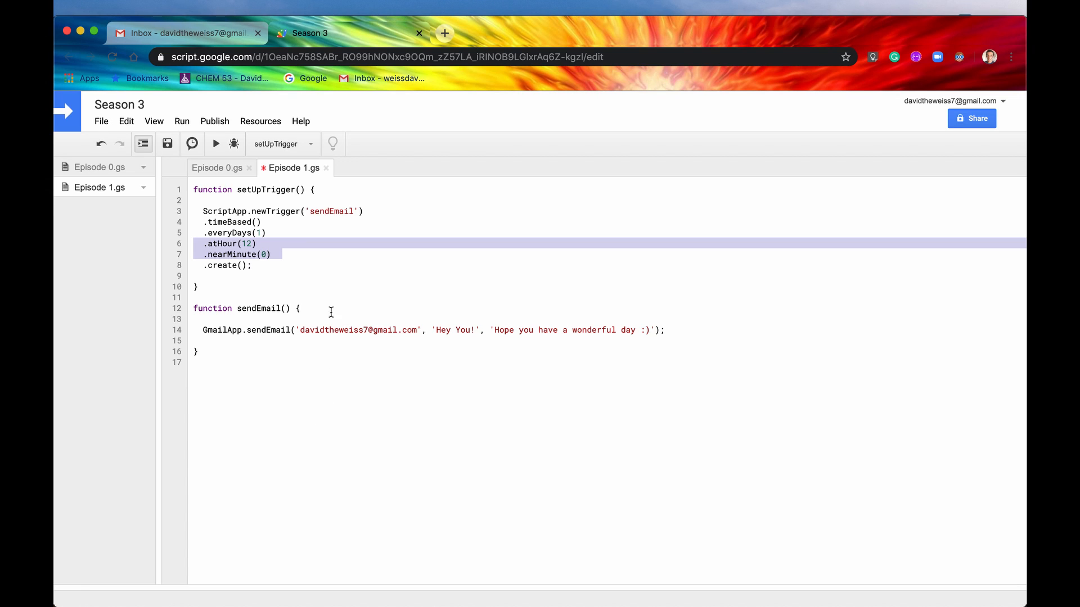
Add .inTimezone('America/Chicago') on a new line after .nearMinute(0).
key(enter)
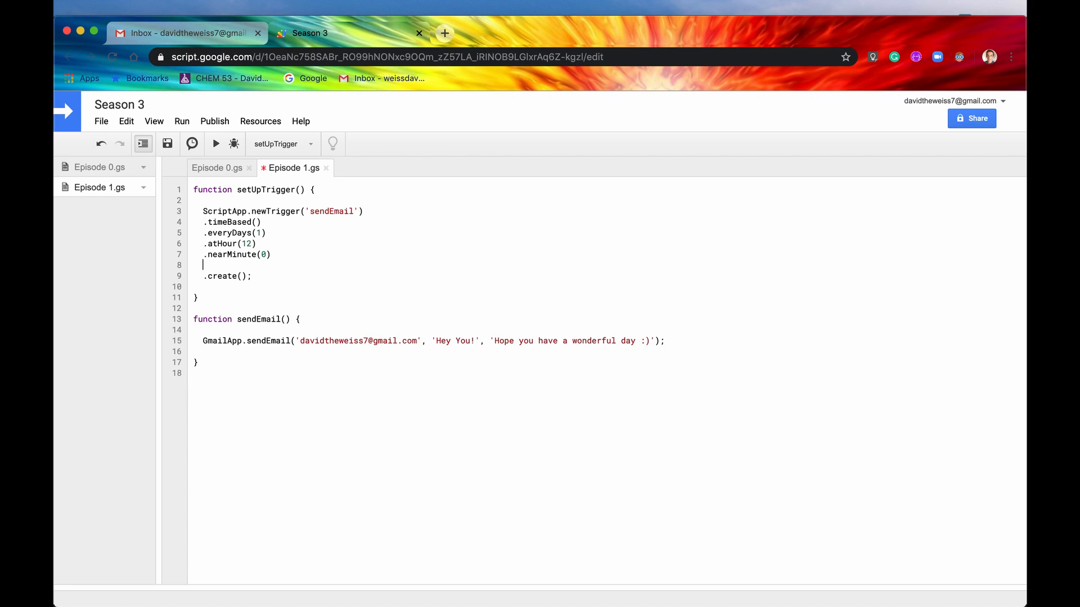
text(.in)
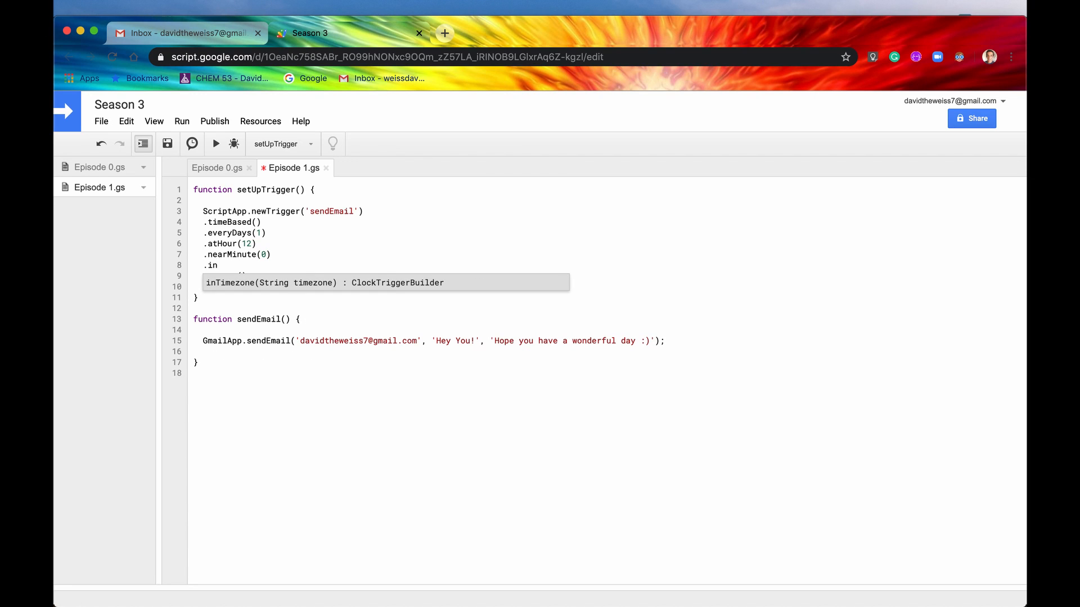
mouse_move(286, 286)
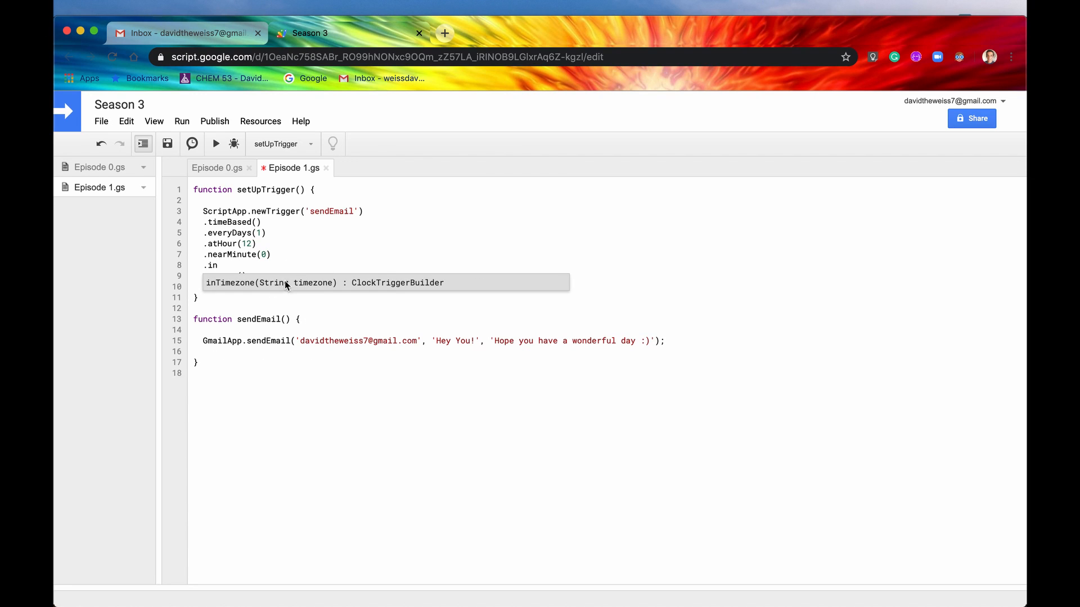
mouse_move(296, 289)
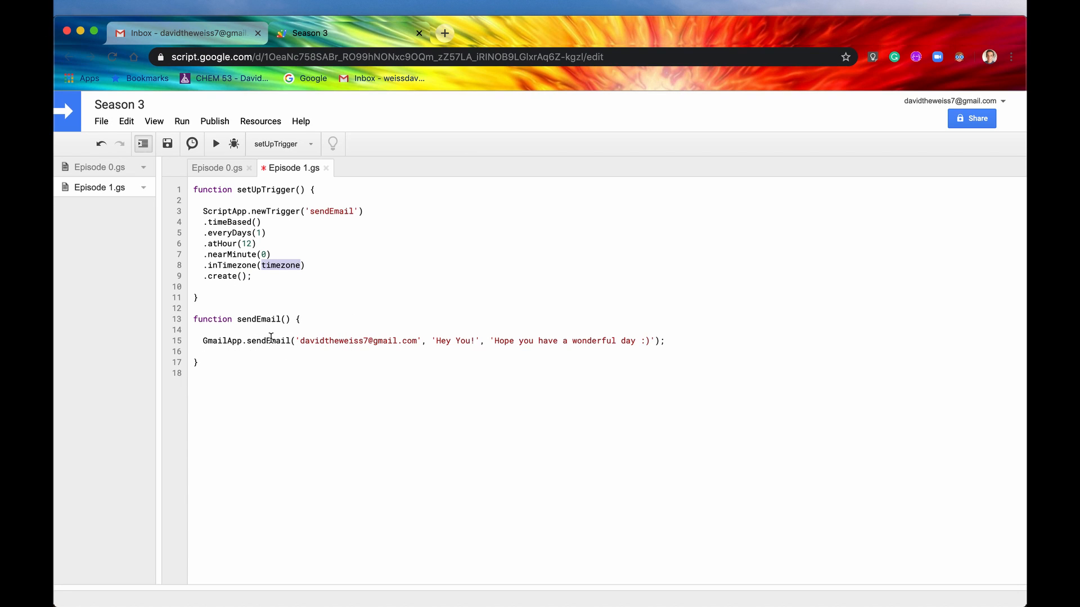
mouse_move(286, 265)
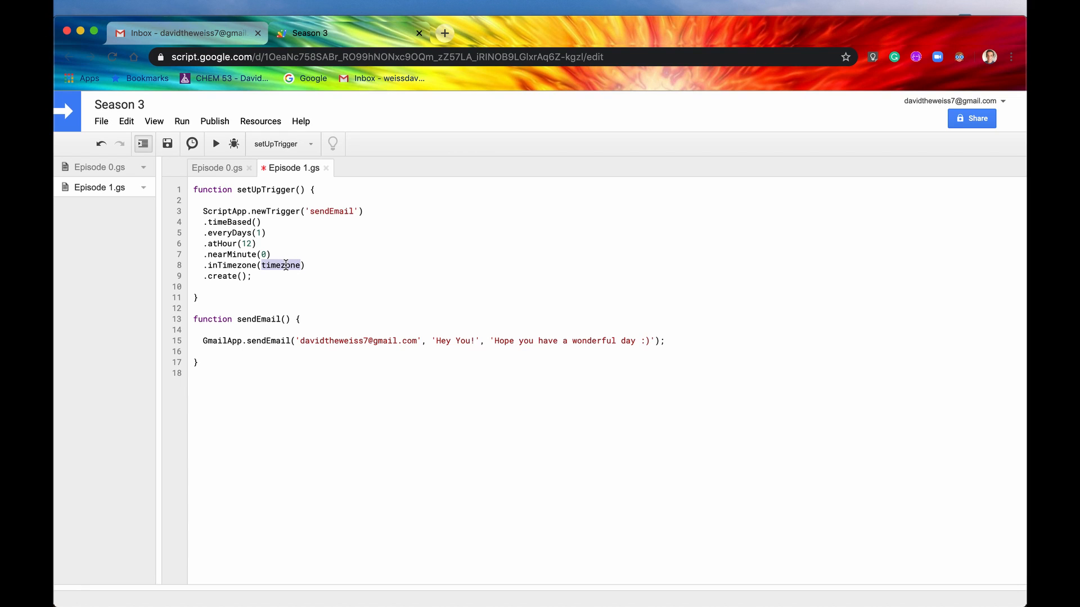
click(245, 243)
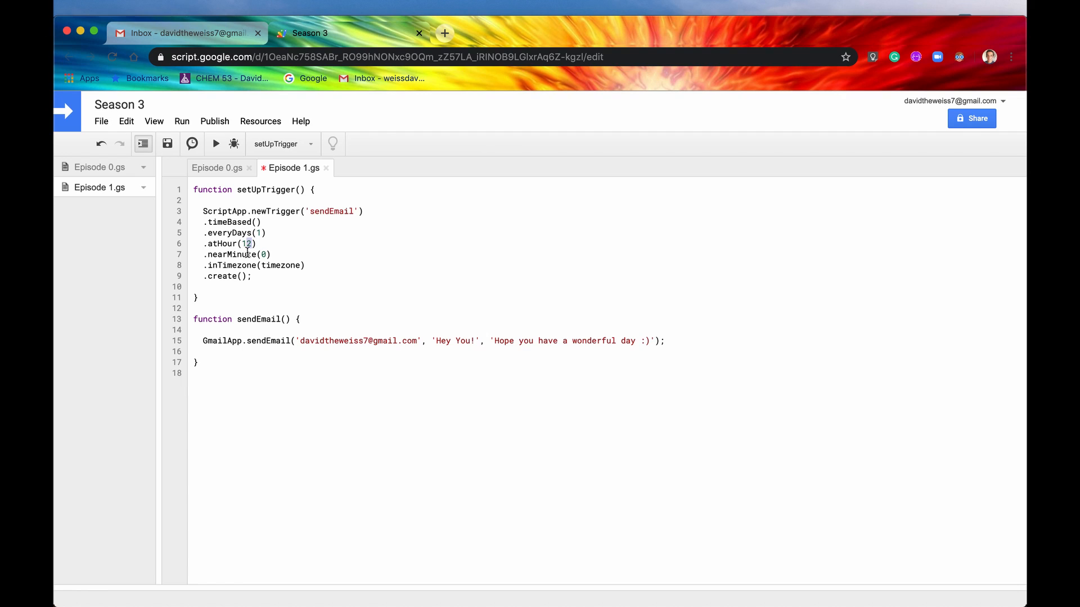
text(11)
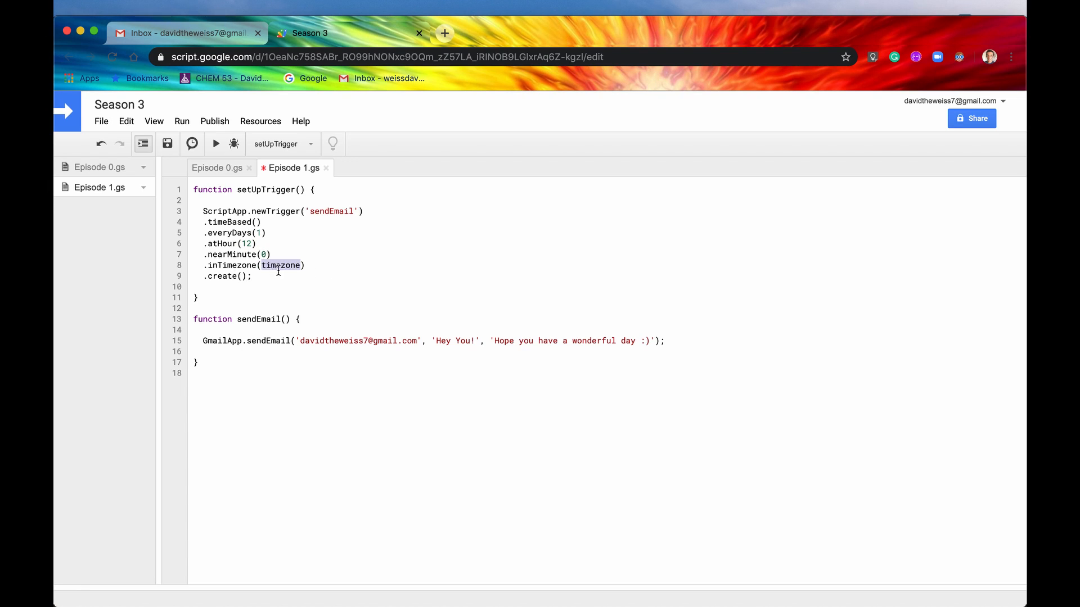
text(')
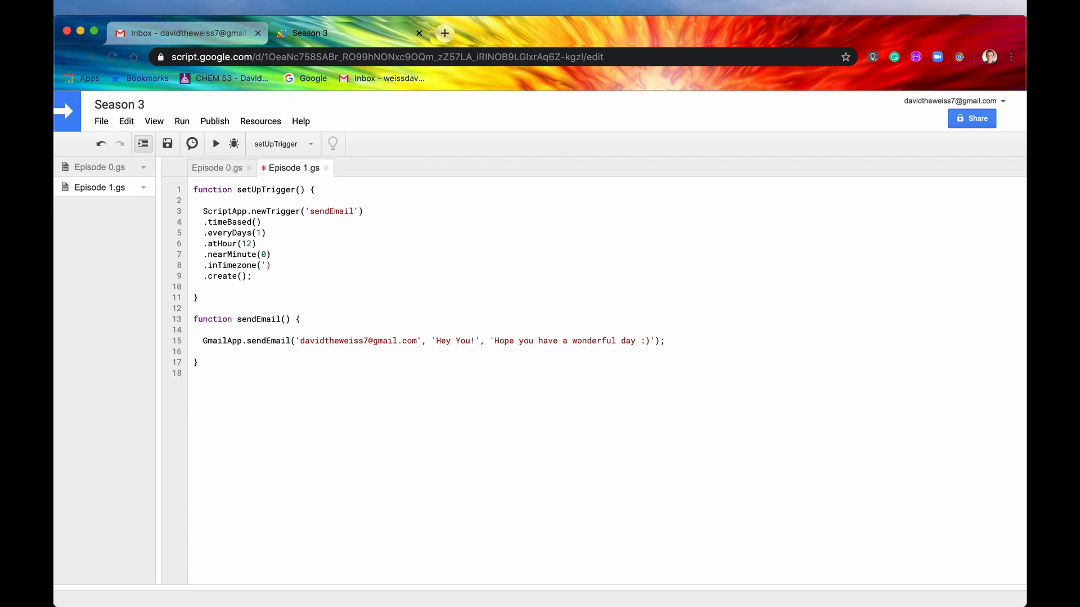
click(265, 265)
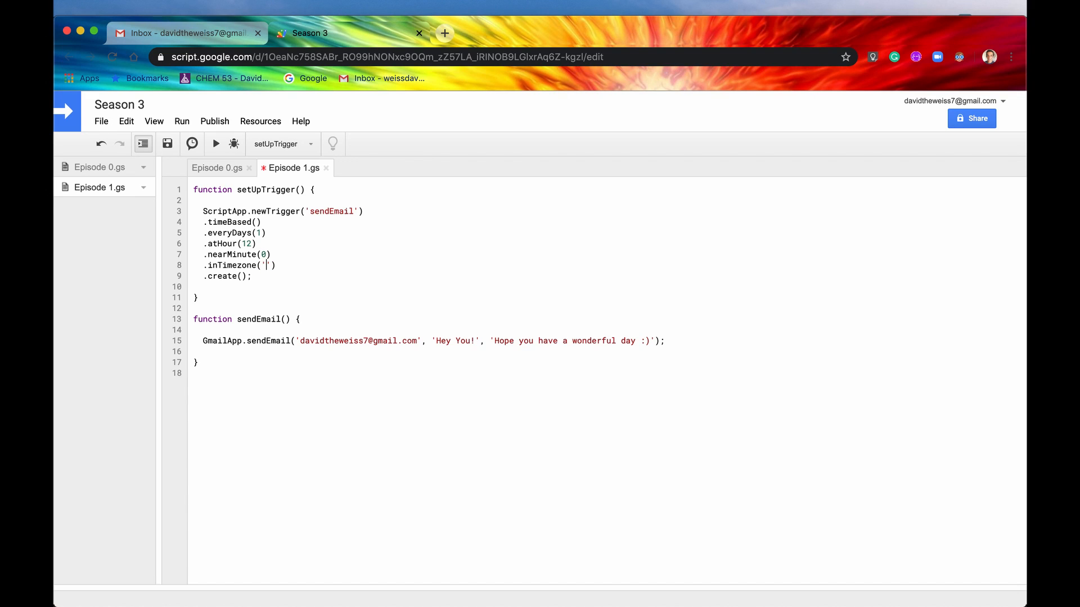
text(Amer)
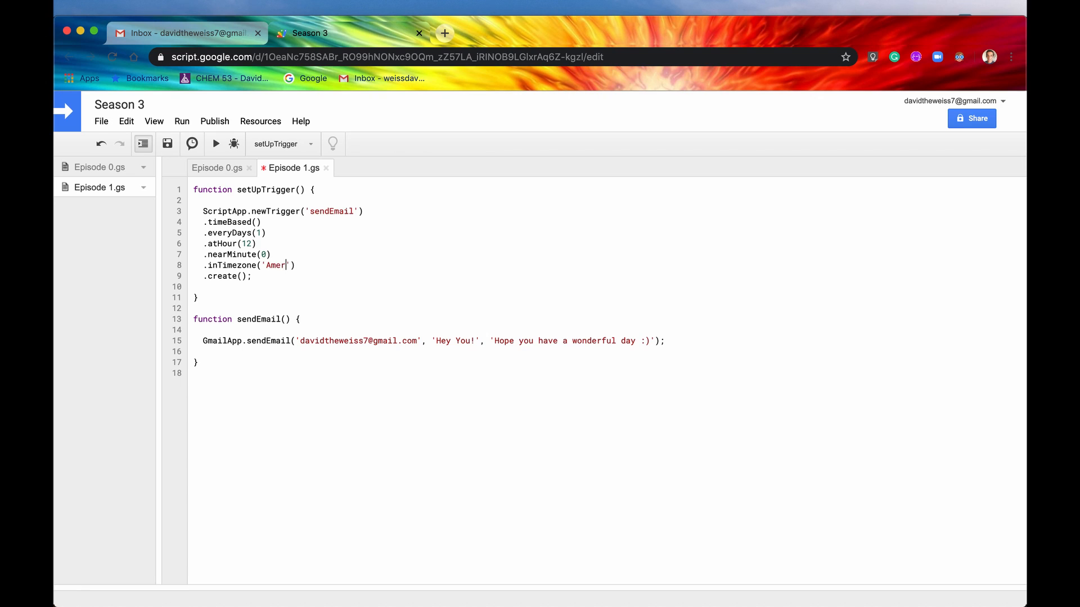
text(ica/)
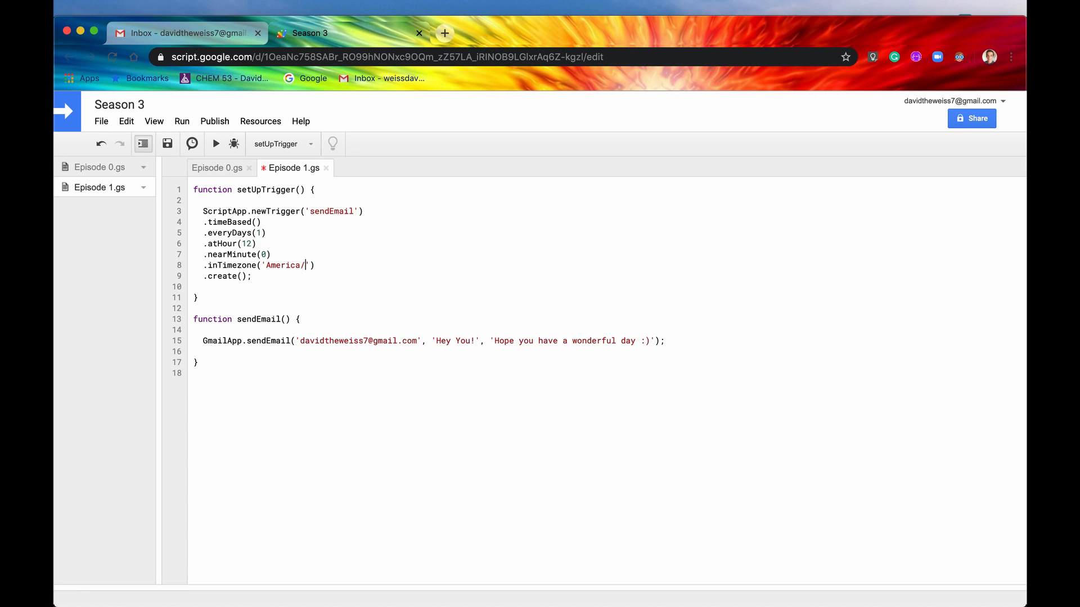
text(Chicago)
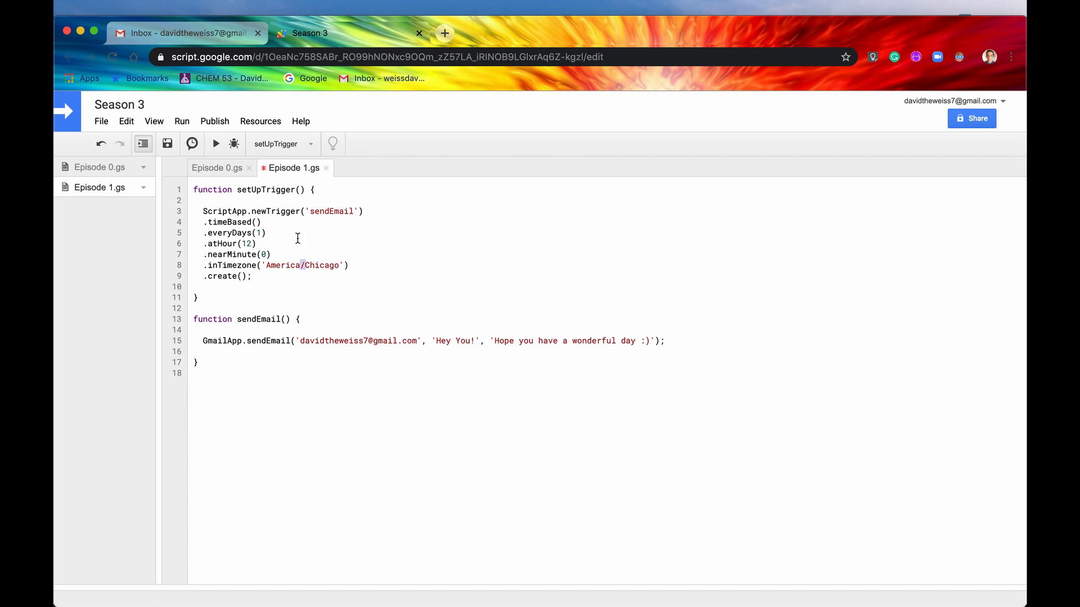
mouse_move(290, 321)
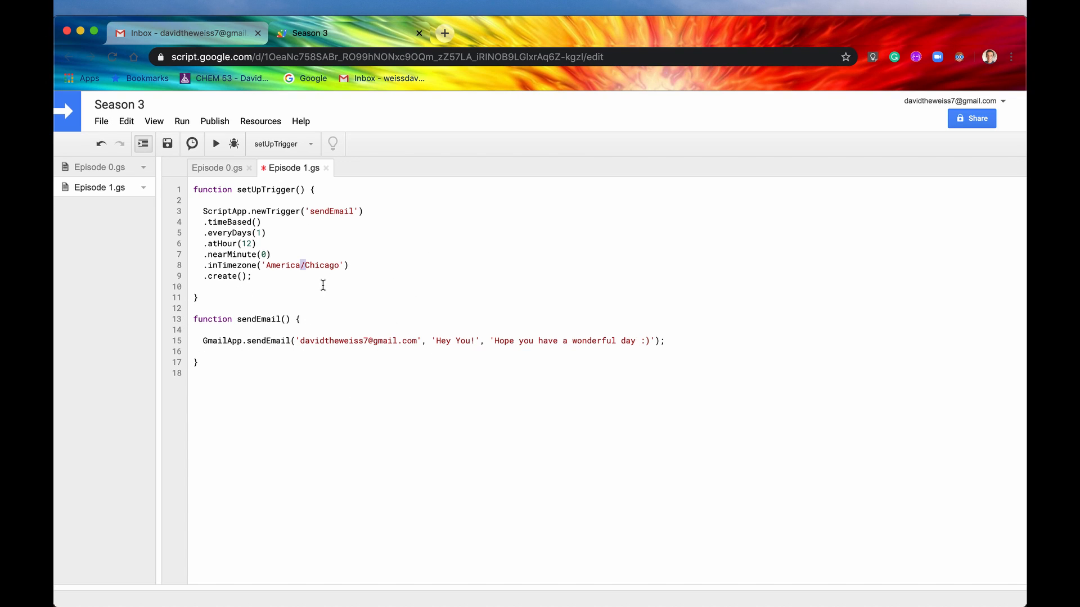
mouse_move(340, 291)
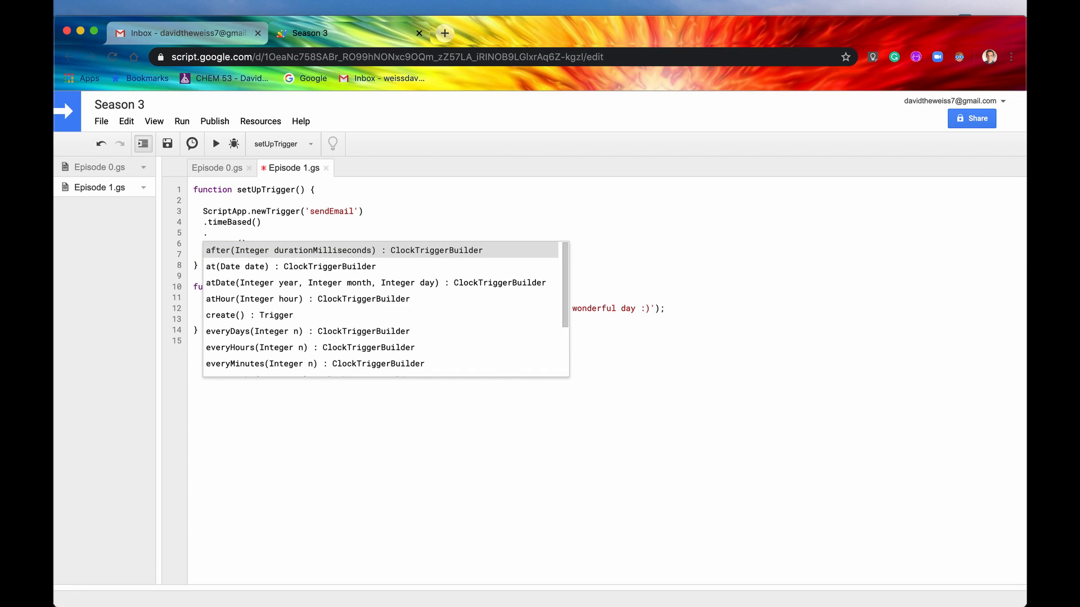
text(.at)
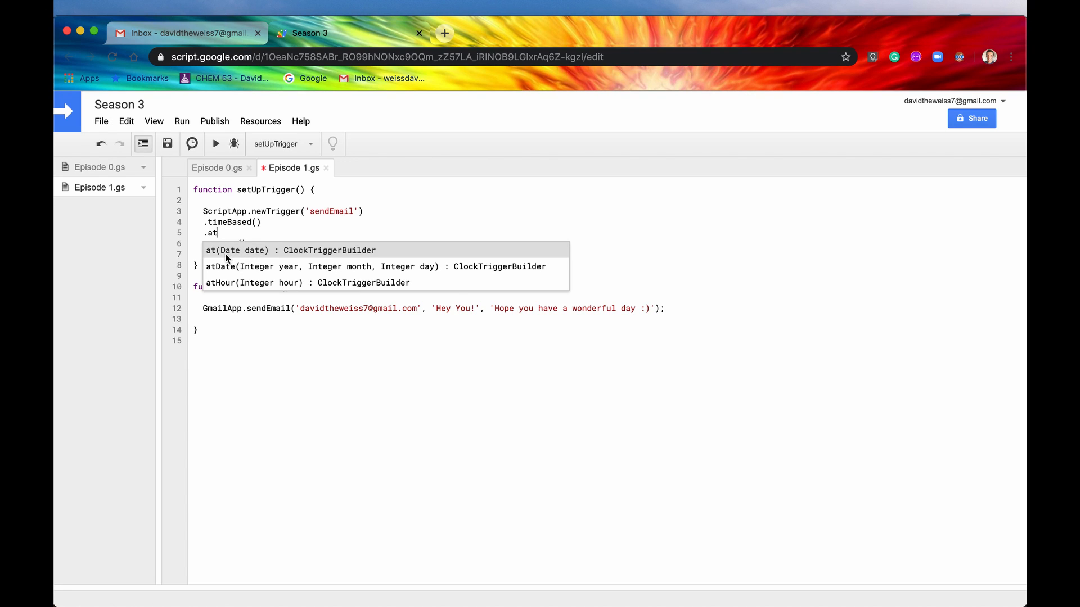
mouse_move(237, 258)
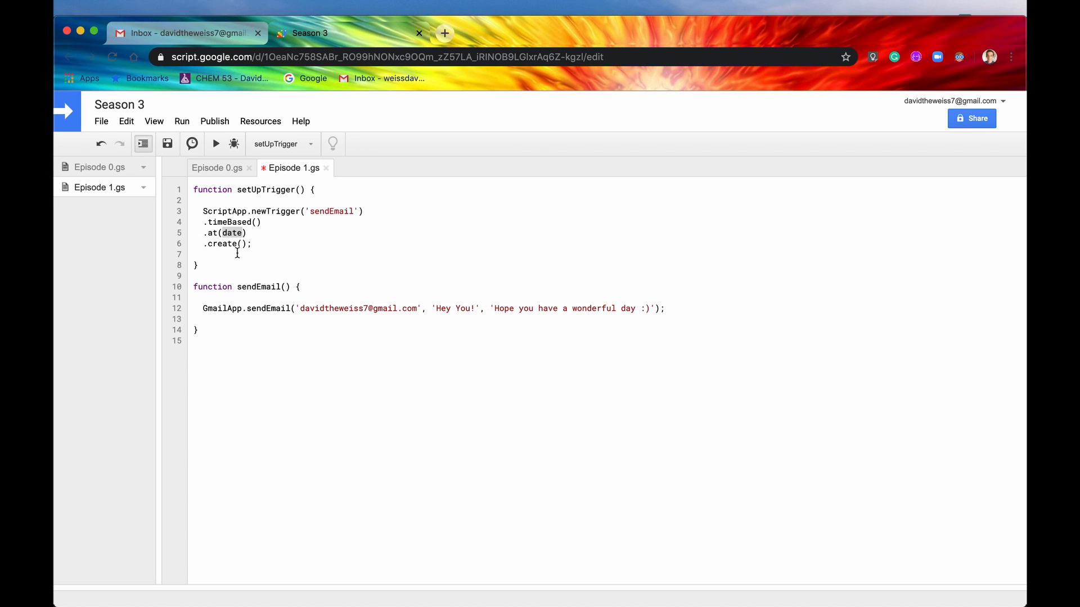
text(new)
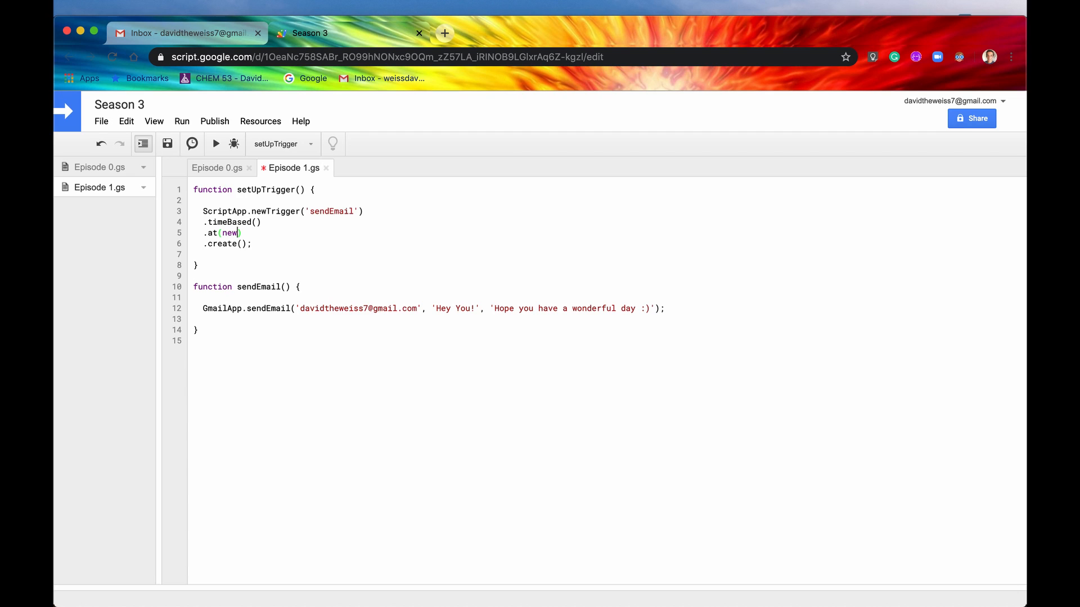
text(D)
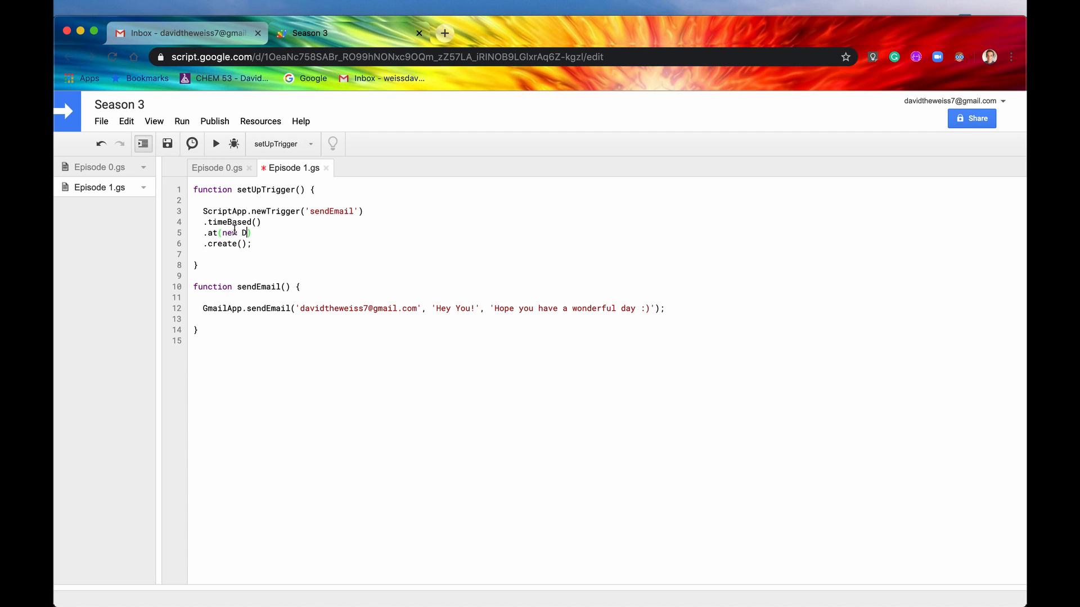
text(ate()
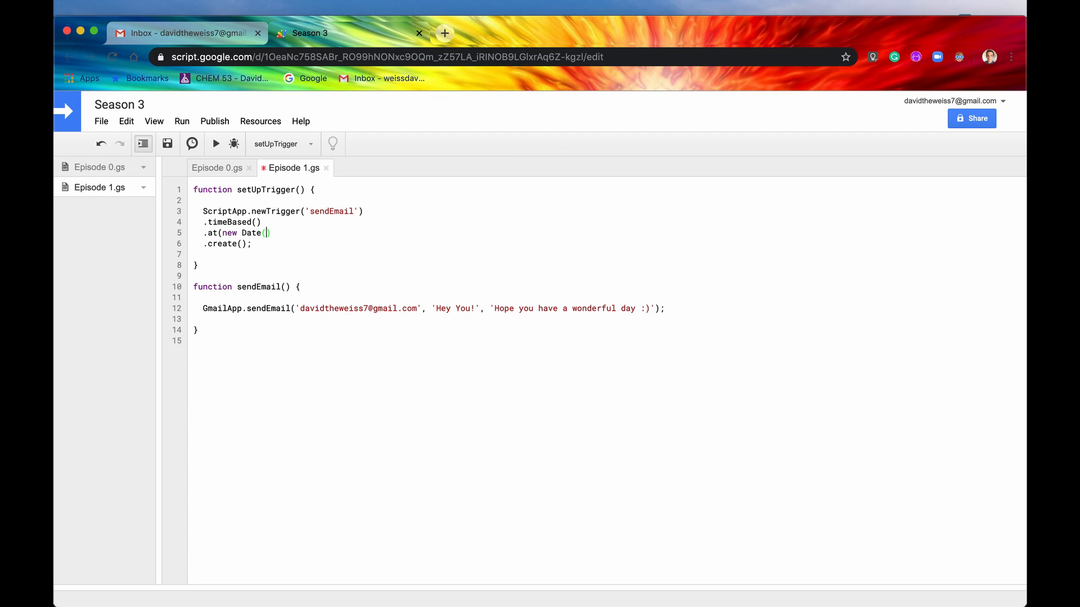
text(2020)
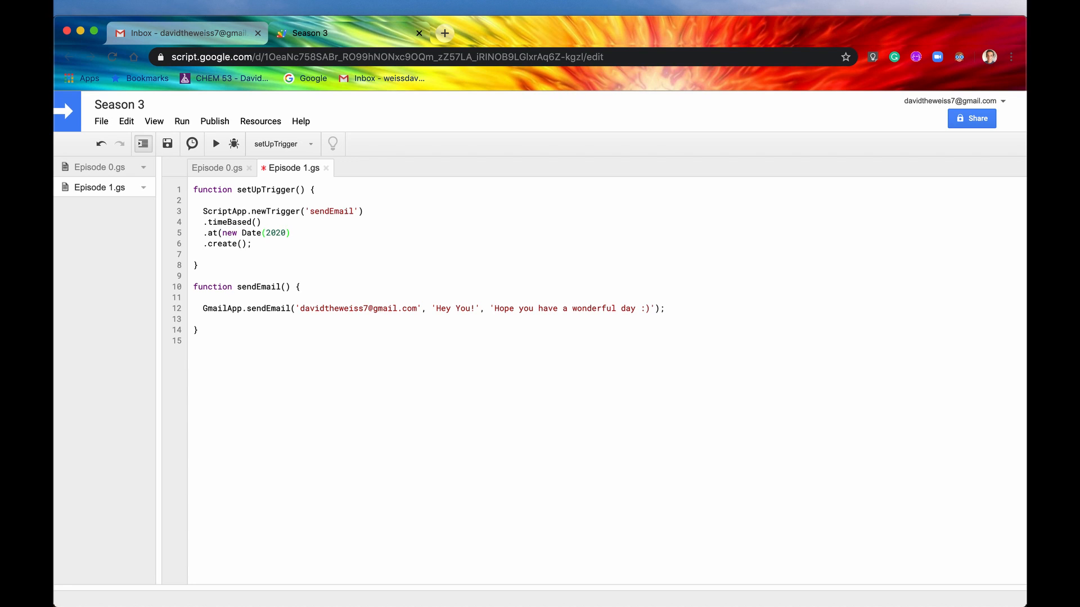
text(,)
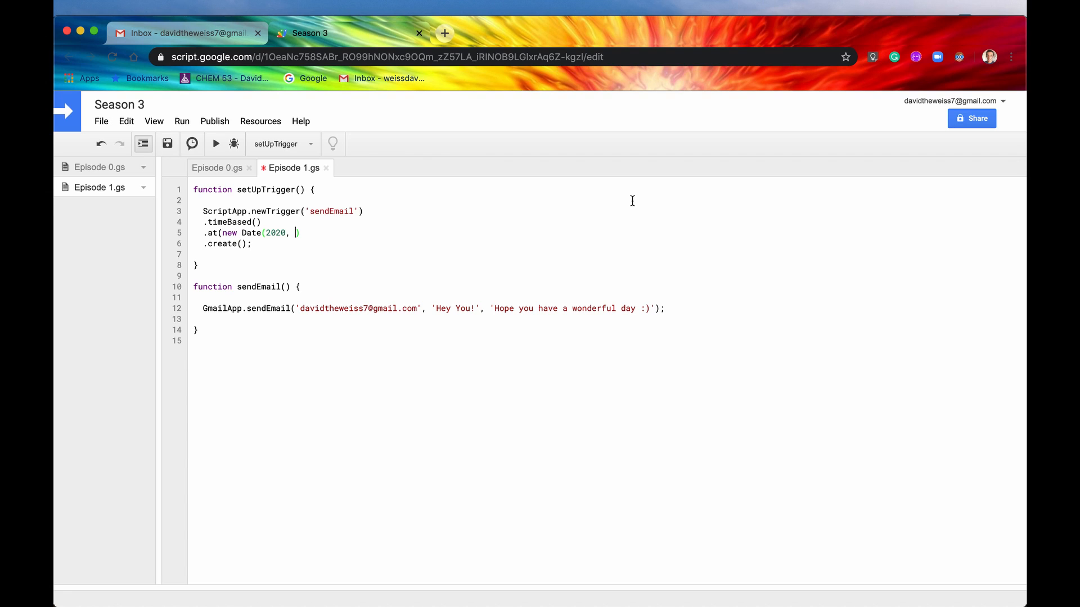
text(1)
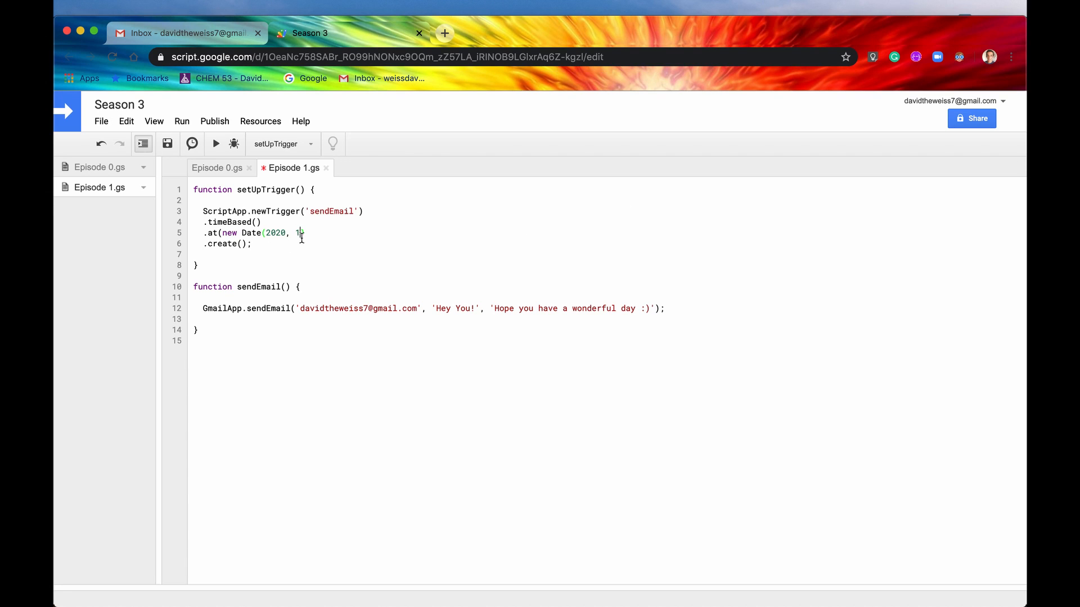
text(9)
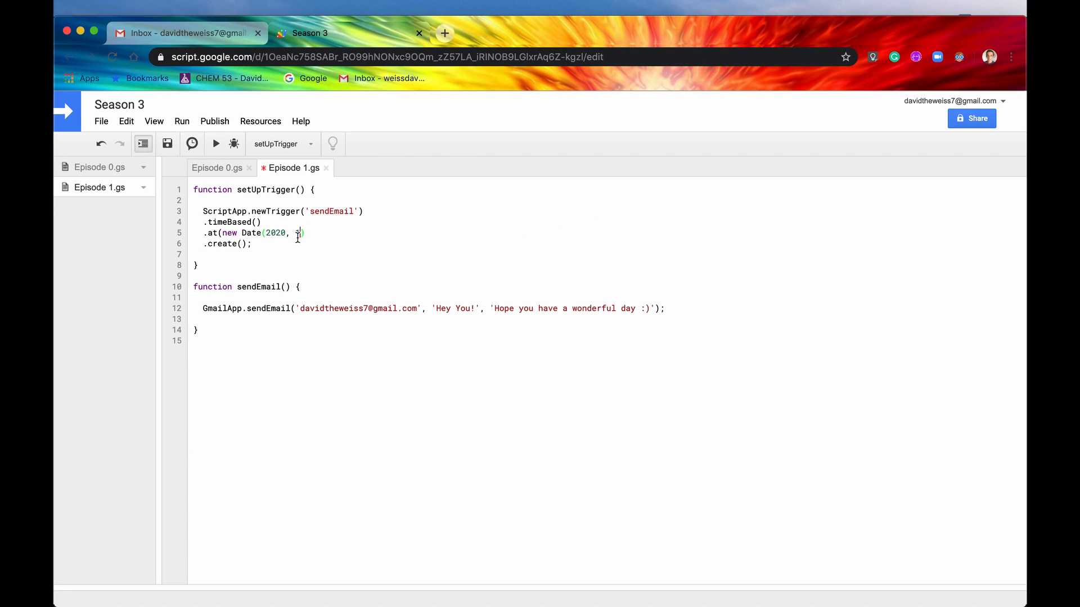
text(1,)
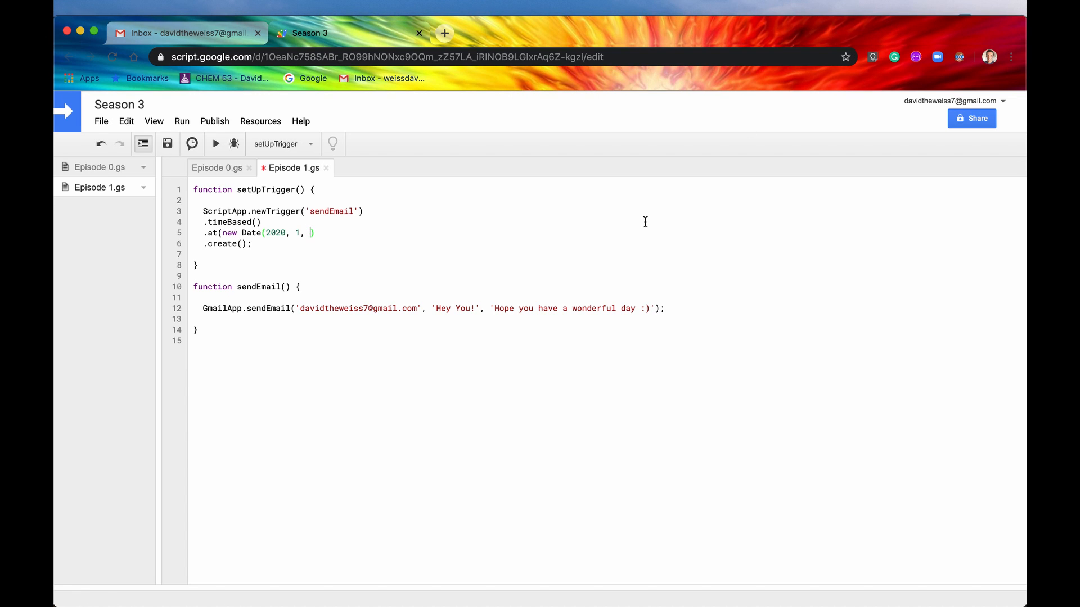
text(22))
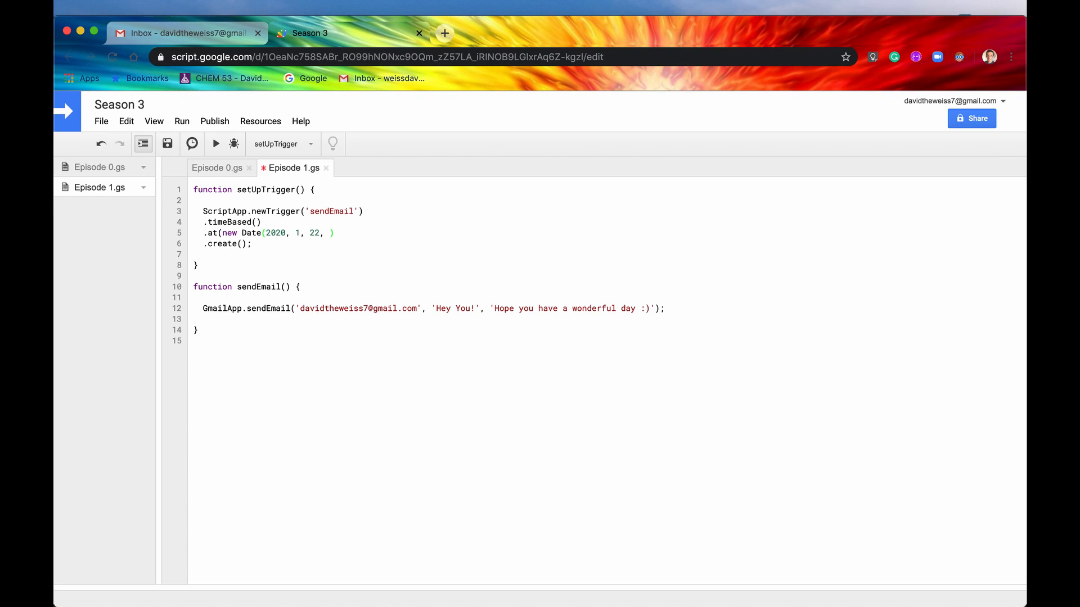
text(13)
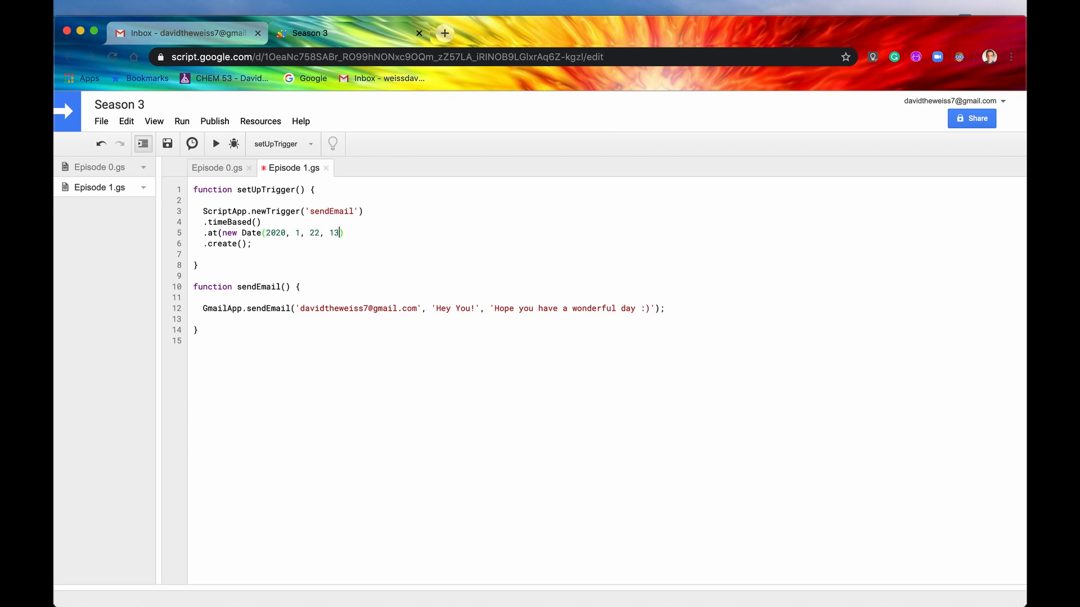
text(,)
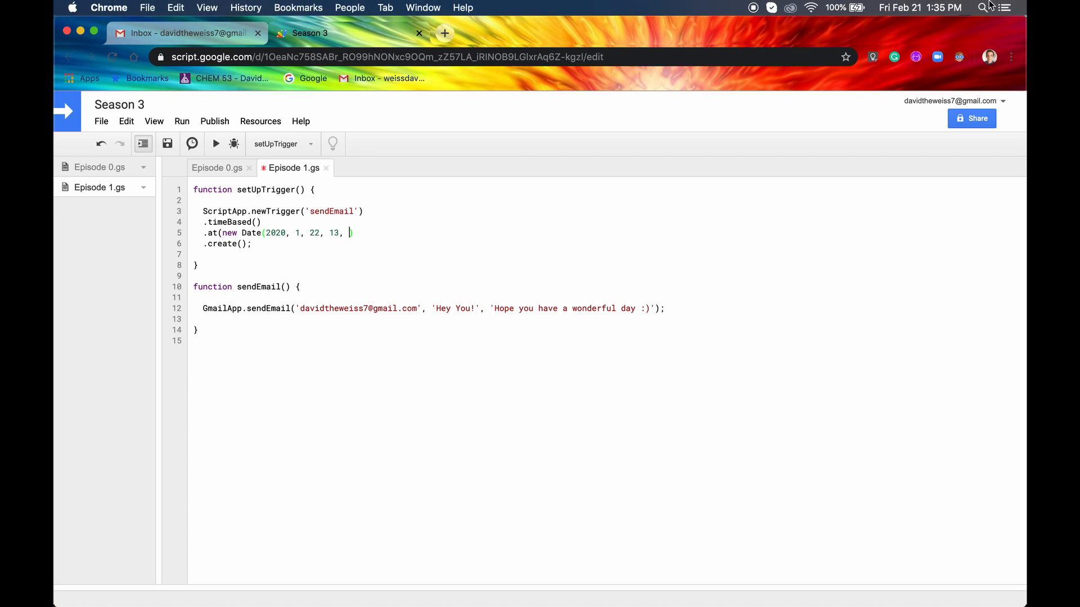
text(35))
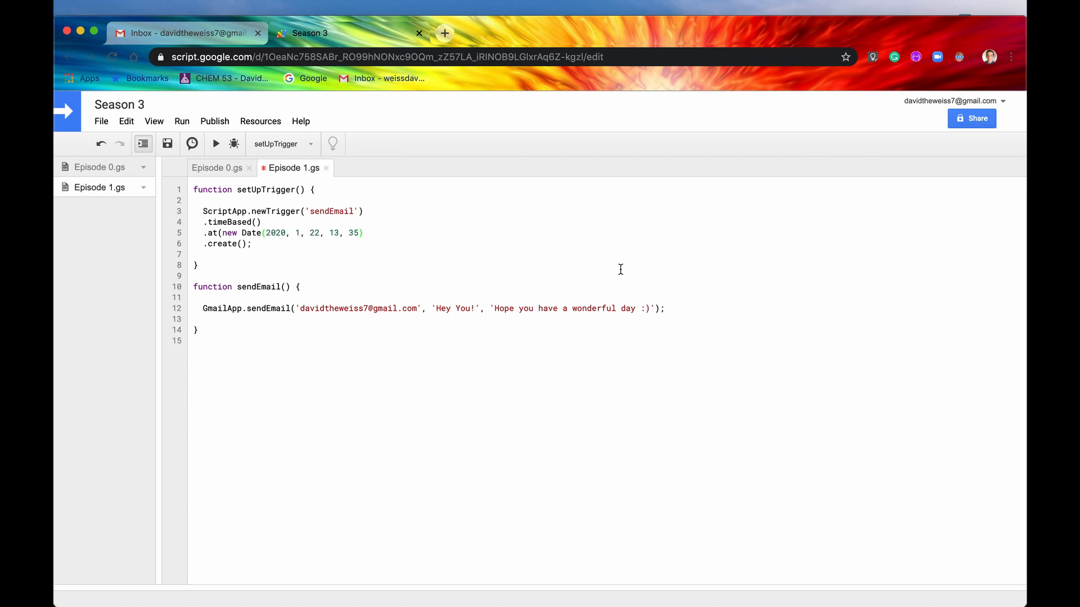
click(402, 243)
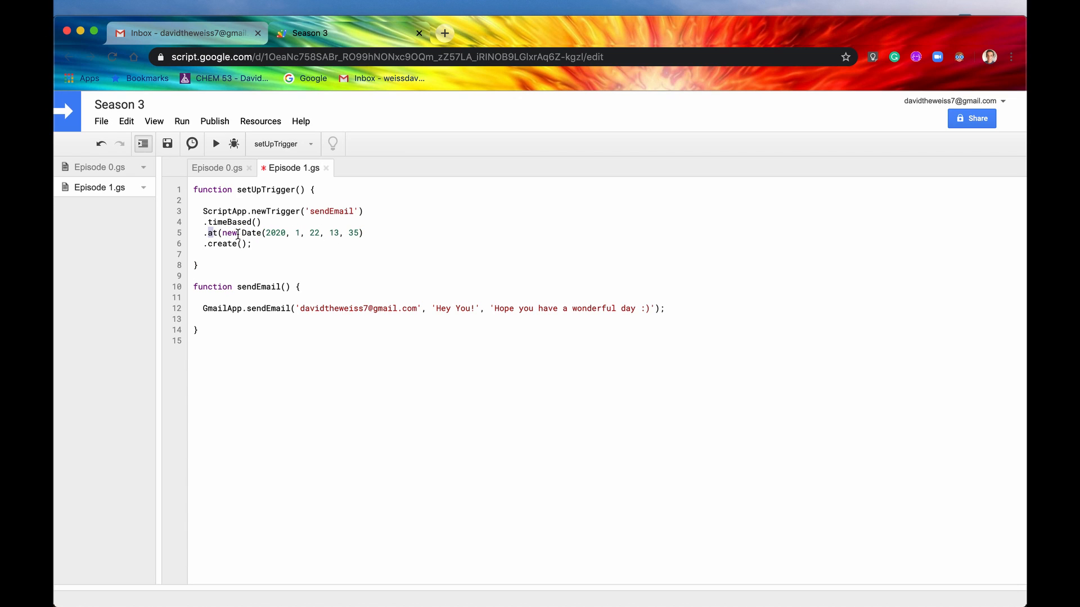
click(364, 233)
text())
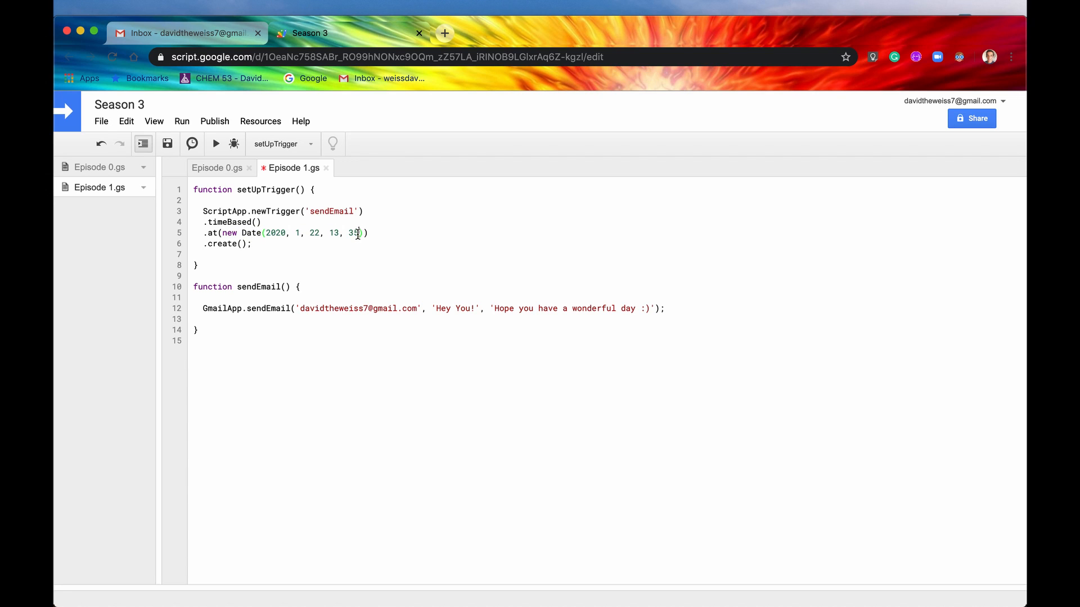
double_click(355, 233)
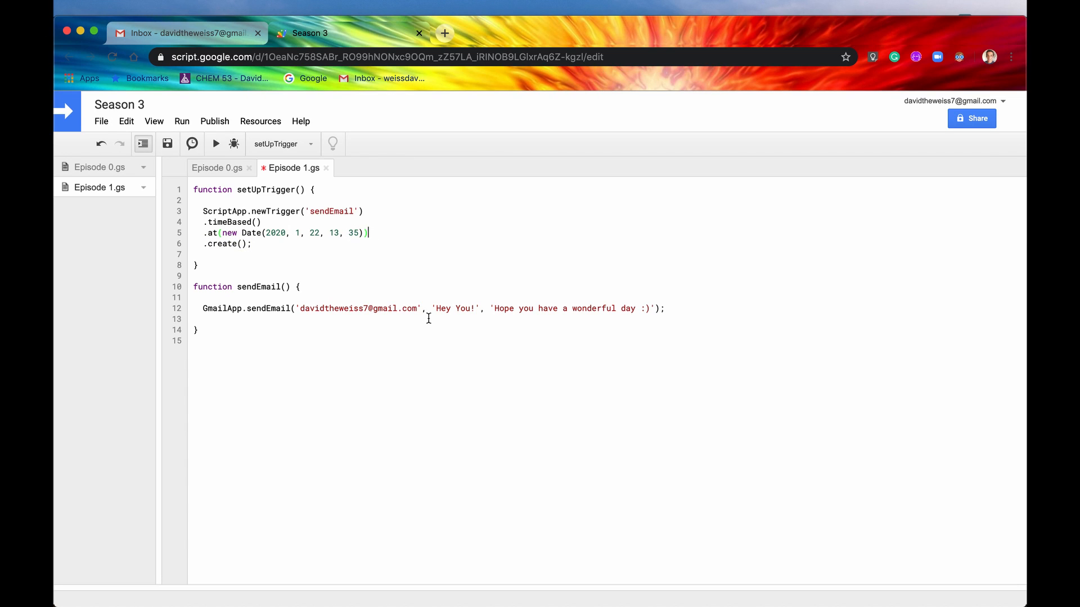
click(211, 233)
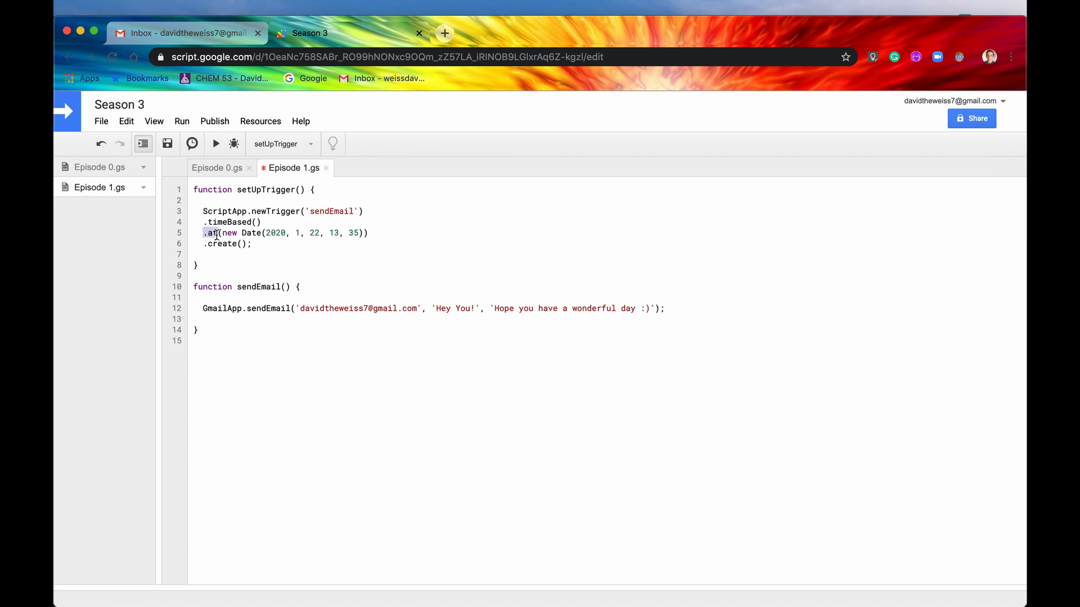
click(392, 233)
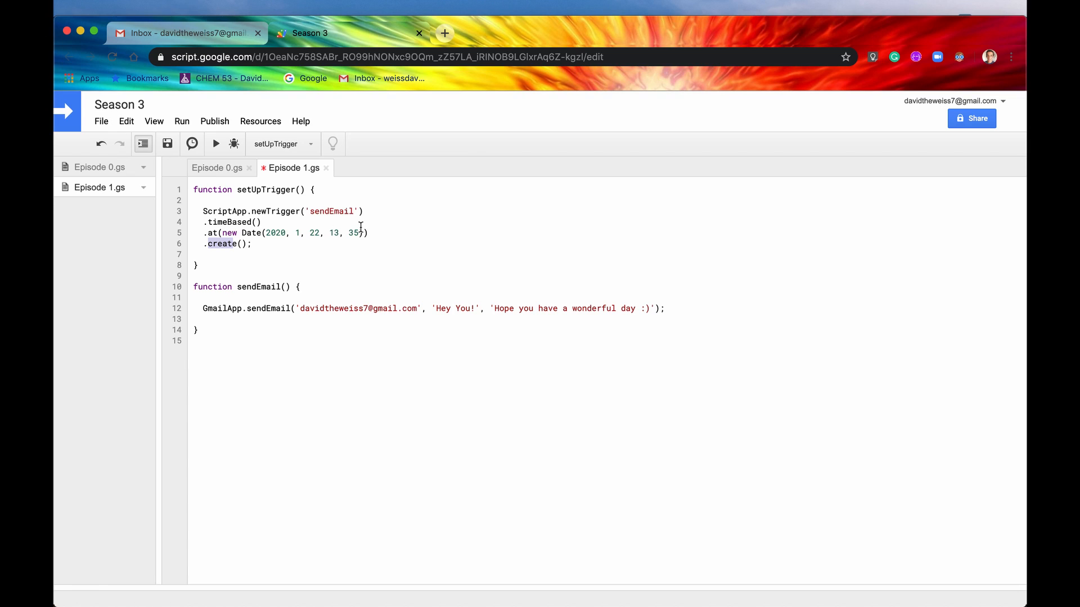
mouse_move(383, 233)
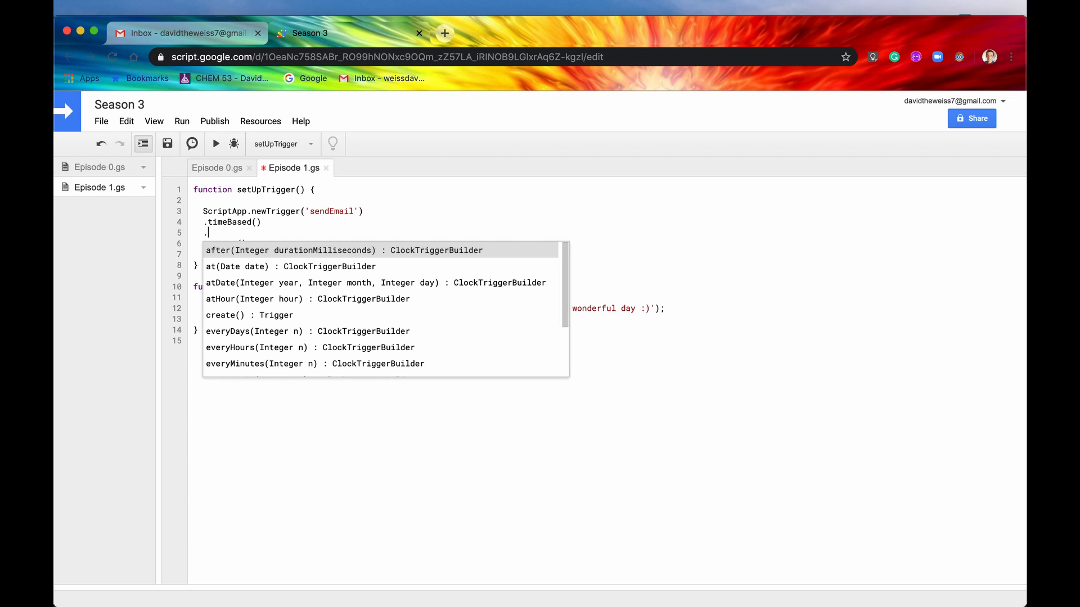
Set the trigger date to .atDate(2020, 2, 22), then type .at to browse builder suggestions.
text(atDate(year, month, day)
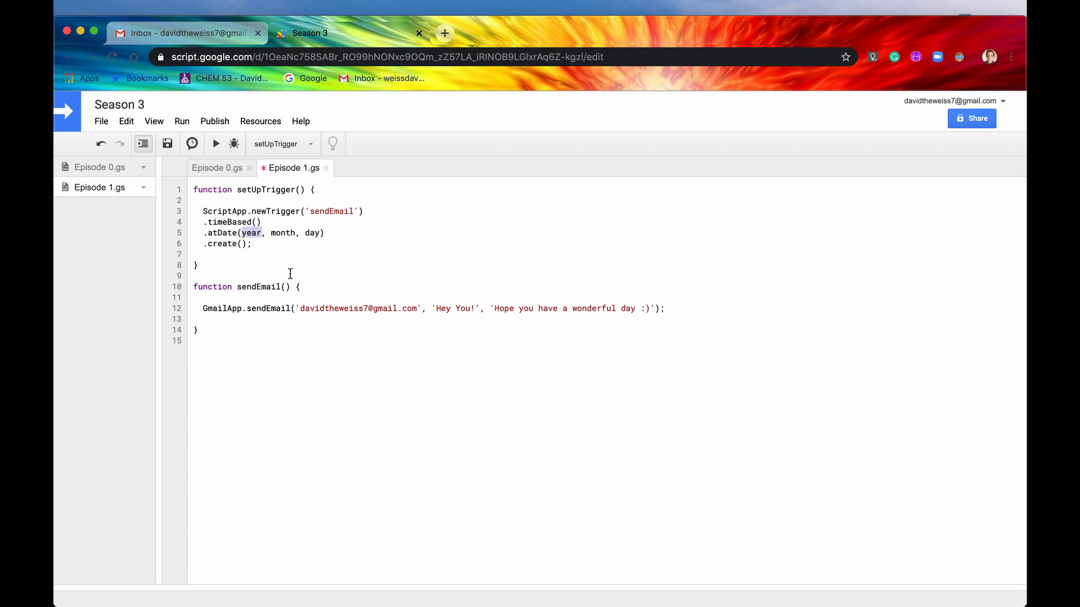
mouse_move(241, 233)
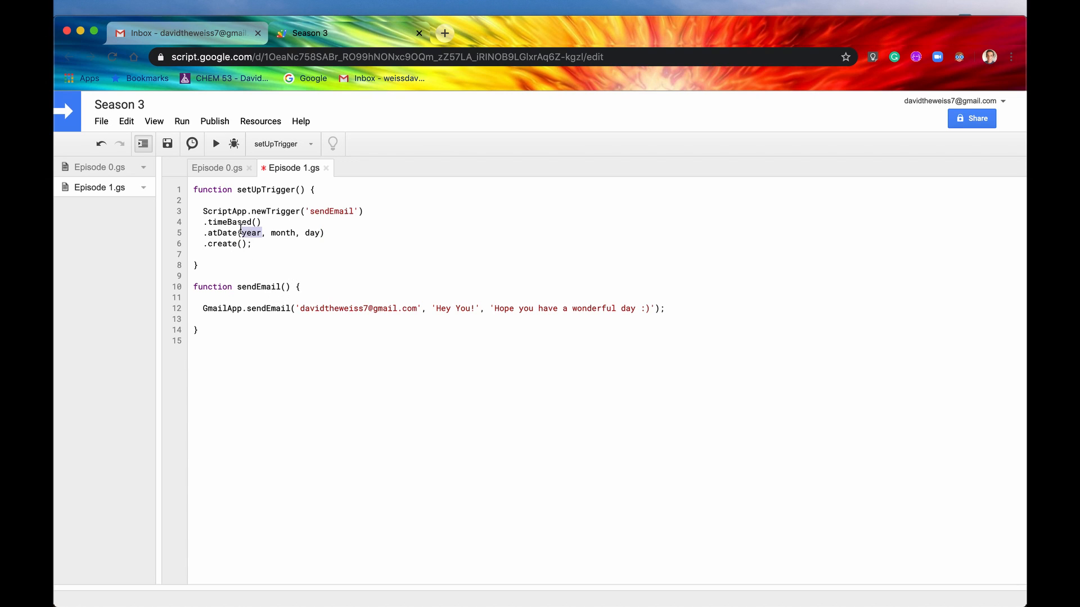
text(2)
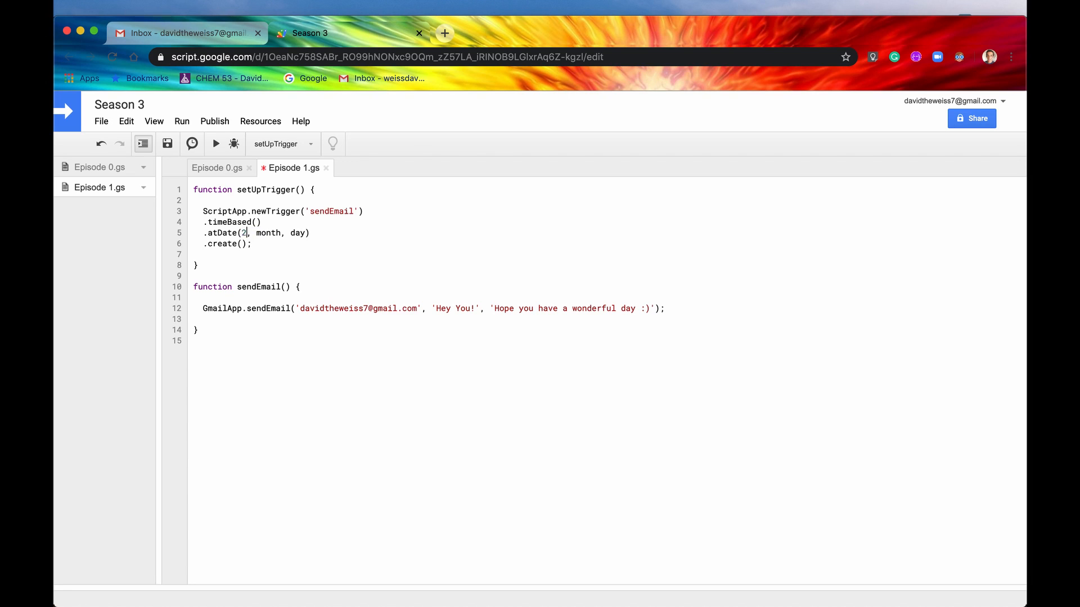
text(020)
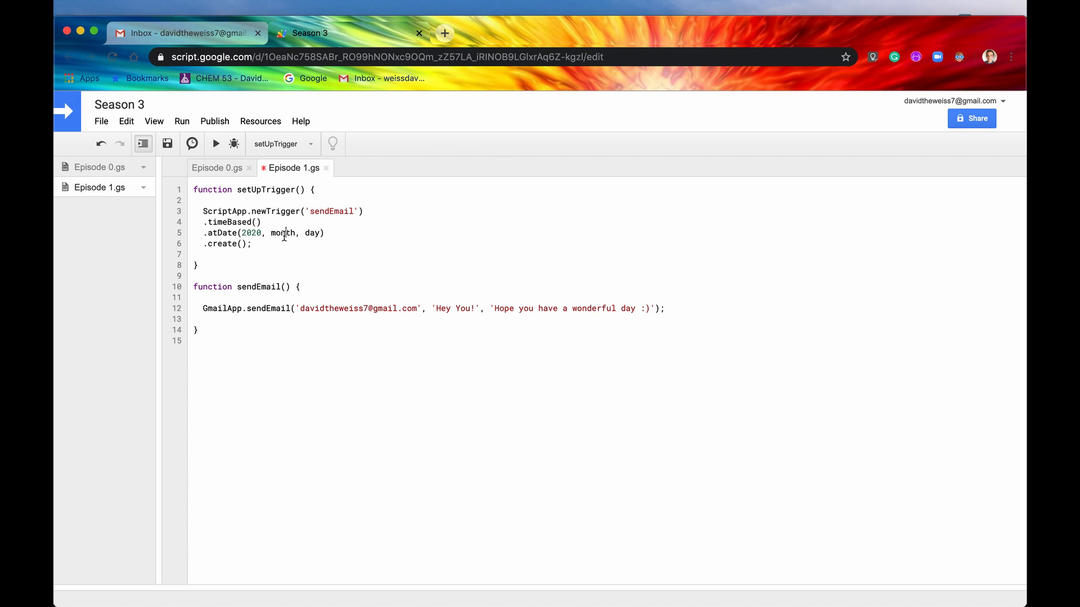
text(2)
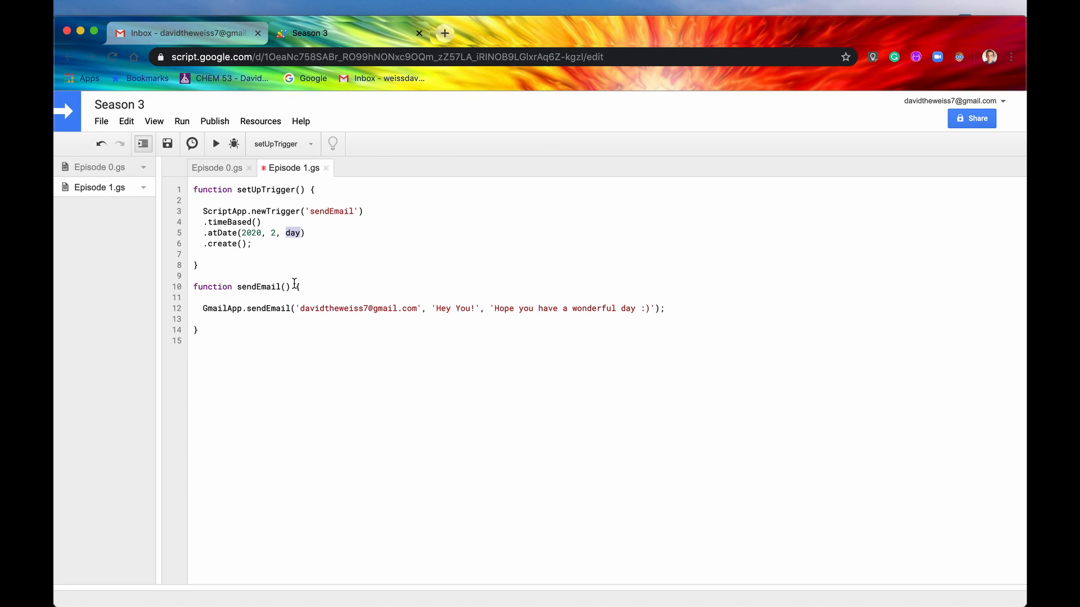
mouse_move(860, 6)
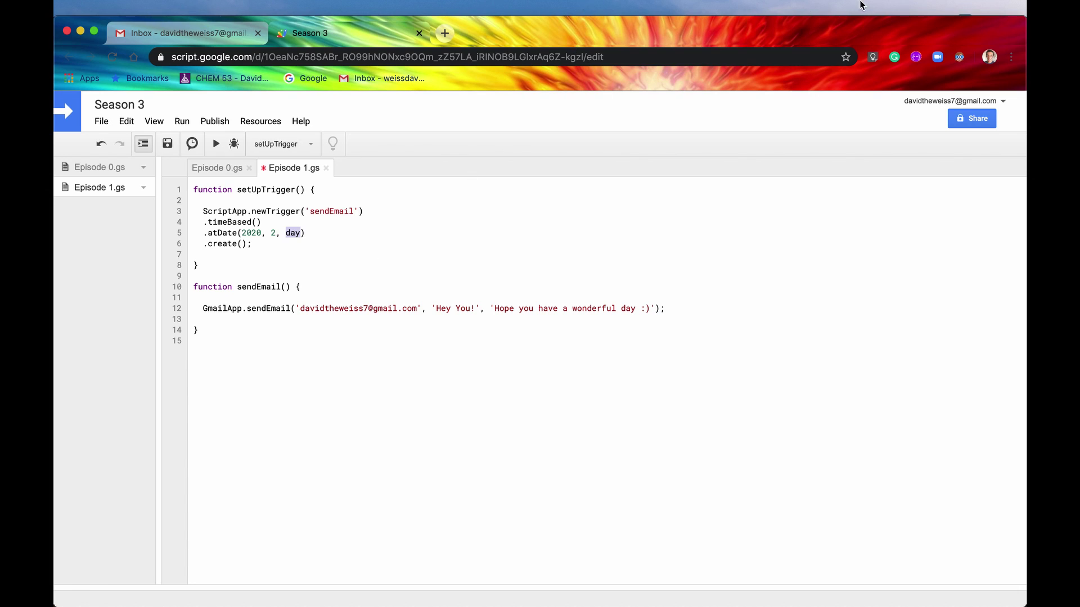
text(22)
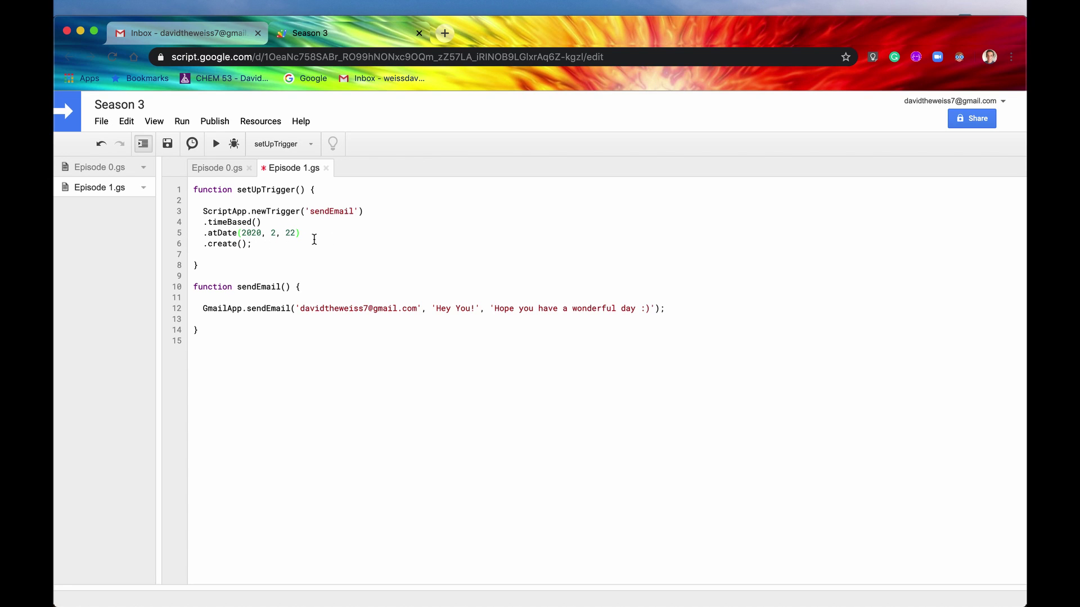
text(.)
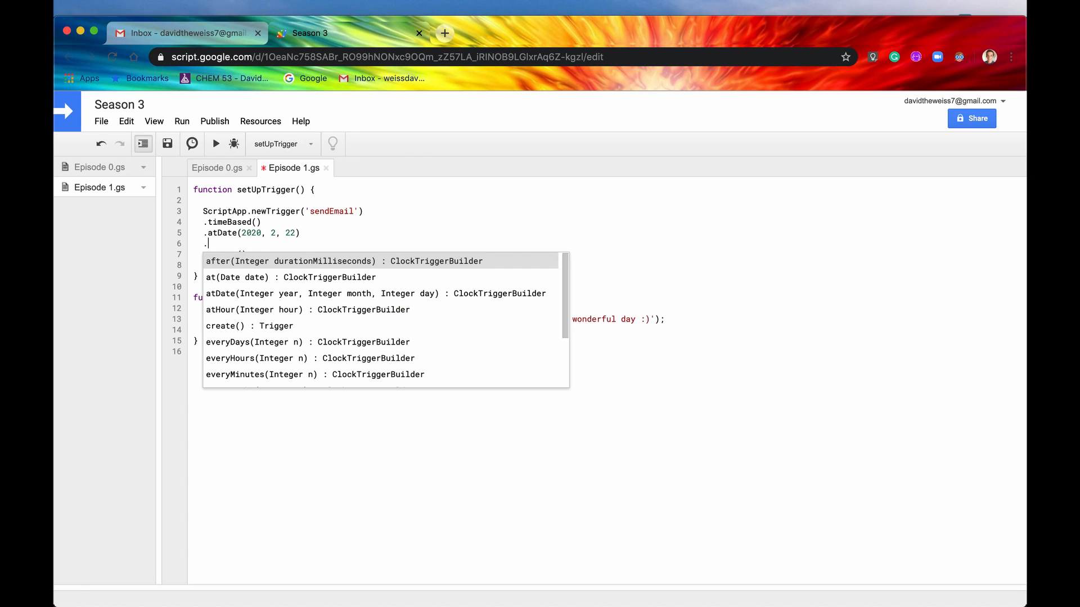
text(at)
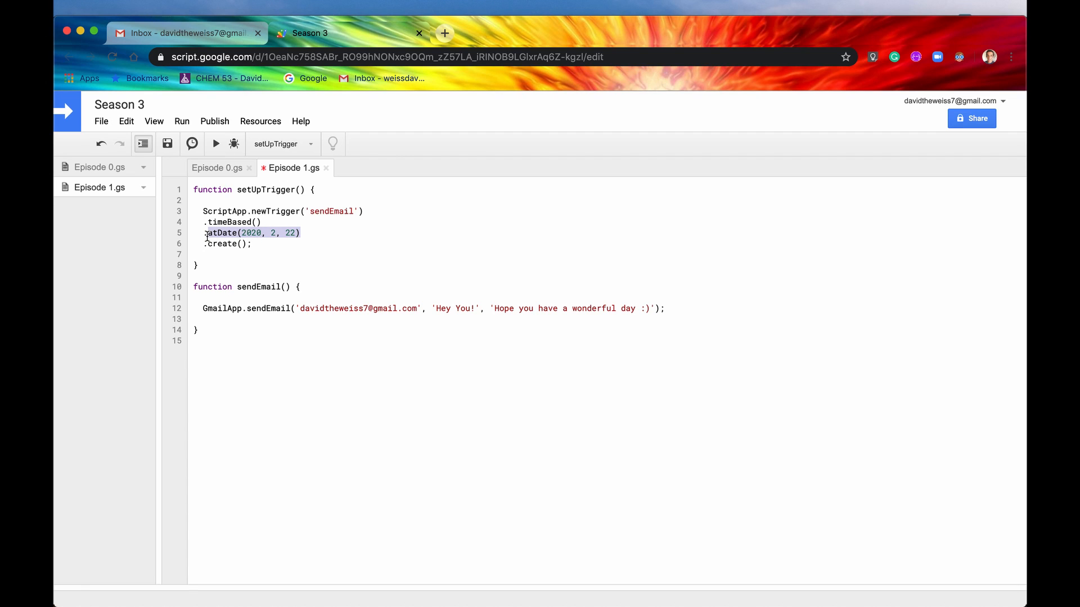
Replace the .atDate line with .after(10000) so the trigger fires after 10 seconds.
key(Backspace)
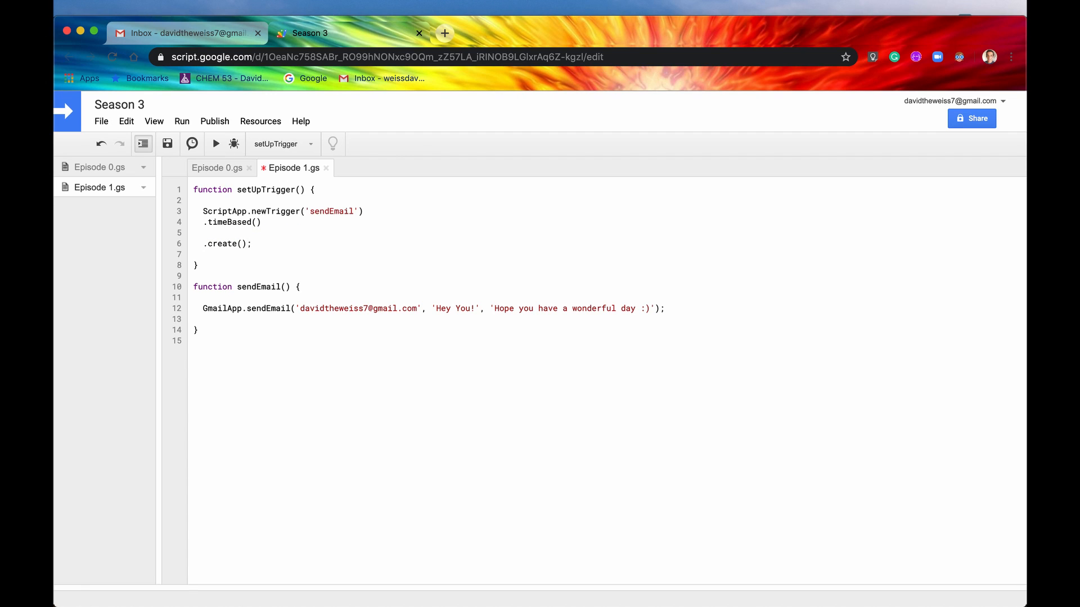
text(.af)
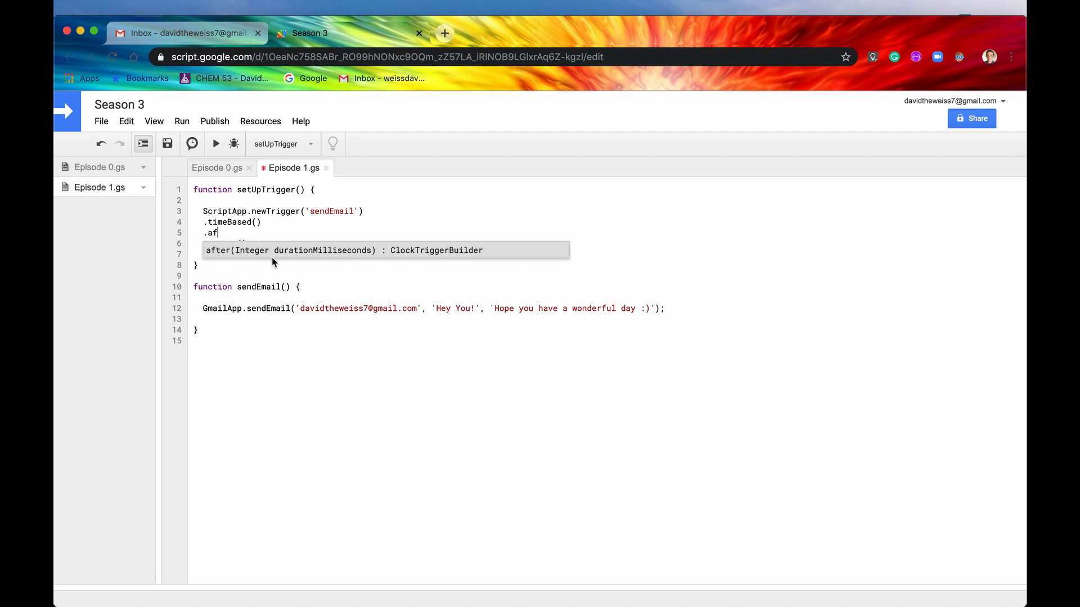
mouse_move(338, 258)
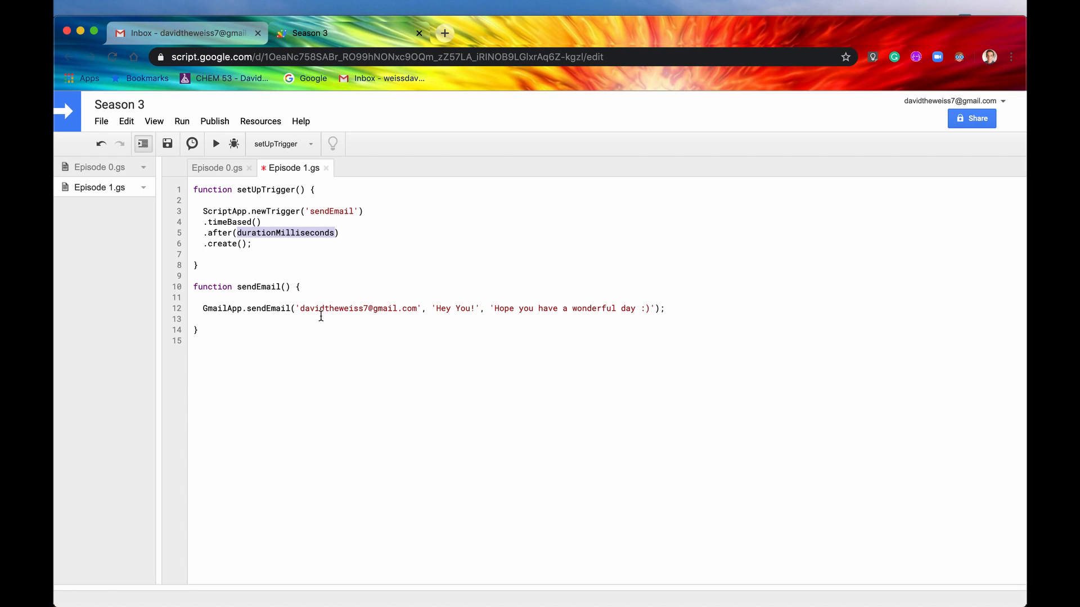
mouse_move(275, 242)
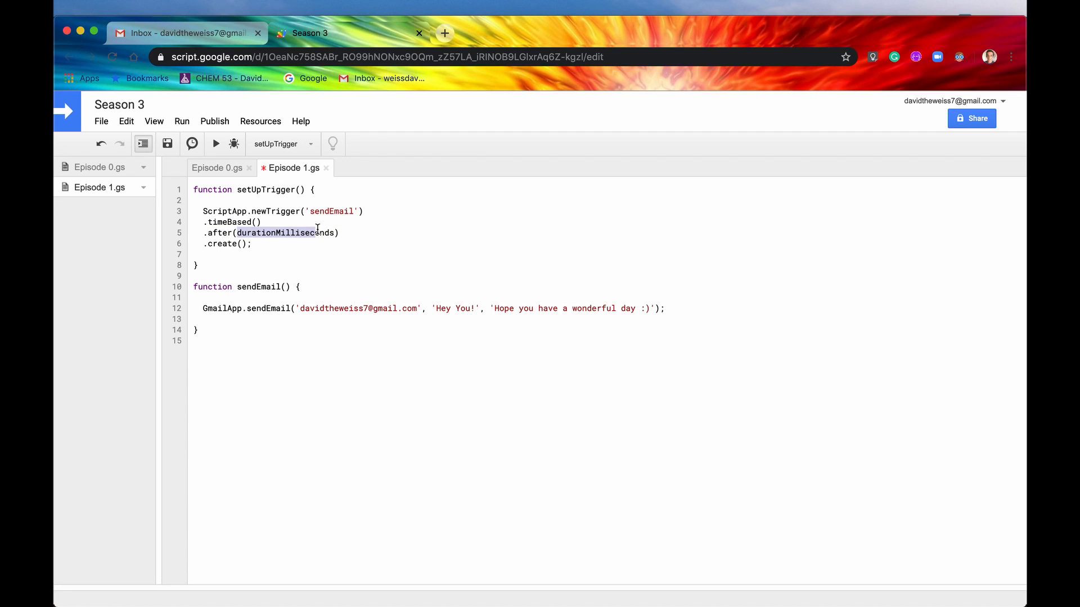
text(10))
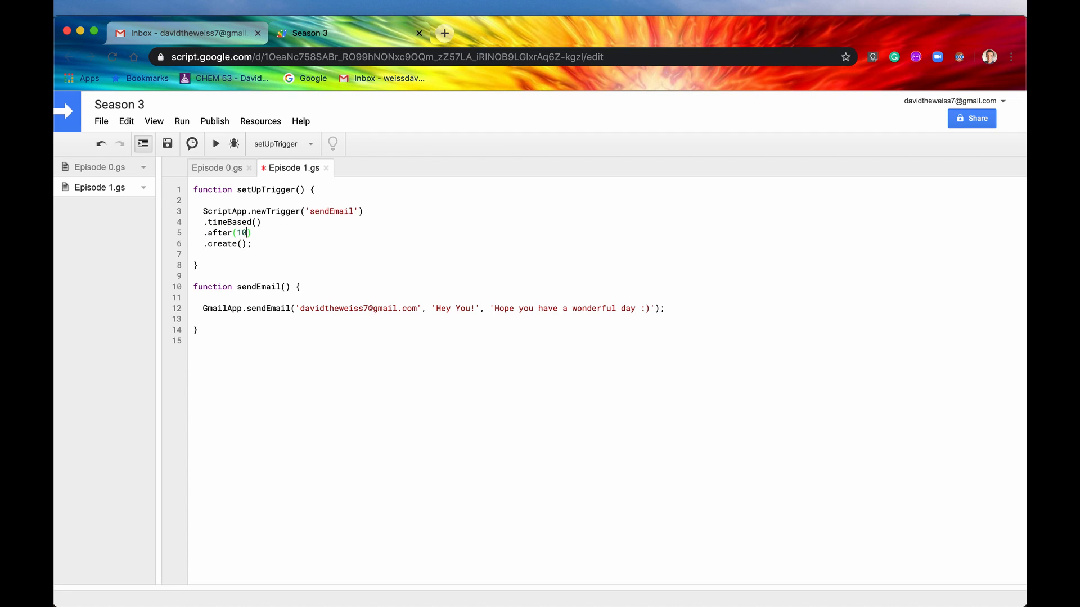
text(000)
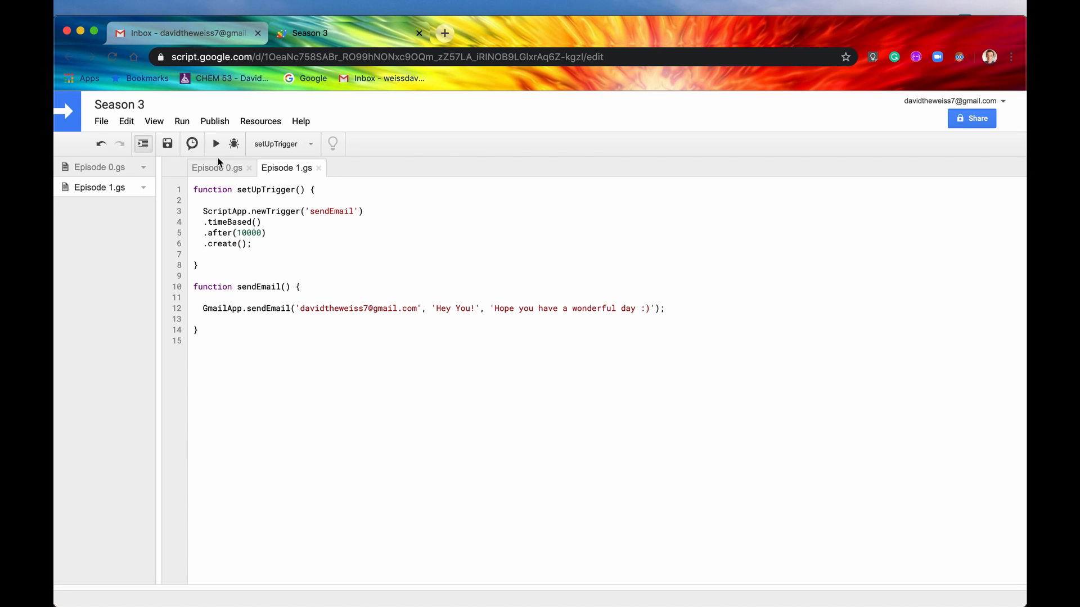
Run setUpTrigger, look over the sendEmail function name, then switch to the Gmail tab.
click(216, 144)
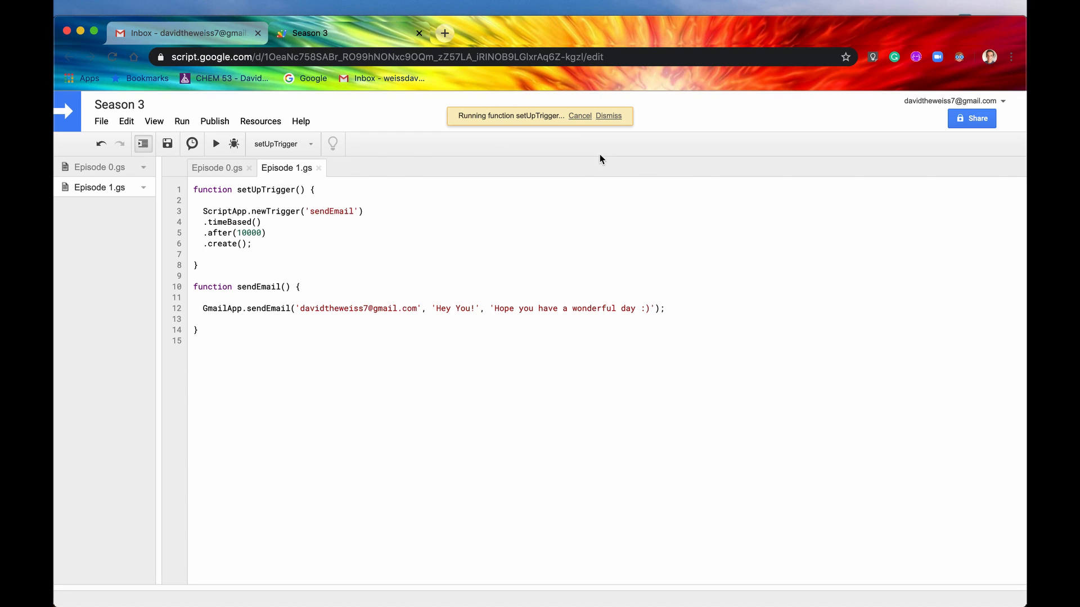
click(607, 115)
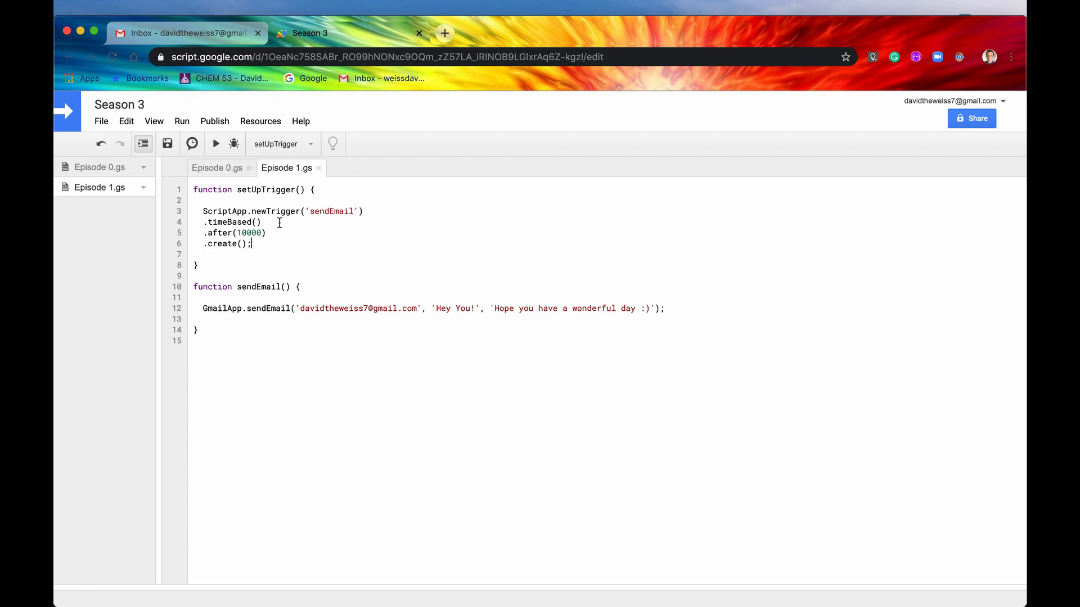
mouse_move(314, 270)
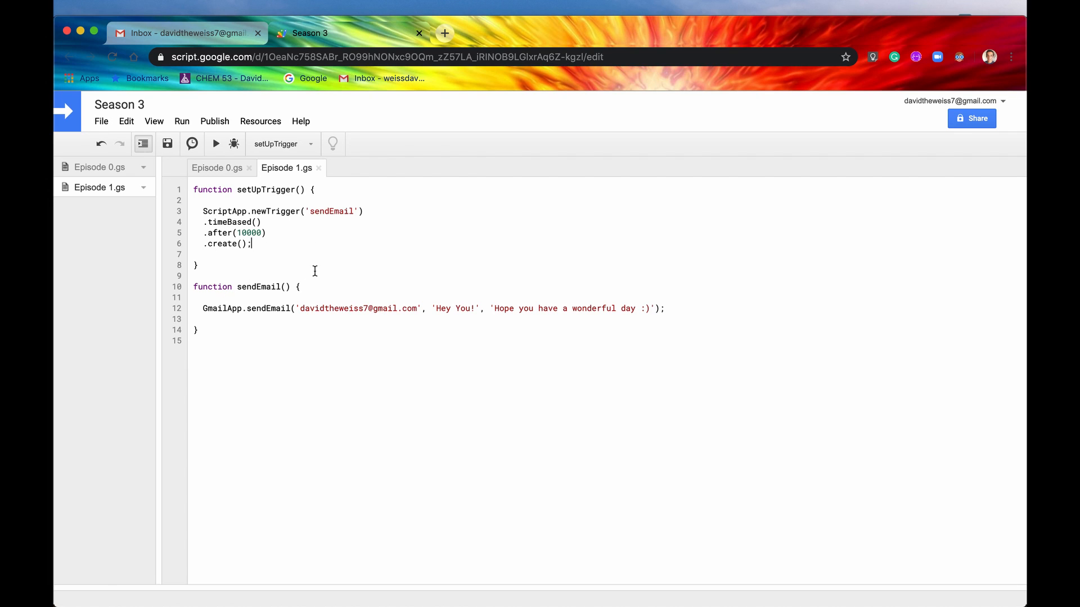
click(237, 288)
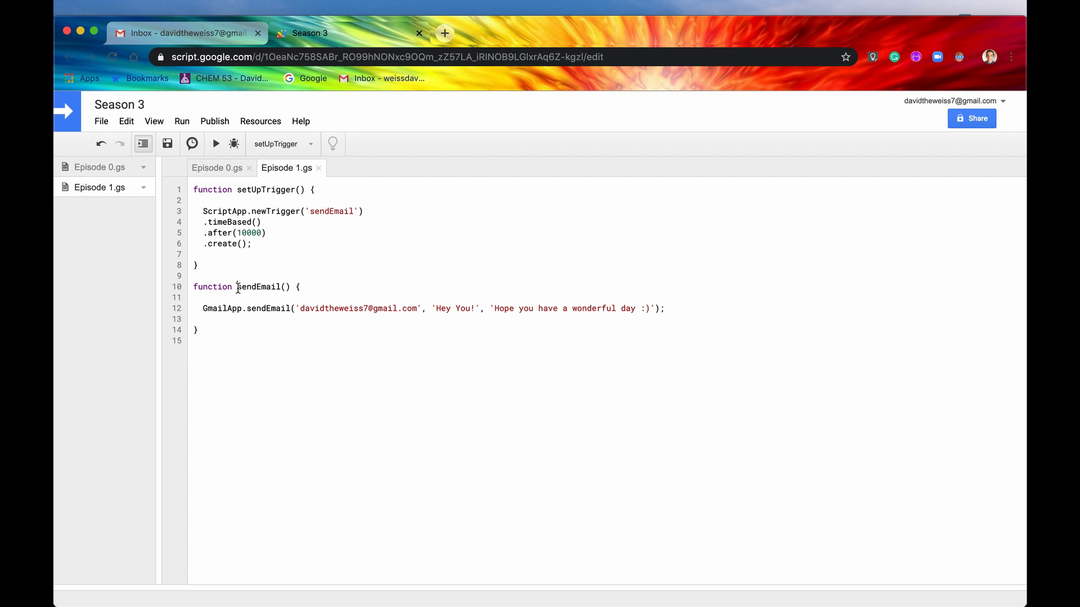
double_click(264, 287)
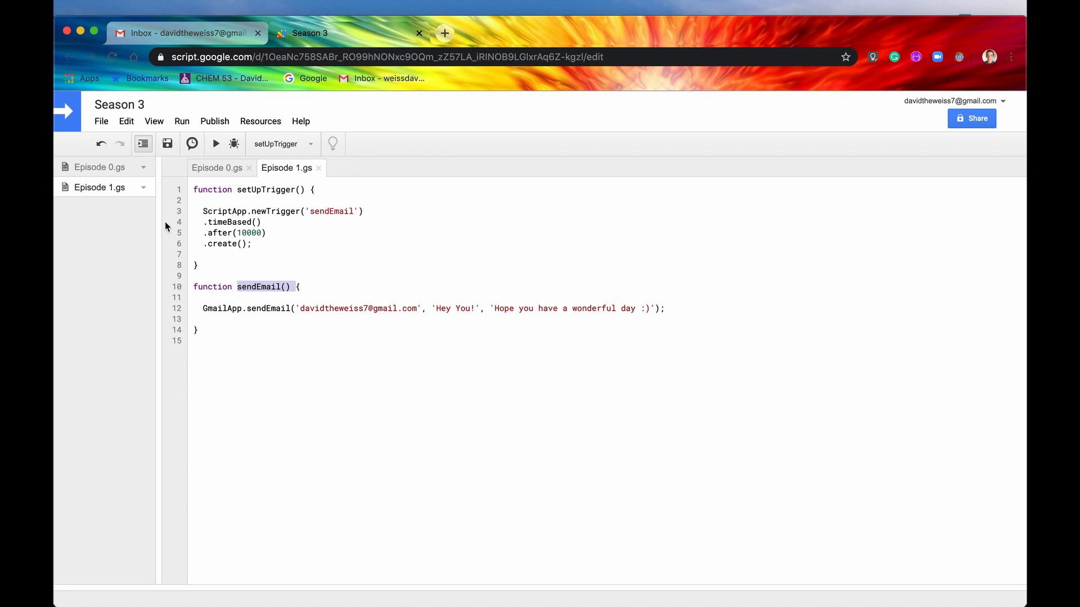
click(311, 144)
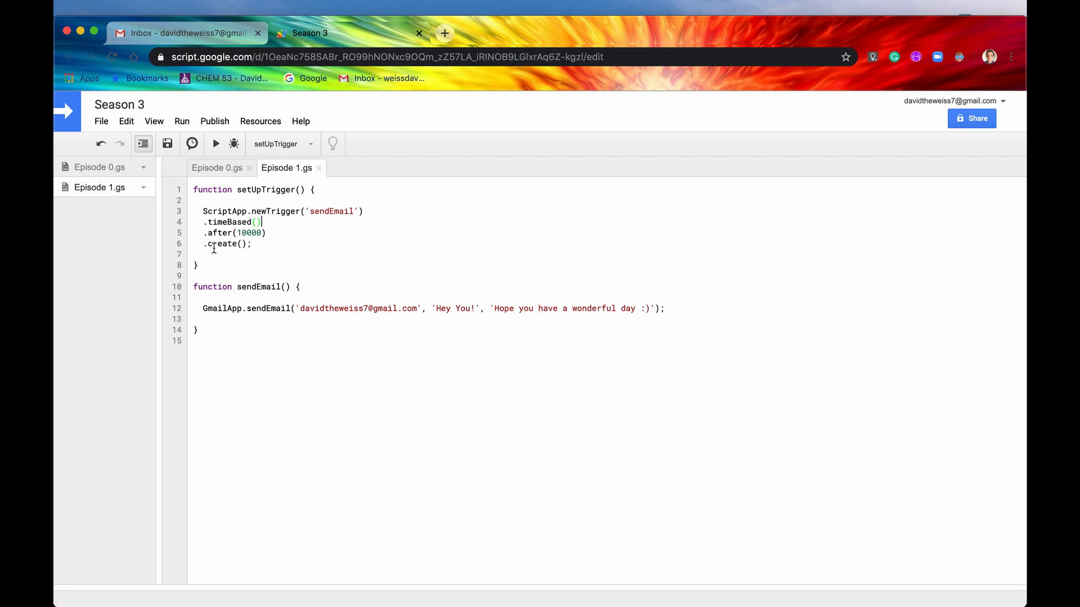
mouse_move(170, 101)
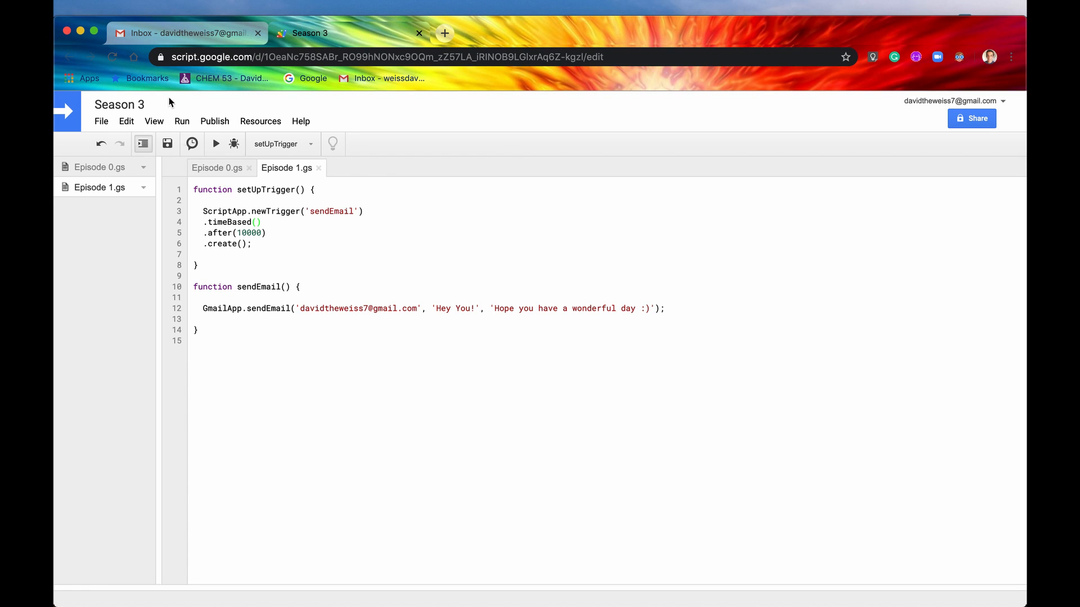
click(186, 32)
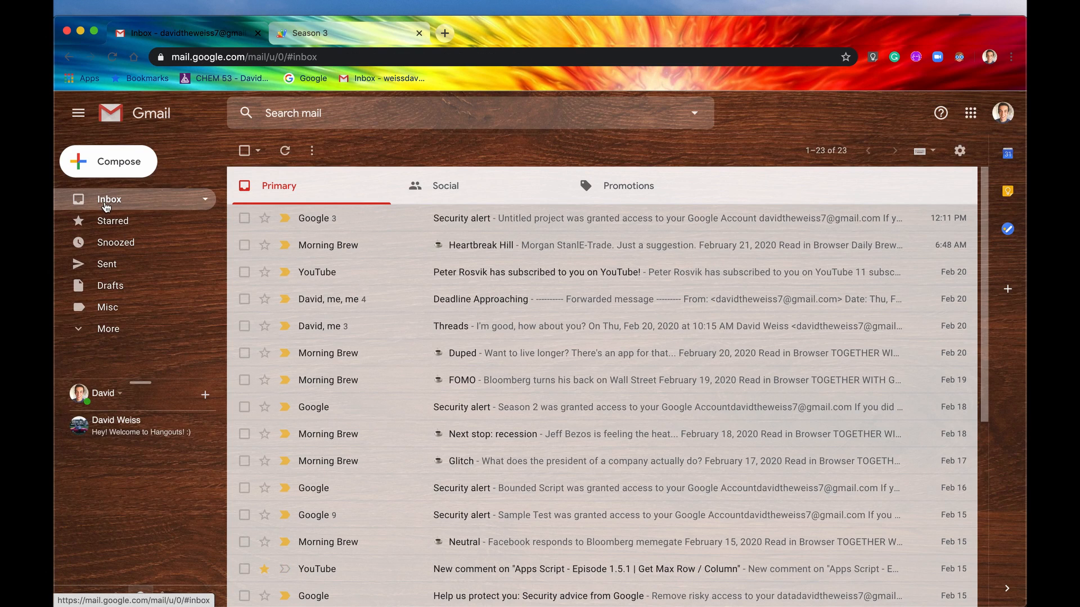
Refresh the inbox to confirm 'Hey You!' arrived, then return to the Season 3 script.
click(284, 150)
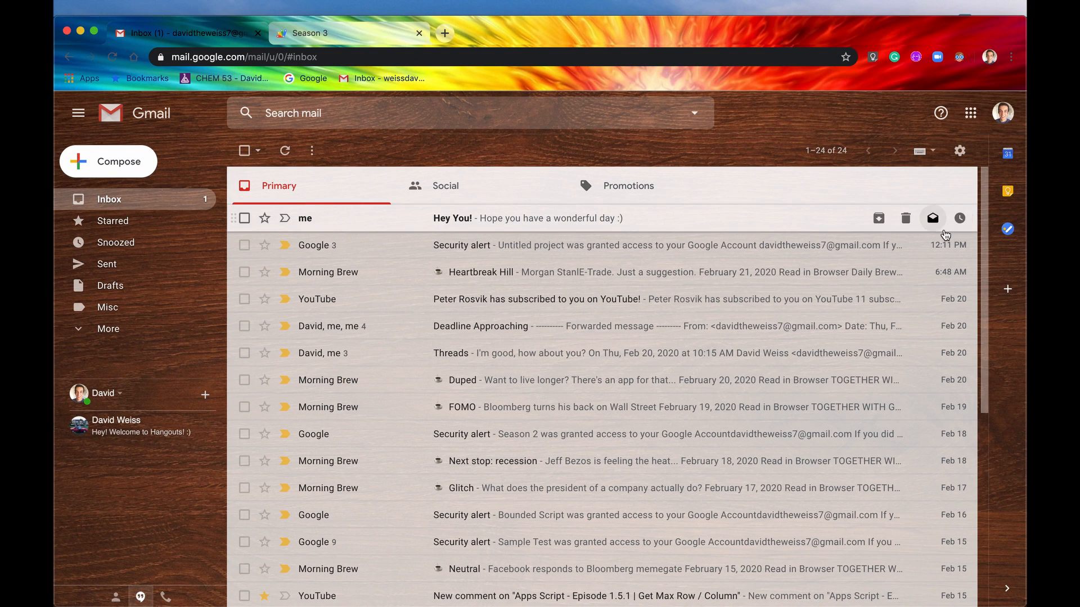
mouse_move(958, 219)
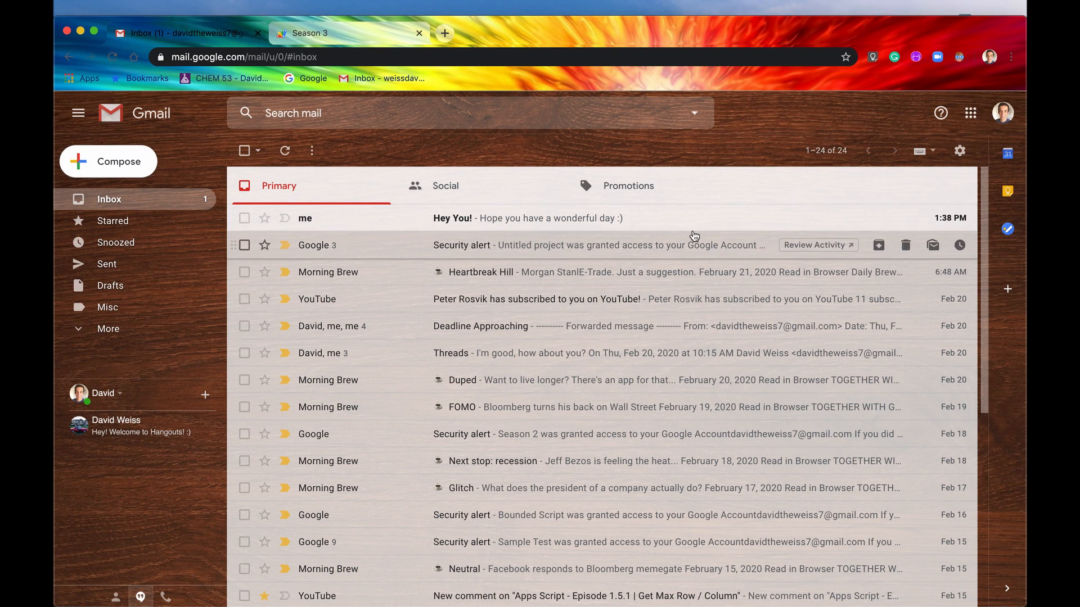
click(309, 33)
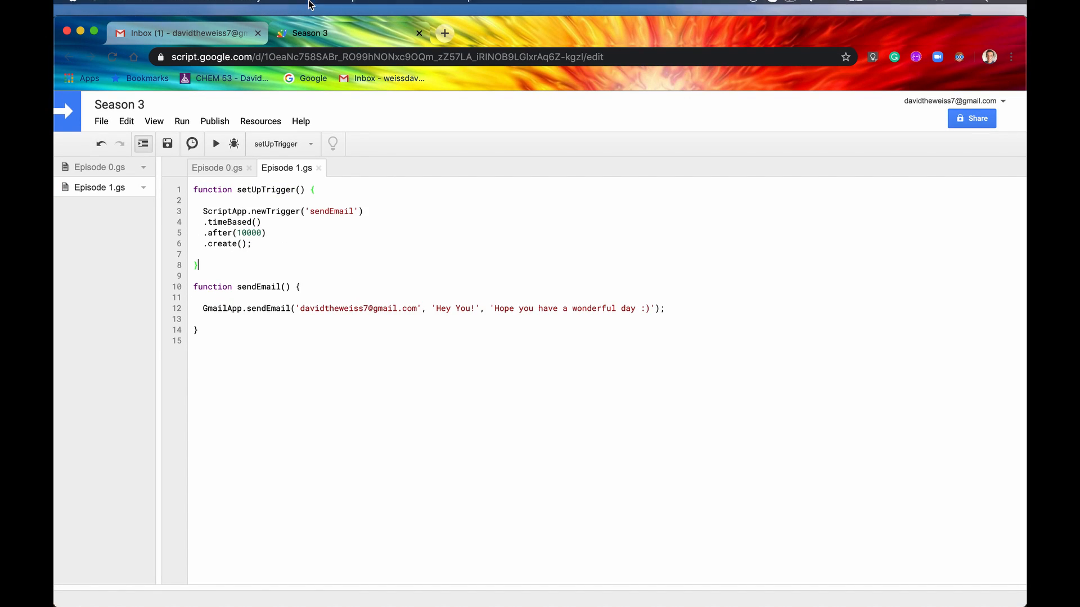
click(186, 33)
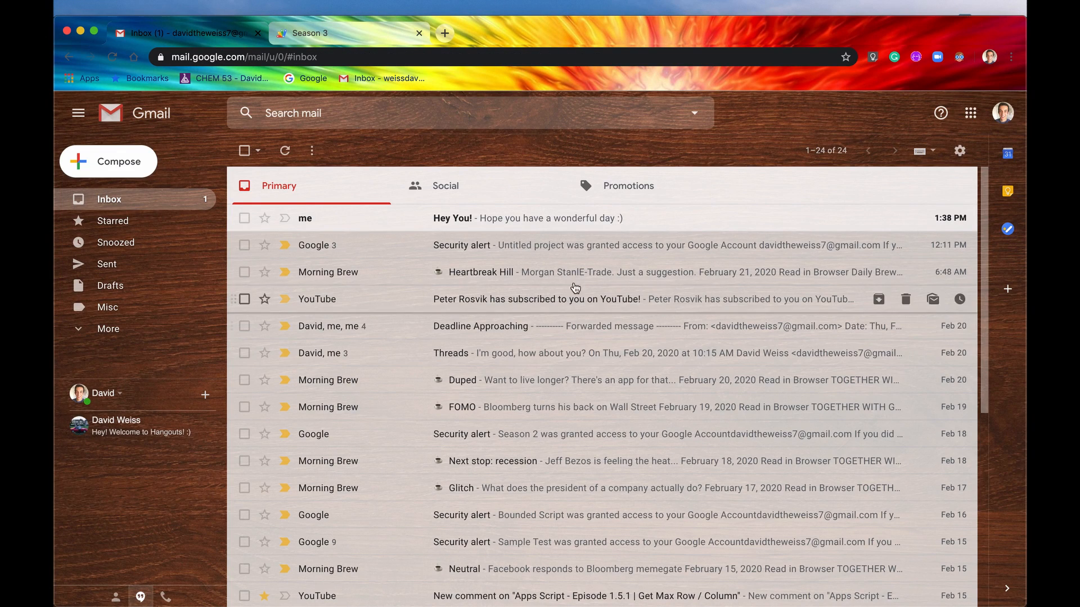
mouse_move(582, 271)
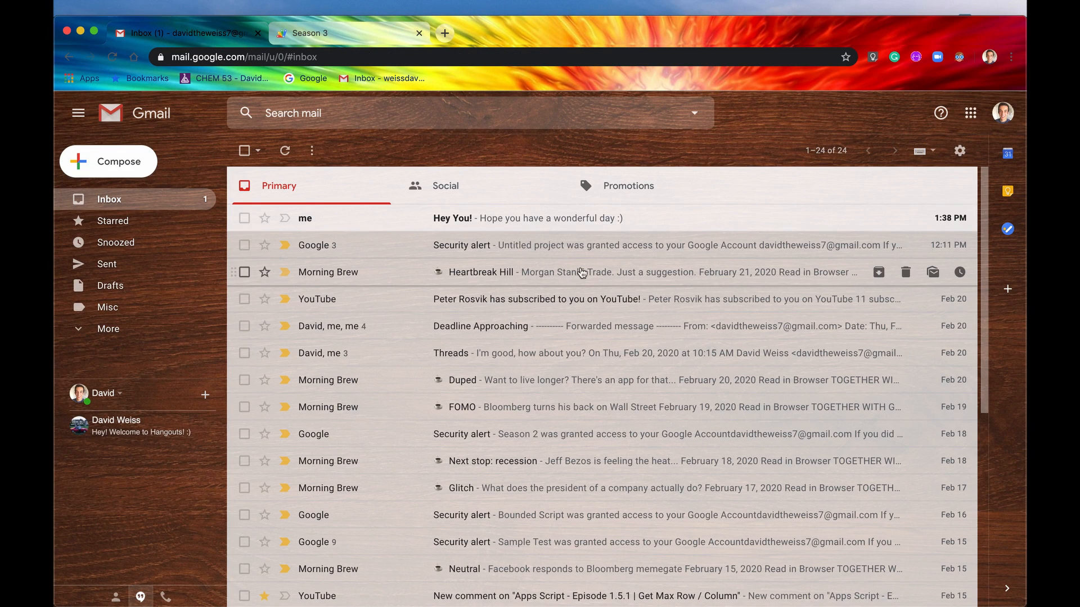
click(310, 34)
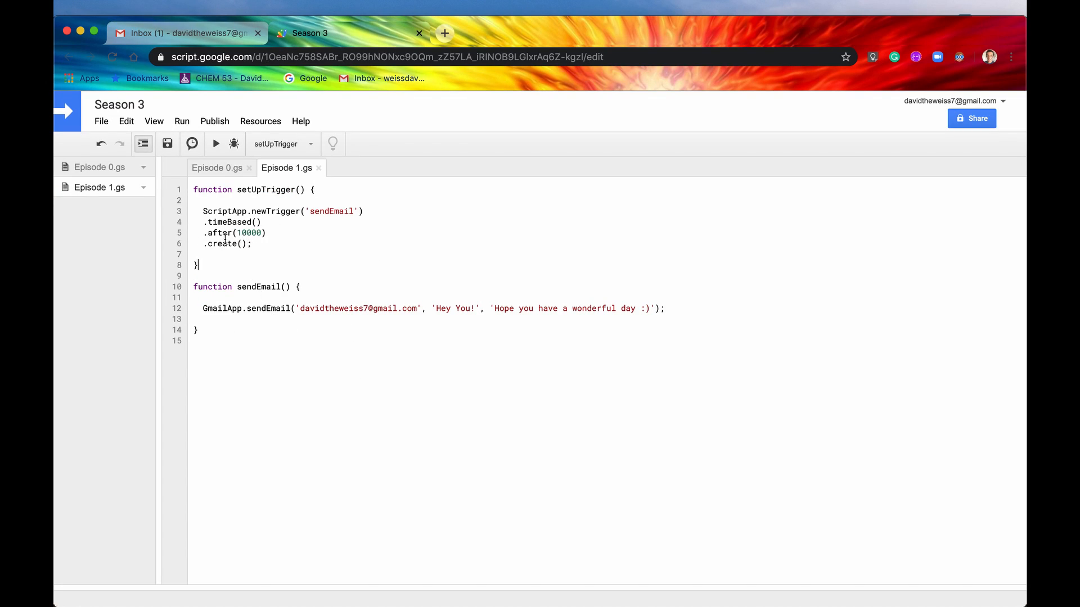
drag(203, 211, 252, 243)
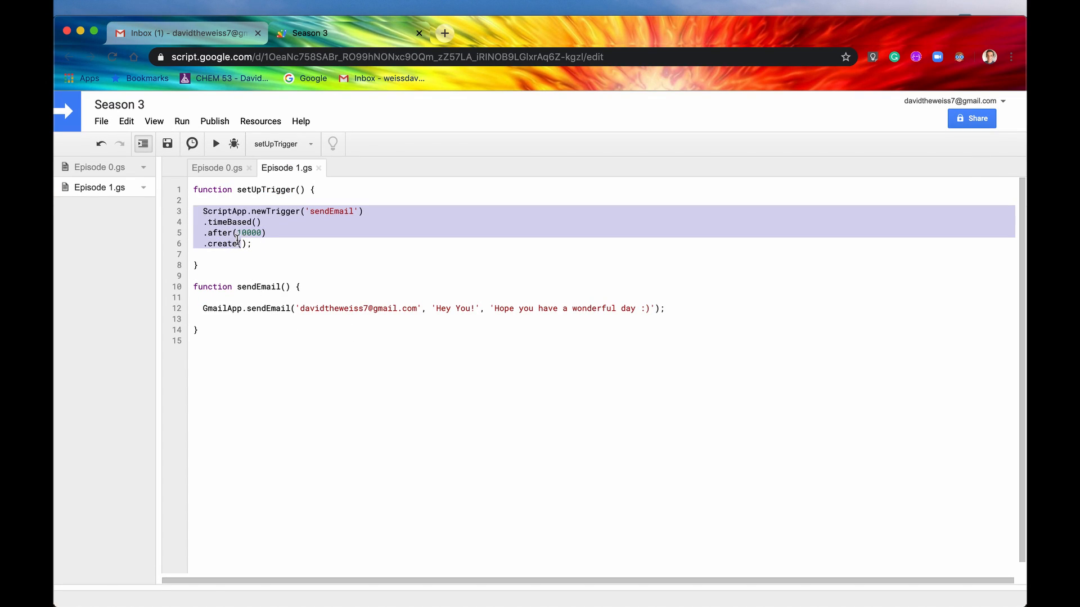
click(273, 244)
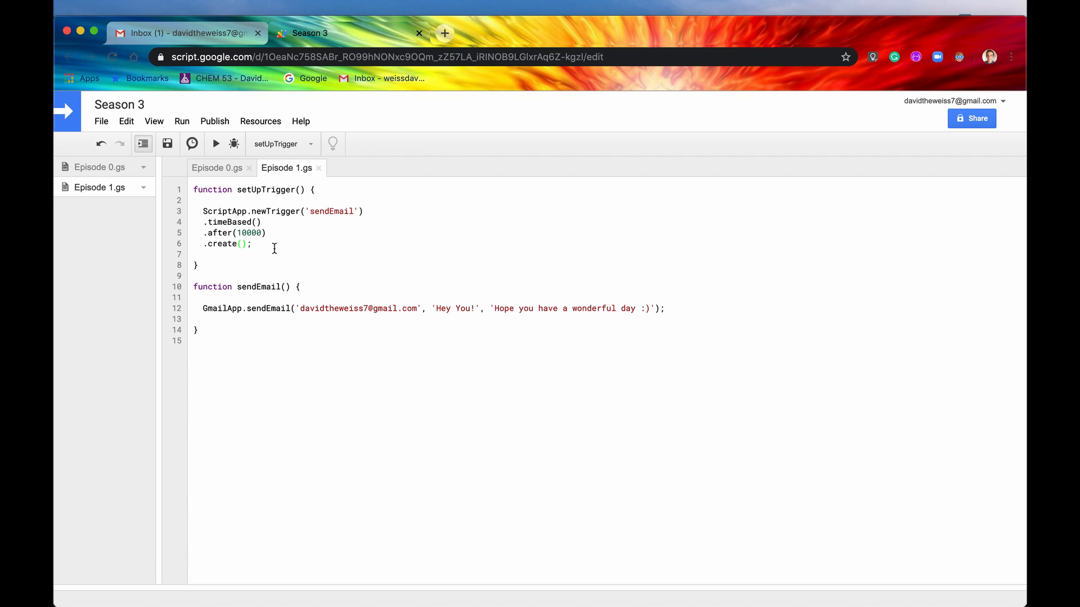